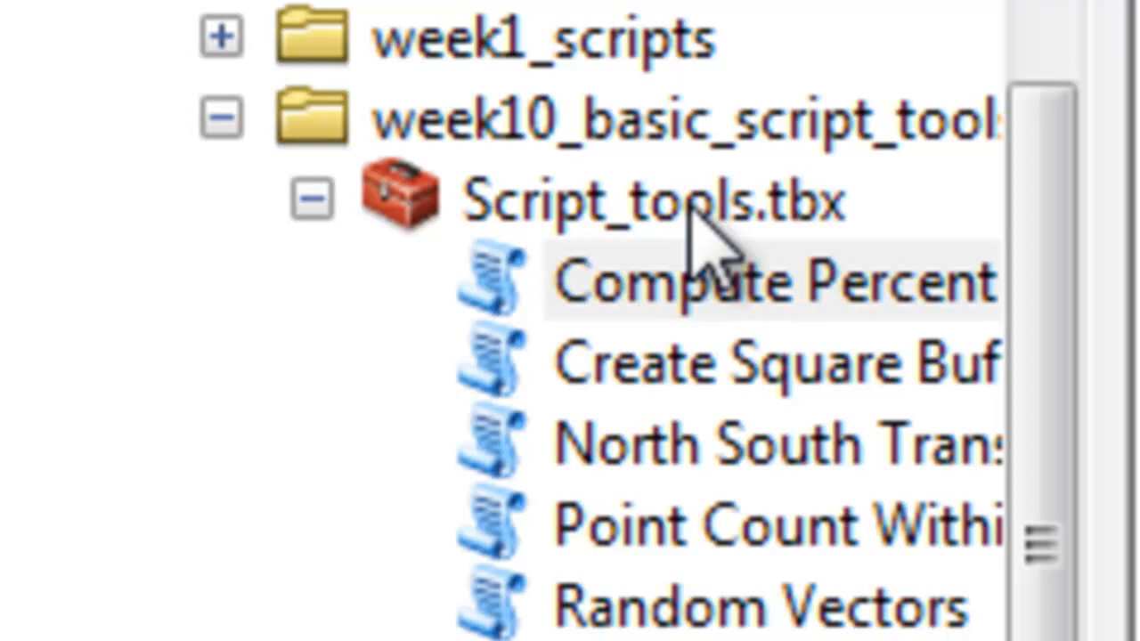
mouse_move(521, 120)
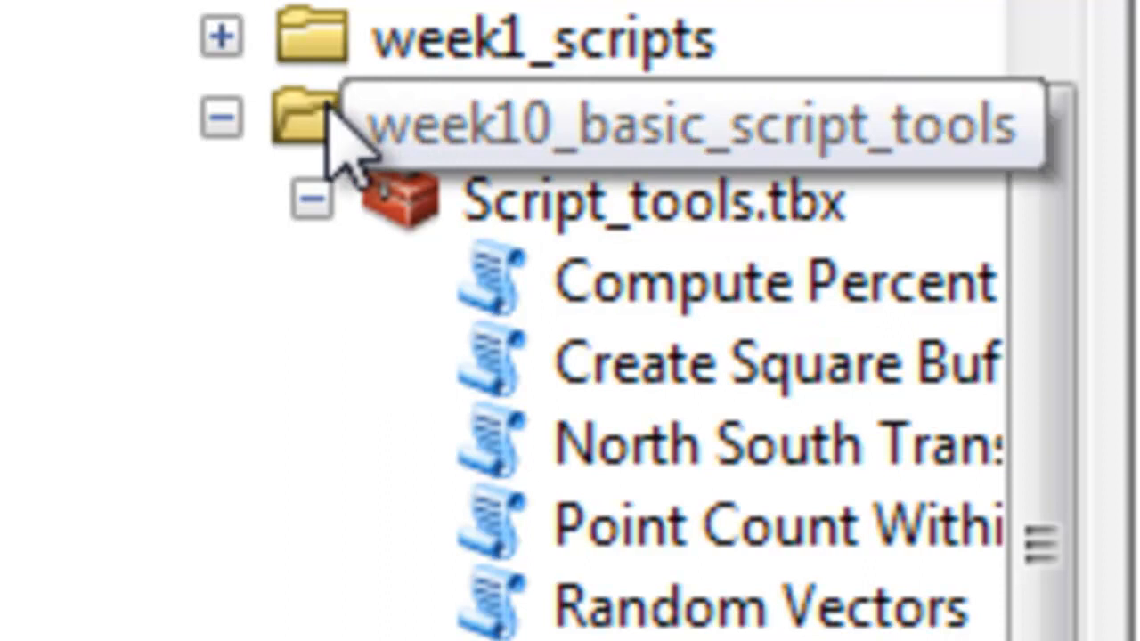
mouse_move(499, 143)
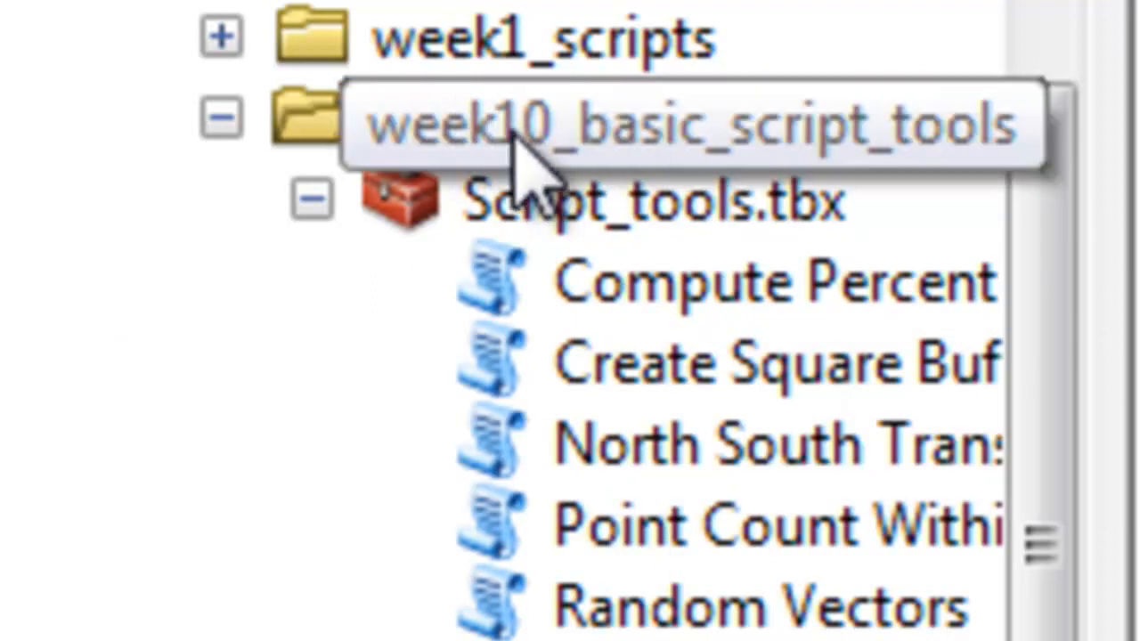
Open the percent-area tool's batch grid, add several rows, then close it without running.
click(623, 120)
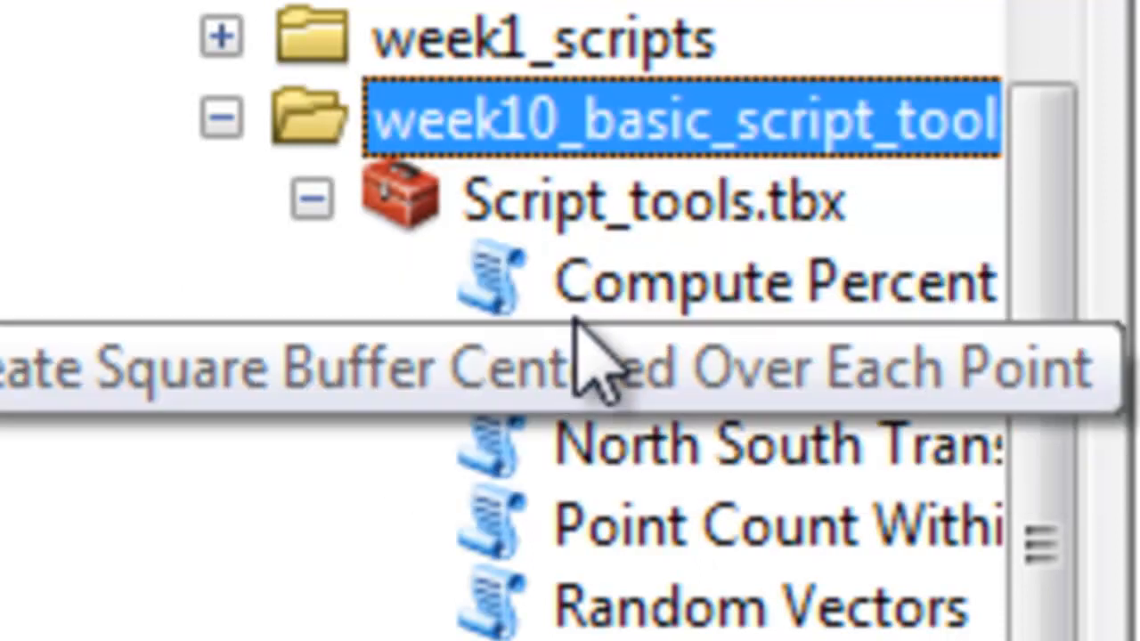
right_click(774, 280)
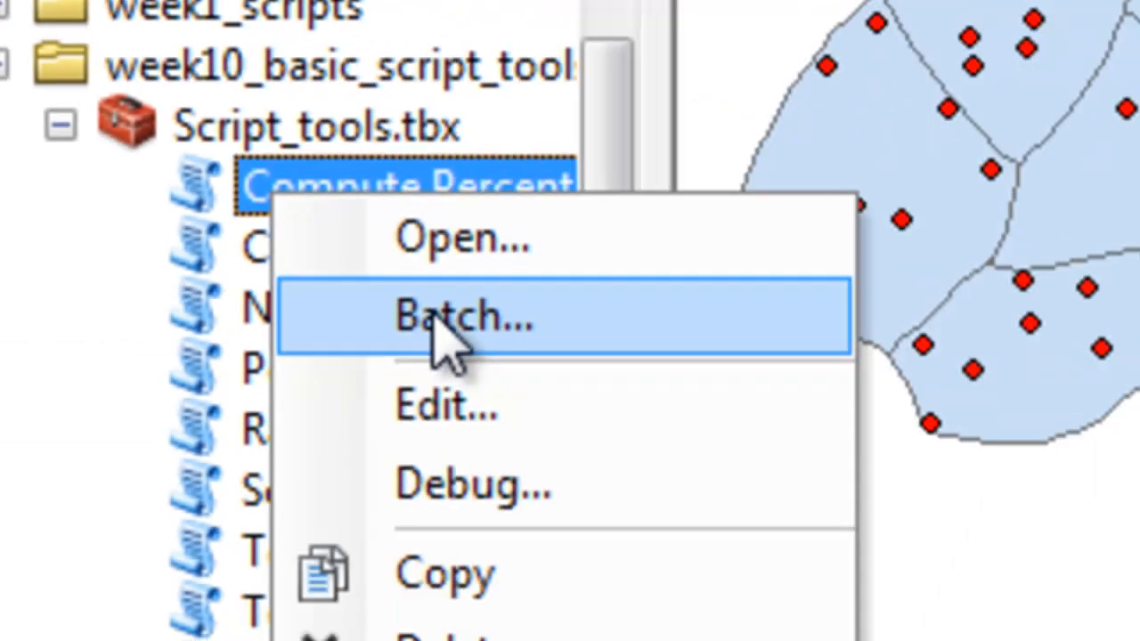
click(468, 318)
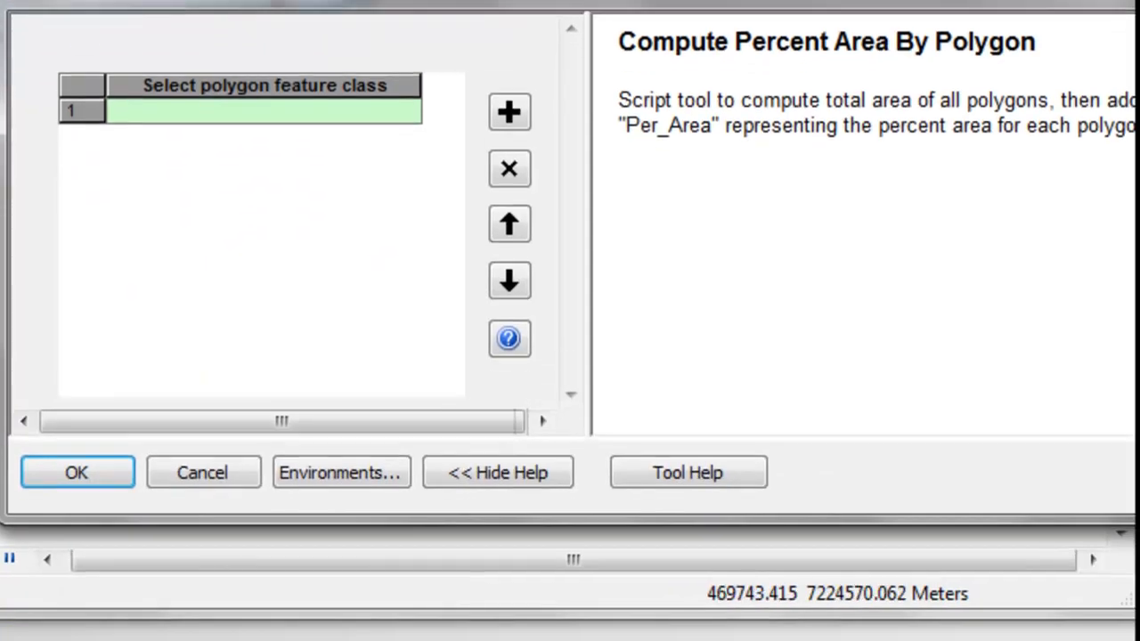
click(509, 111)
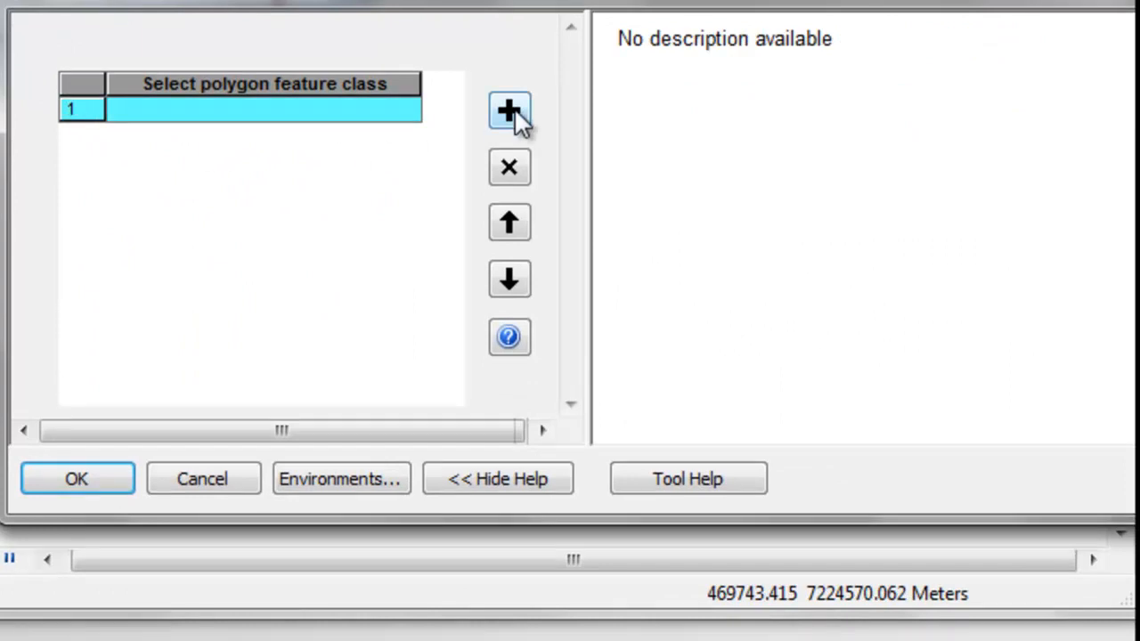
click(508, 111)
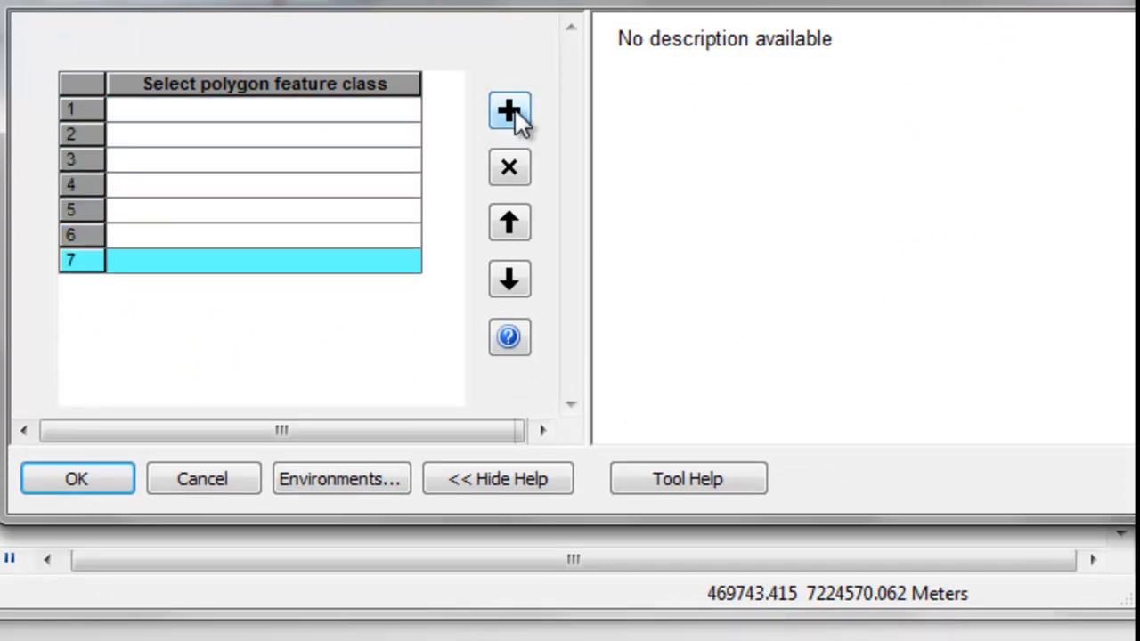
mouse_move(238, 98)
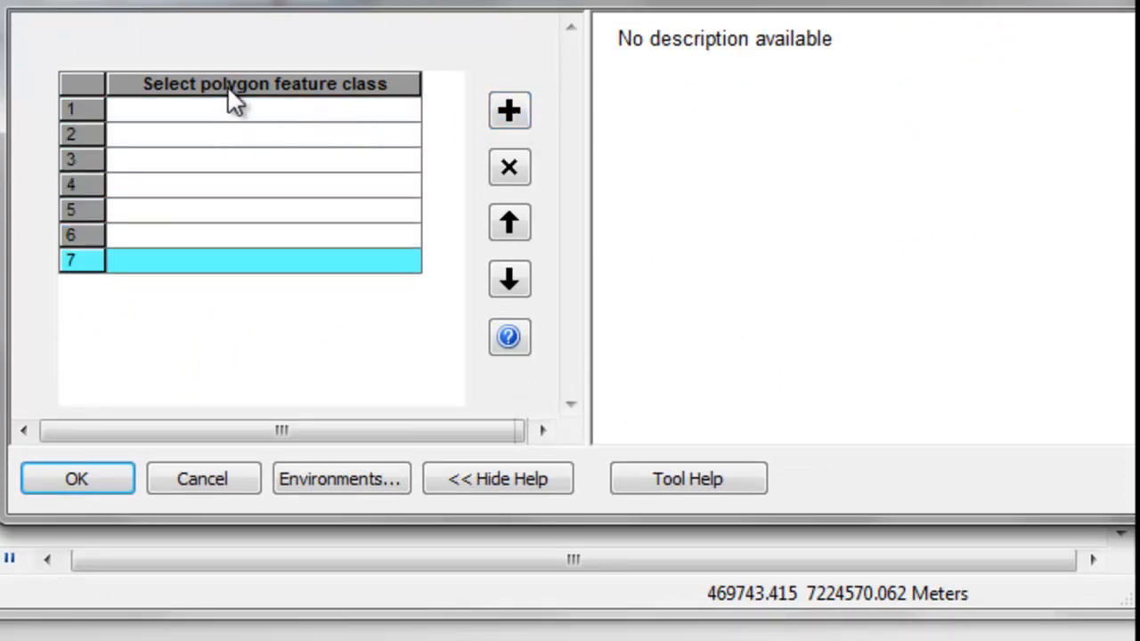
click(263, 134)
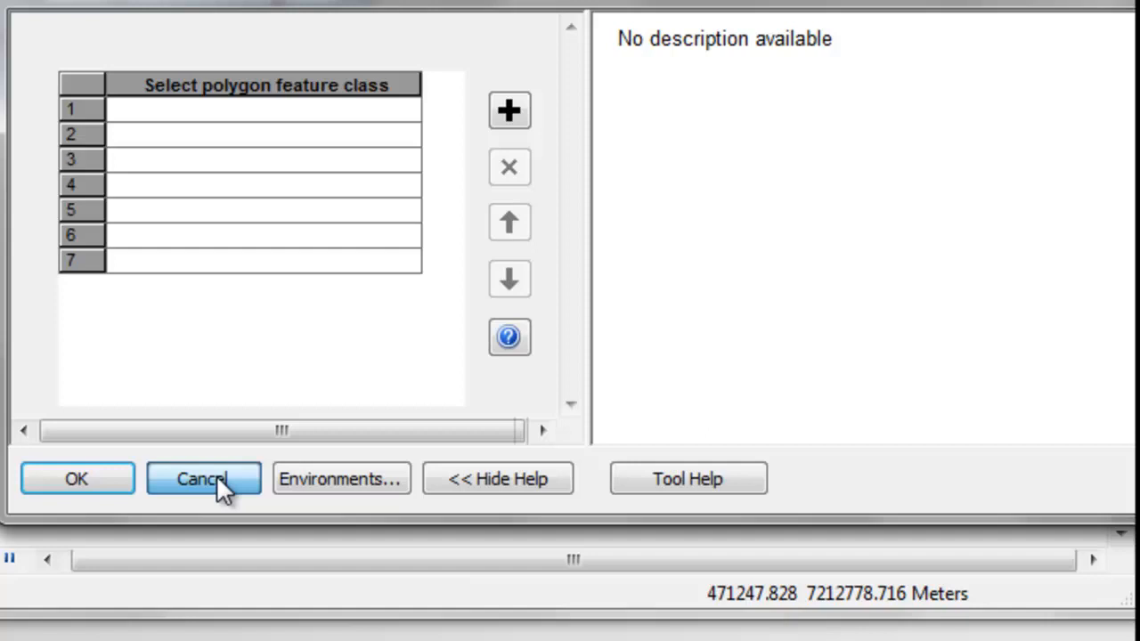
click(202, 478)
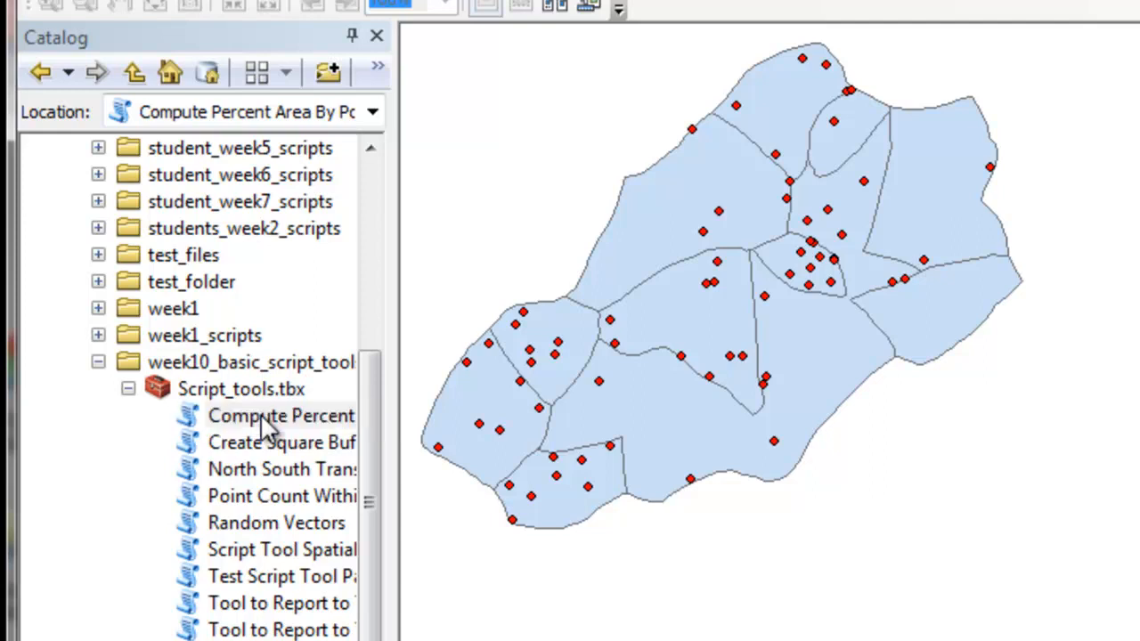
Open Compute Percent Area By Polygon and cancel a Folder Connections browse for its input.
double_click(280, 415)
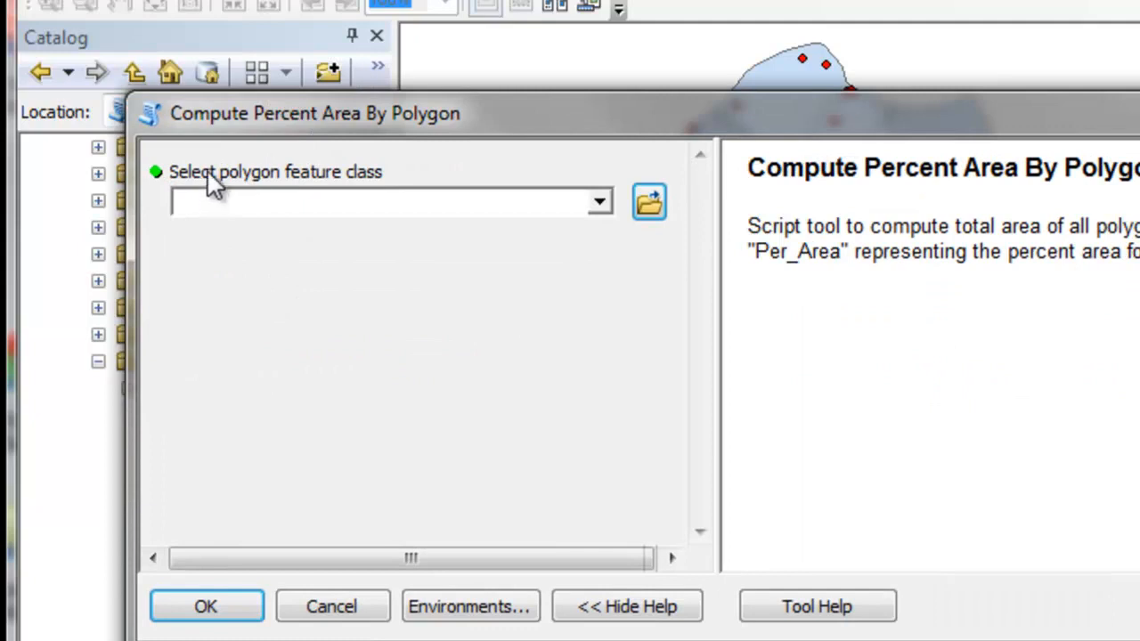
mouse_move(343, 195)
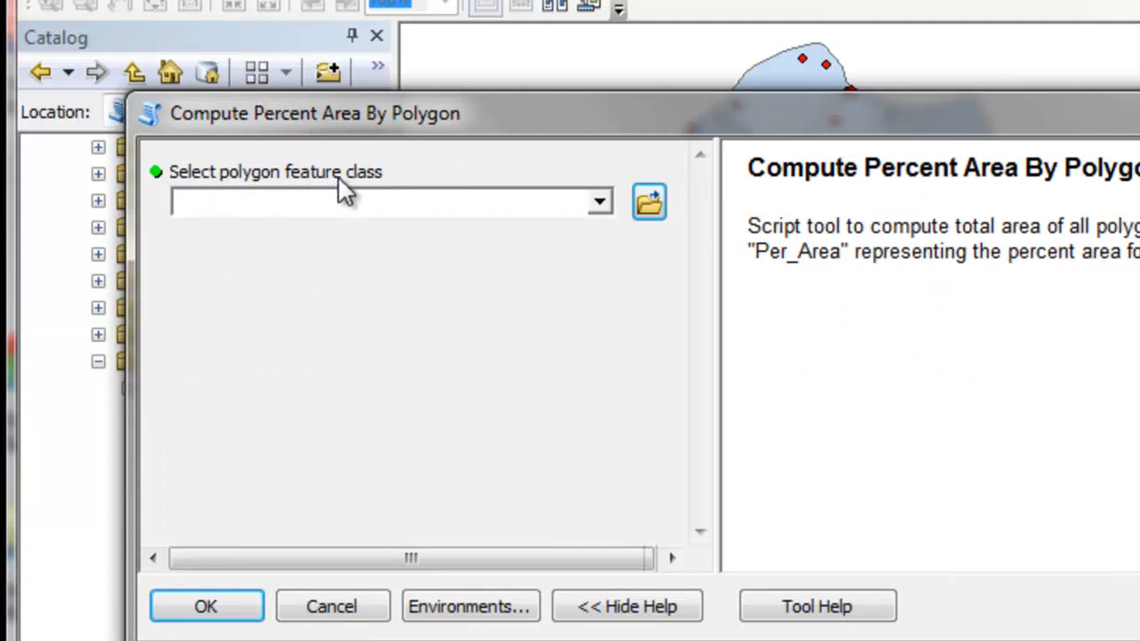
mouse_move(296, 131)
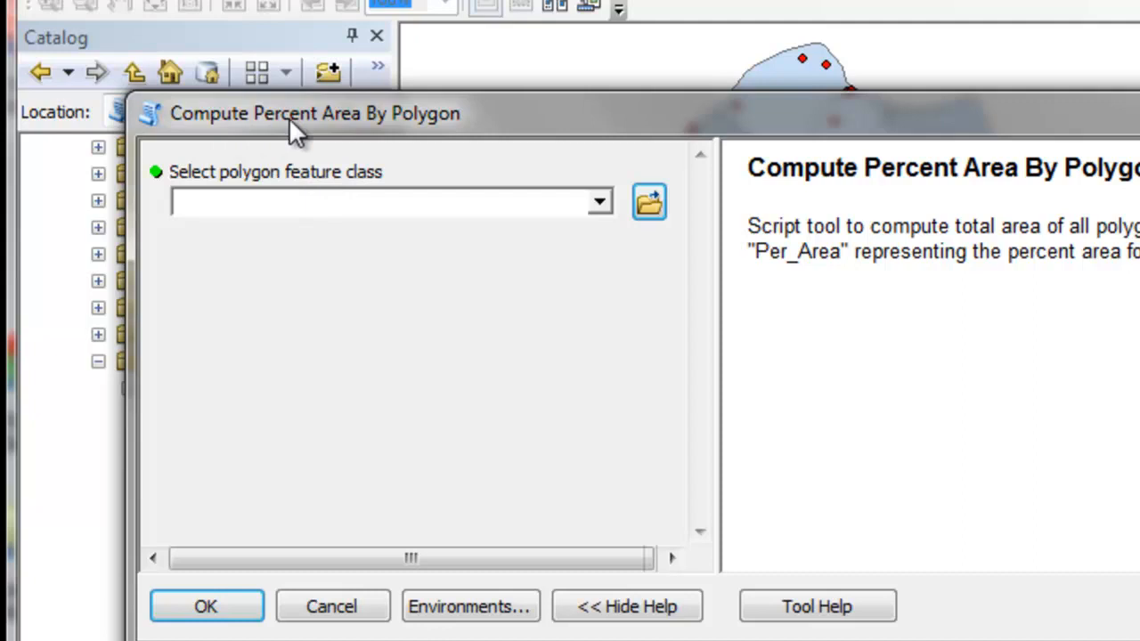
mouse_move(426, 133)
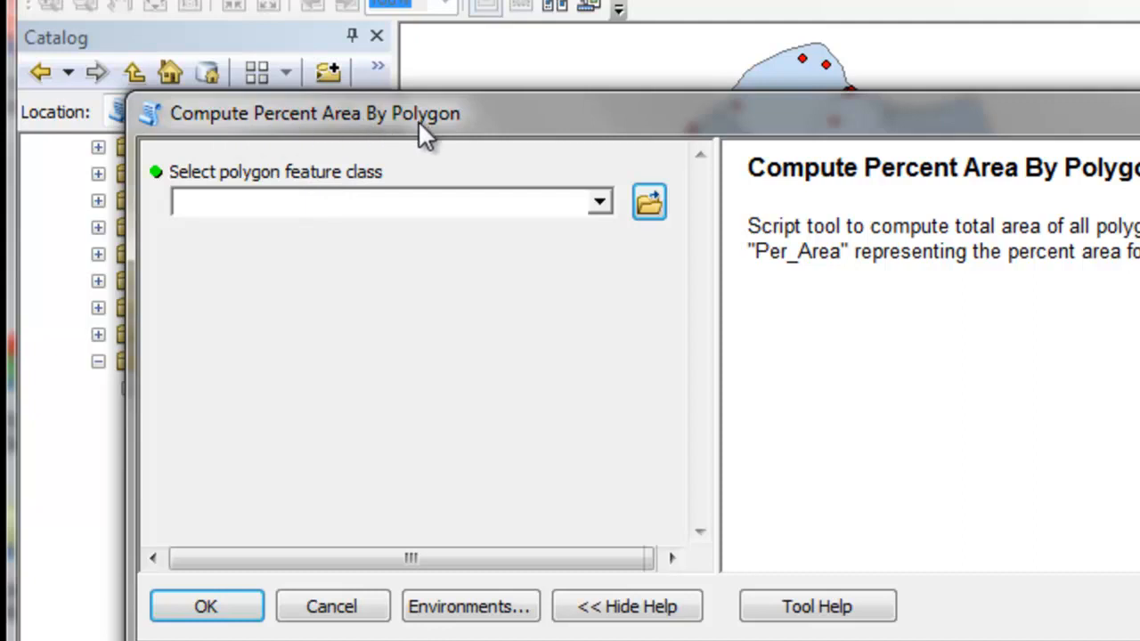
mouse_move(649, 202)
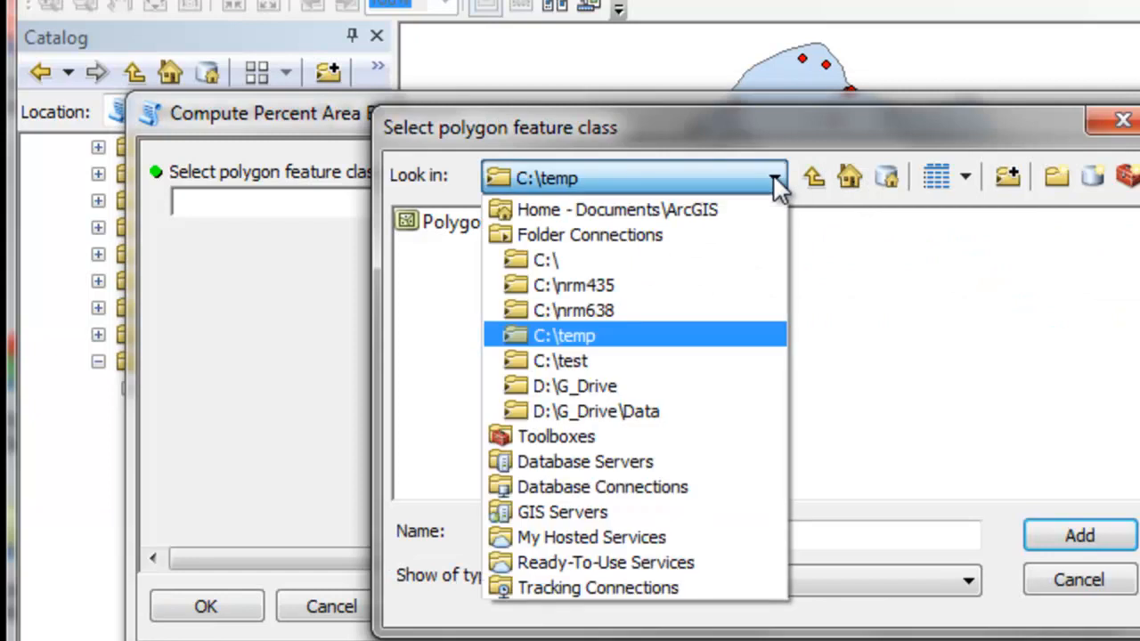
click(589, 234)
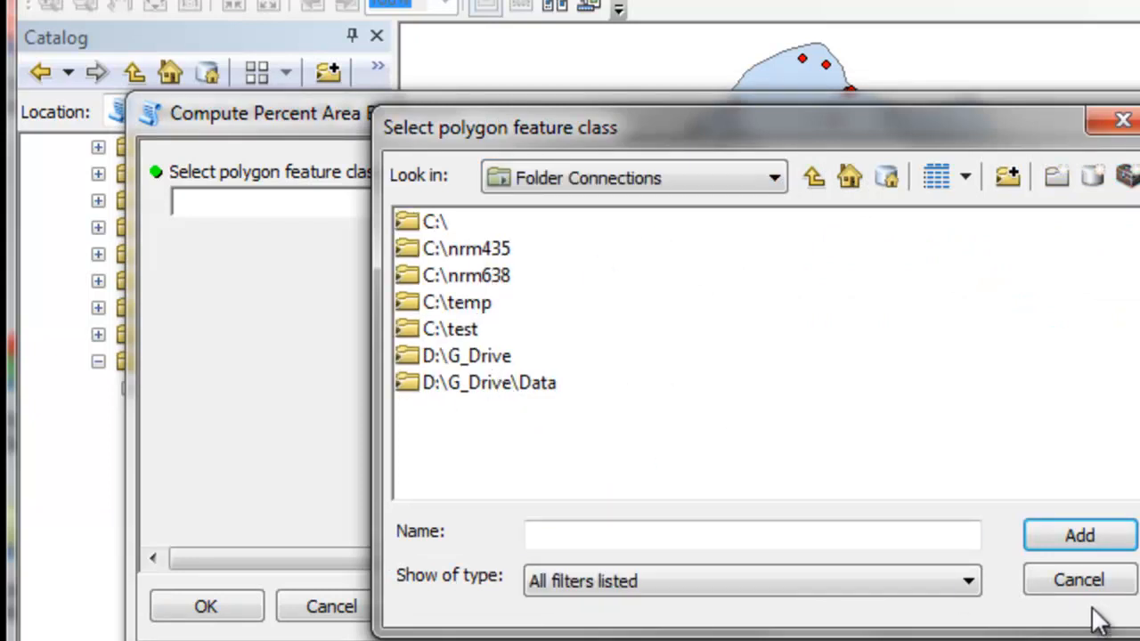
click(1078, 578)
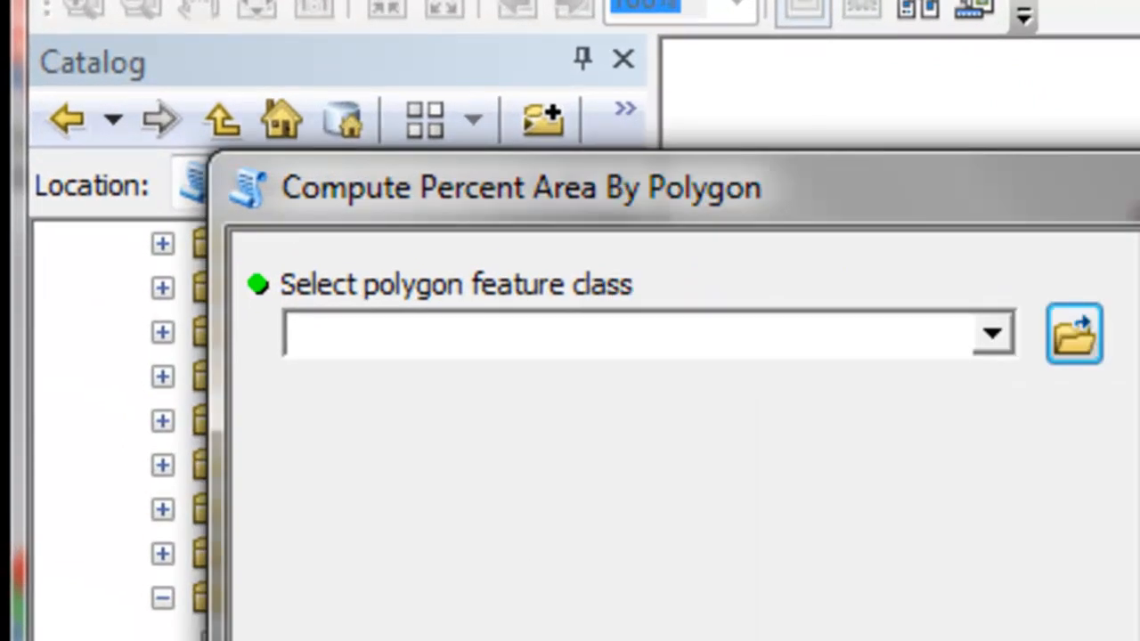
mouse_move(512, 241)
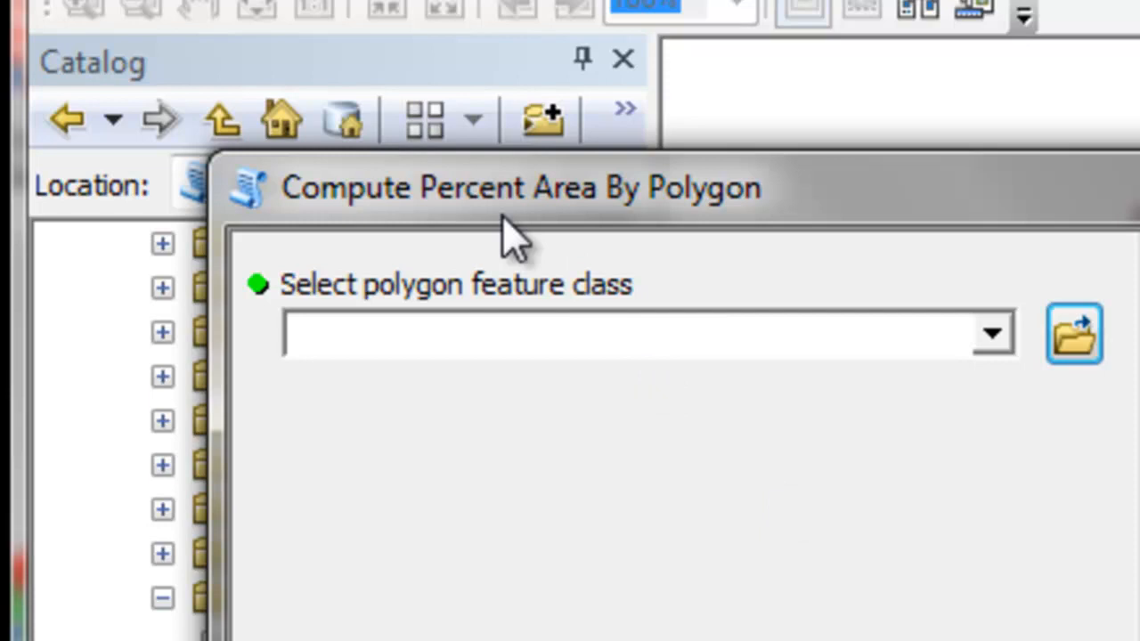
mouse_move(481, 231)
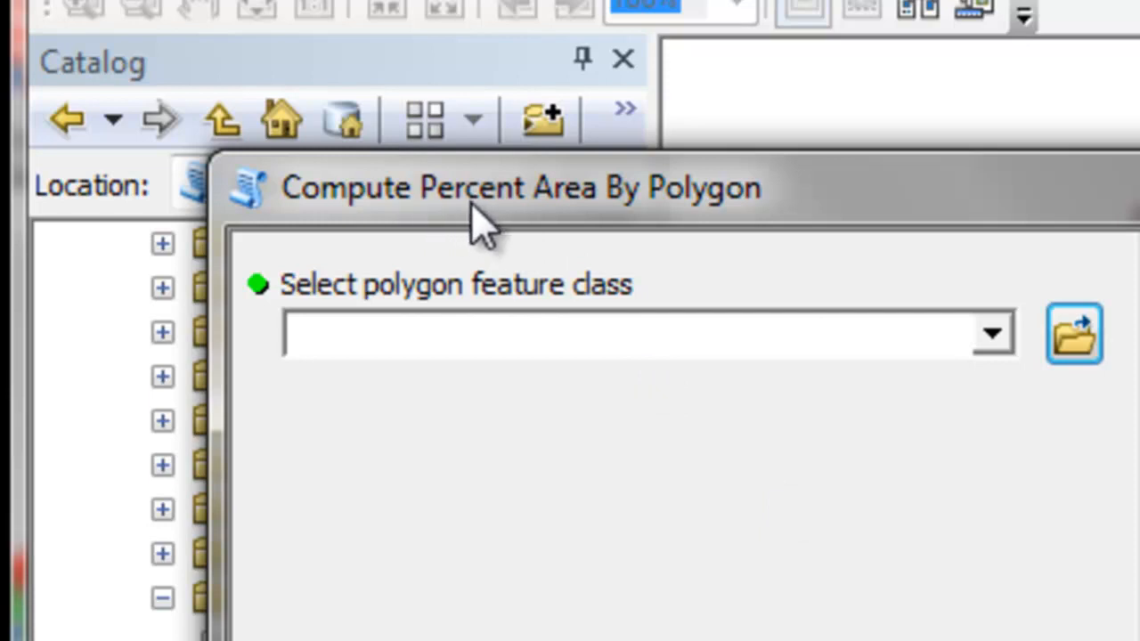
mouse_move(481, 232)
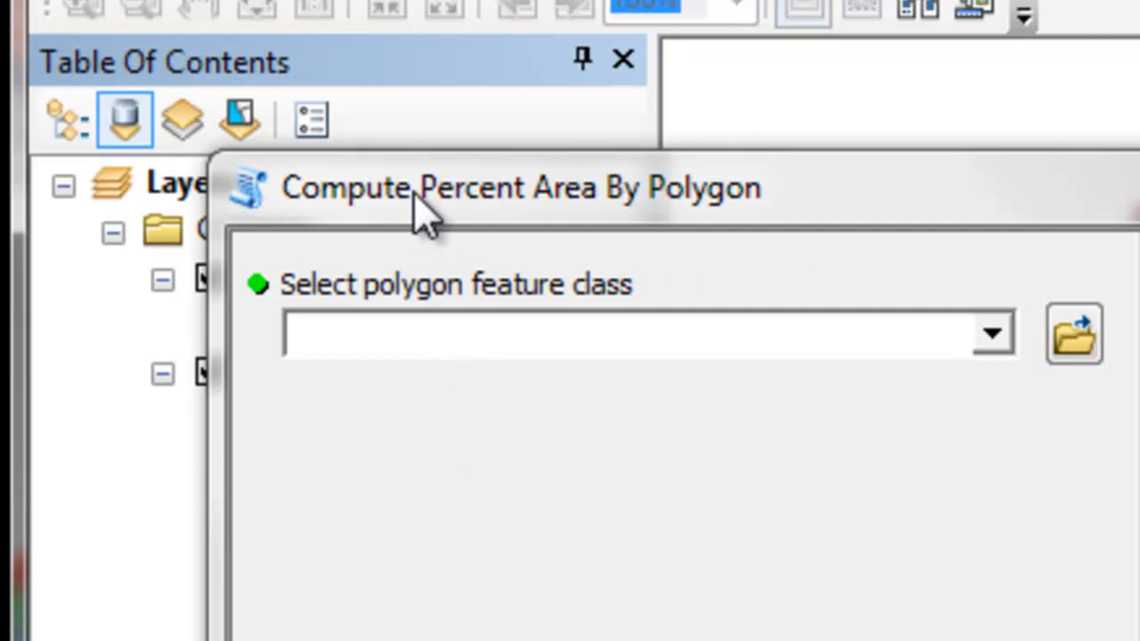
Drag the Polygons layer into the tool's input and dismiss the invalid drop warning.
drag(521, 187, 877, 246)
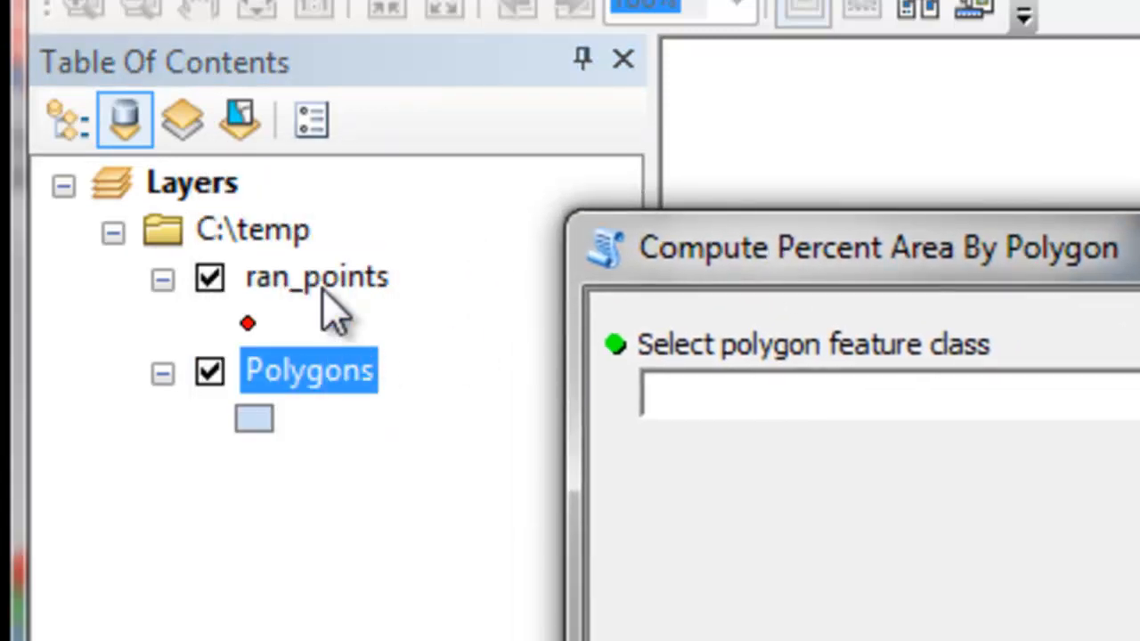
mouse_move(307, 400)
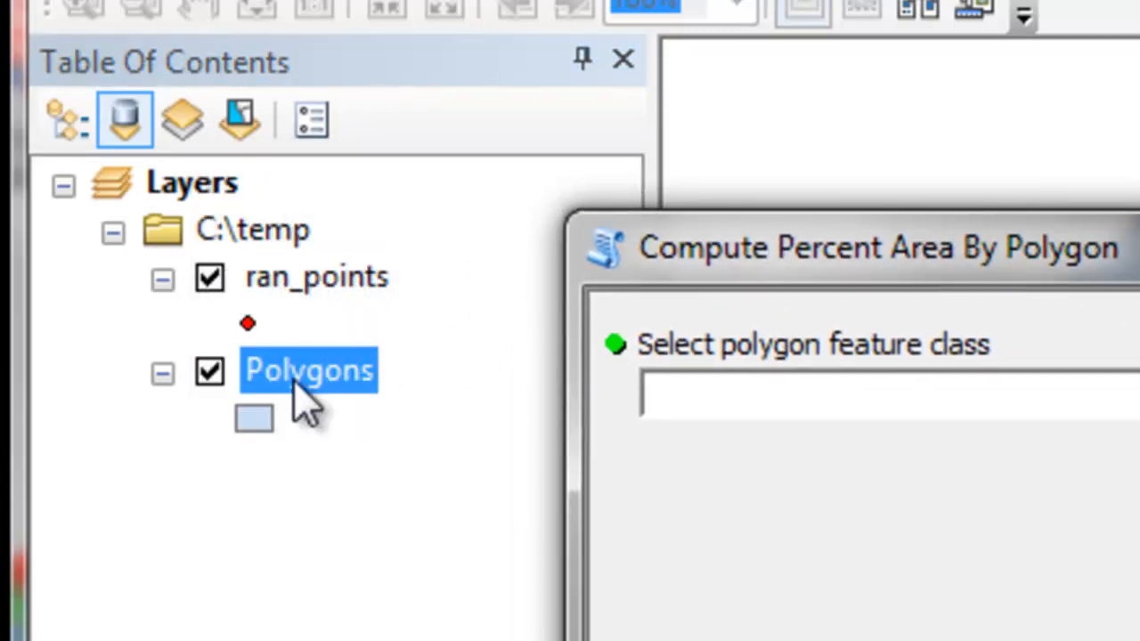
mouse_move(249, 374)
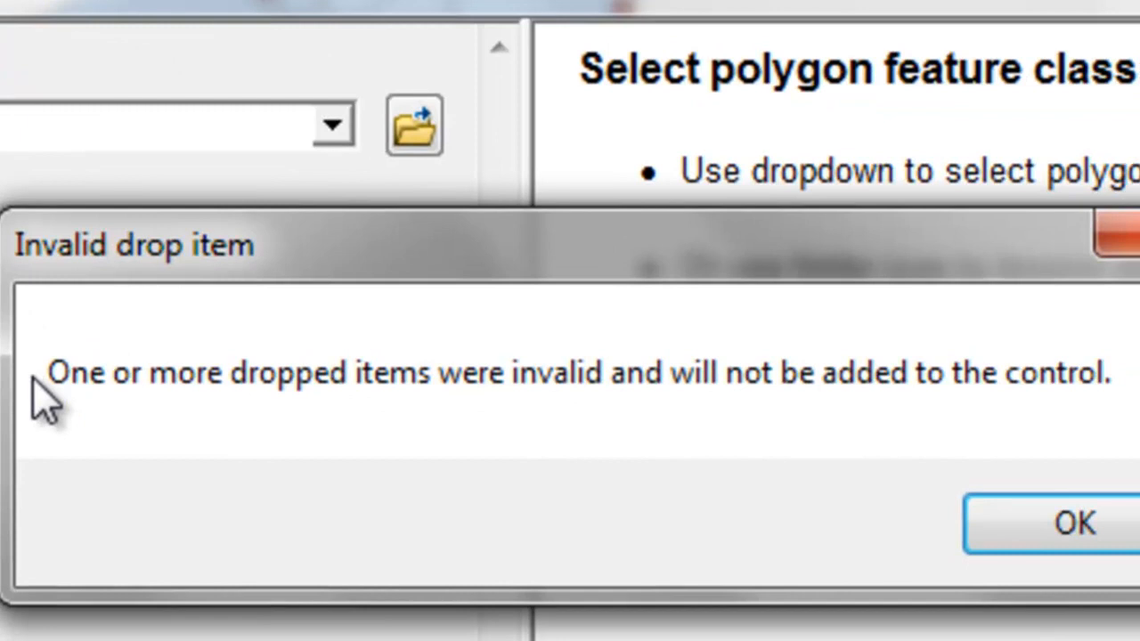
mouse_move(637, 406)
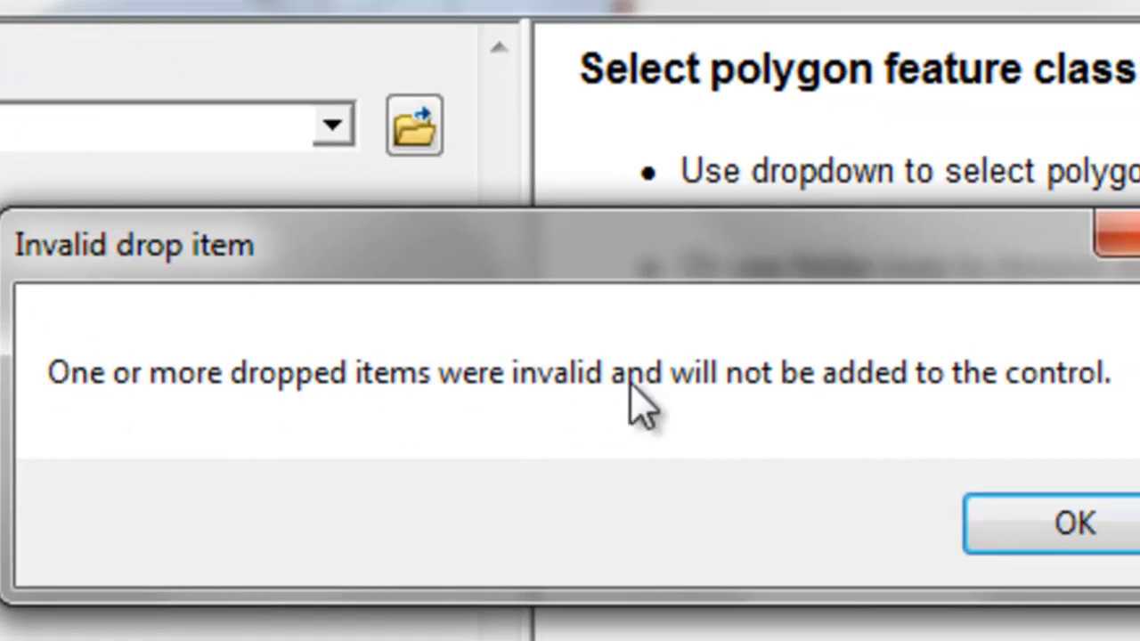
mouse_move(610, 400)
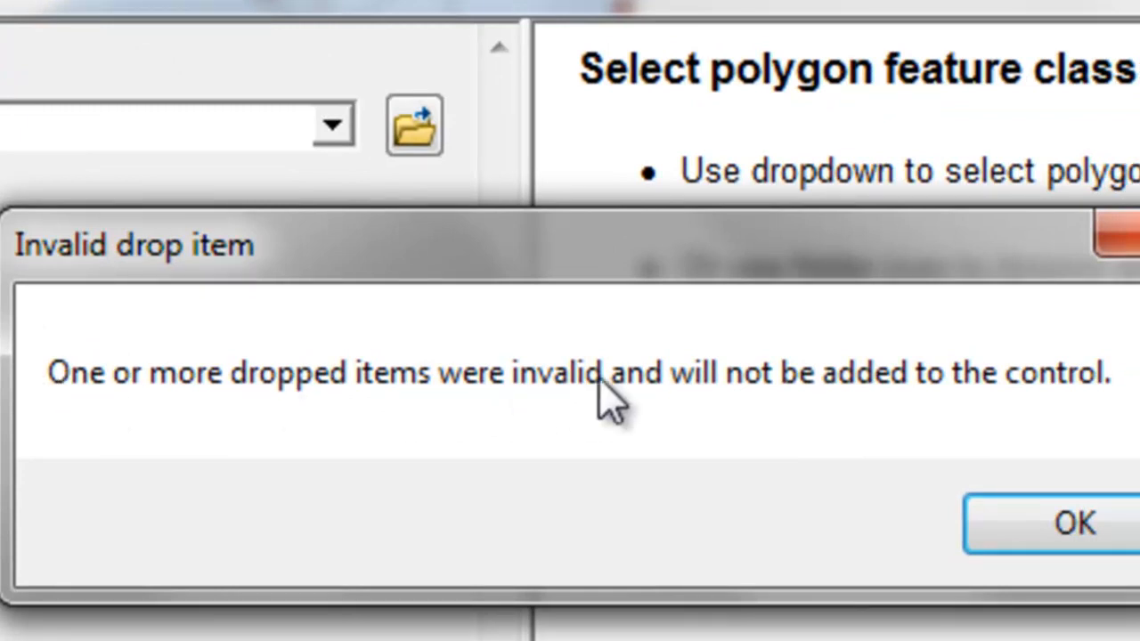
mouse_move(632, 409)
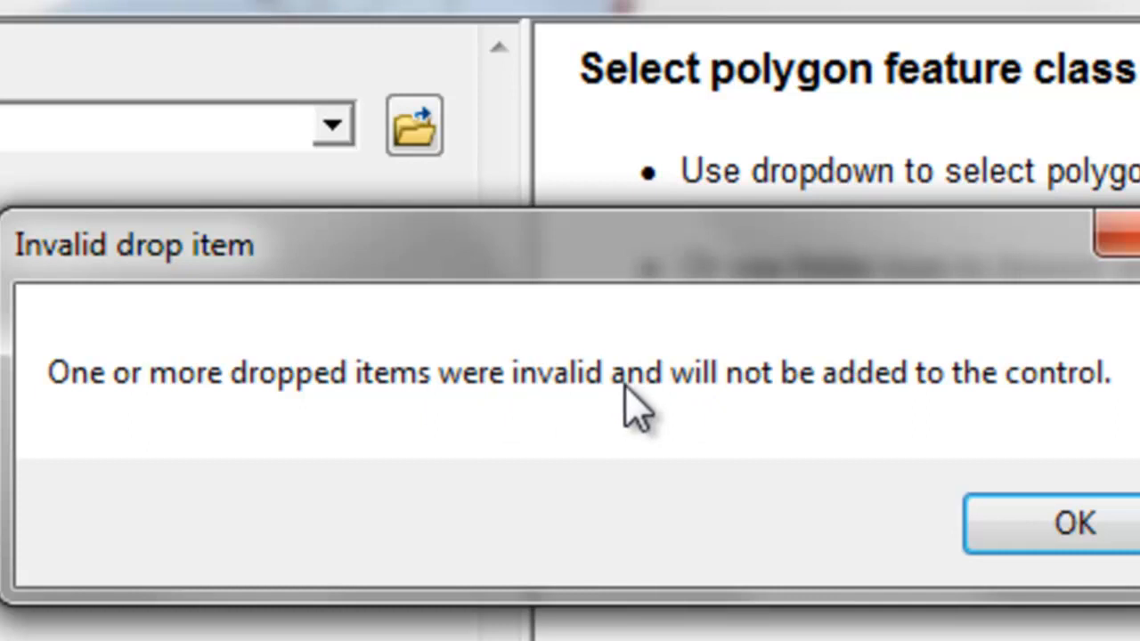
click(1074, 523)
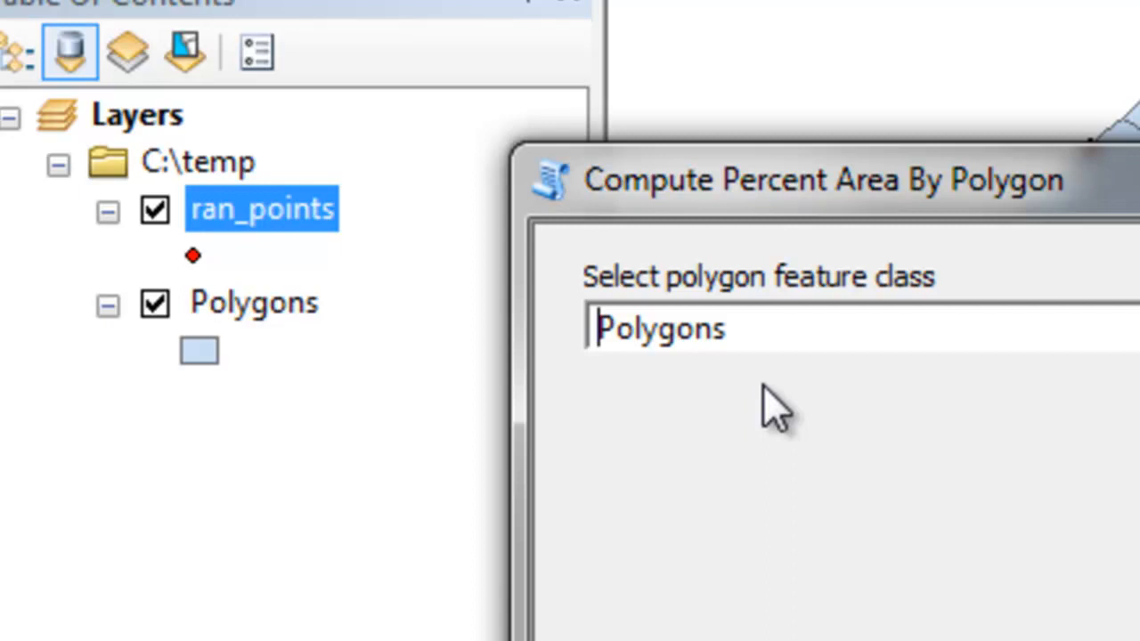
mouse_move(775, 459)
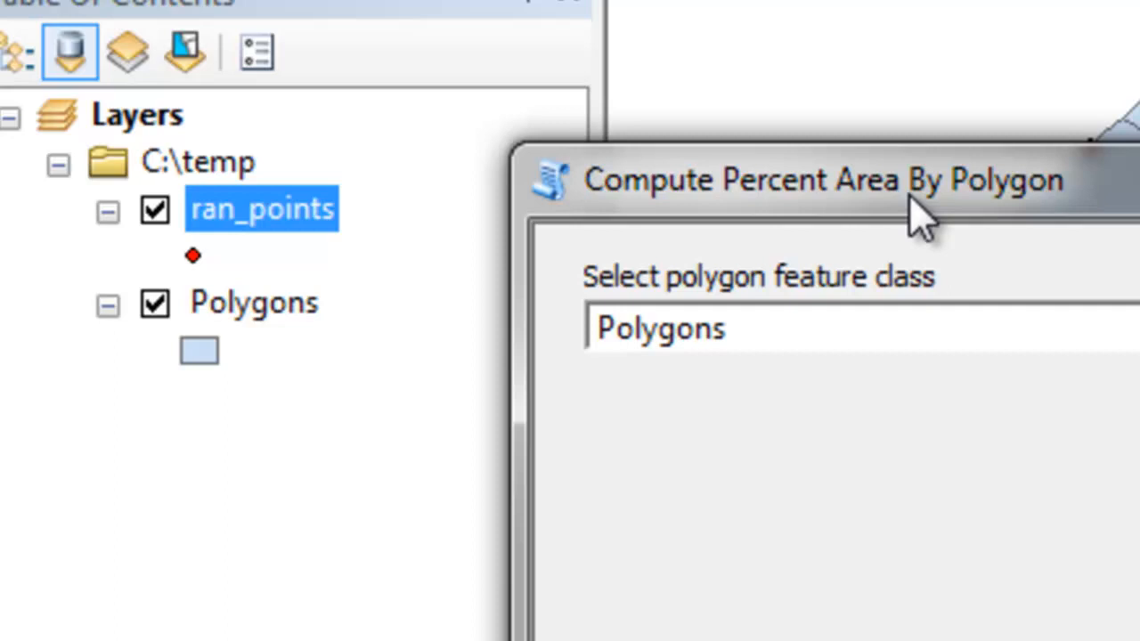
click(659, 328)
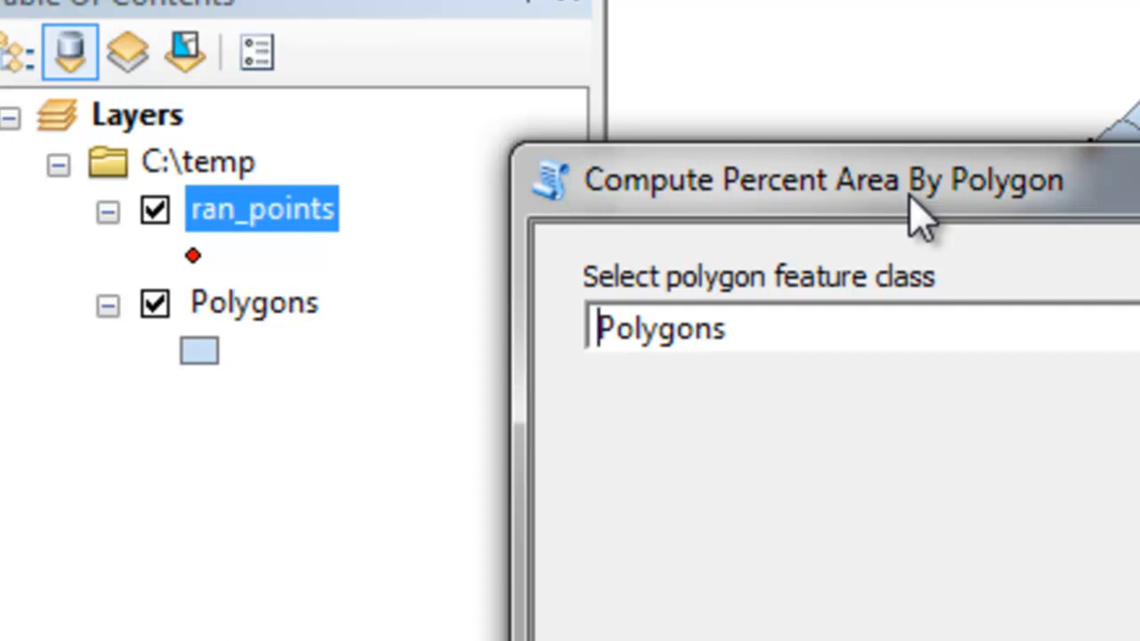
mouse_move(686, 357)
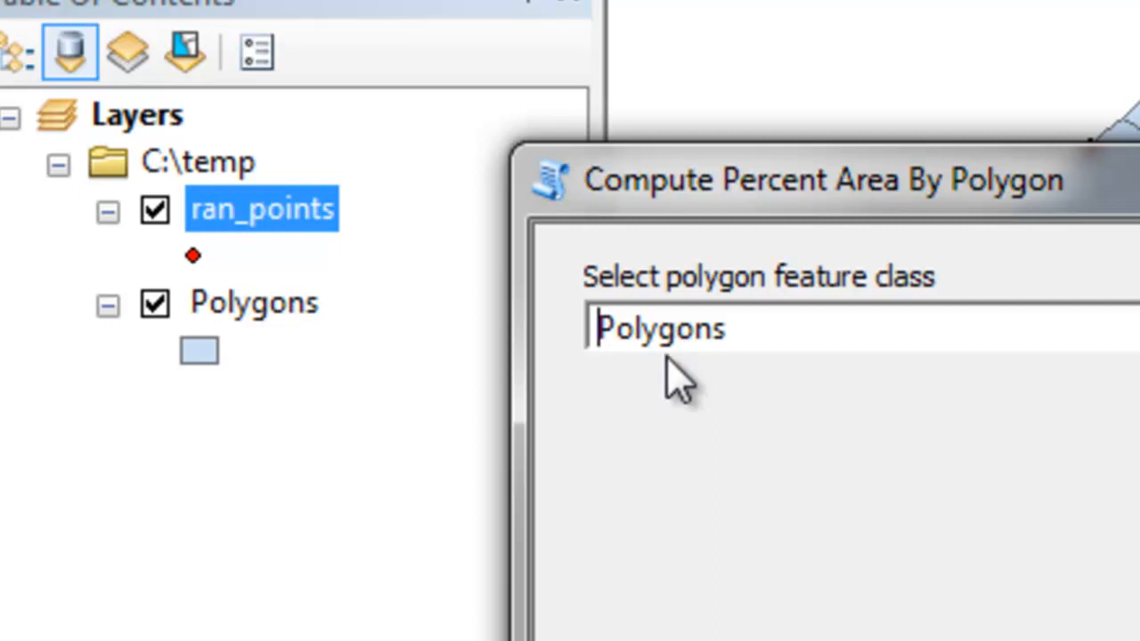
mouse_move(668, 432)
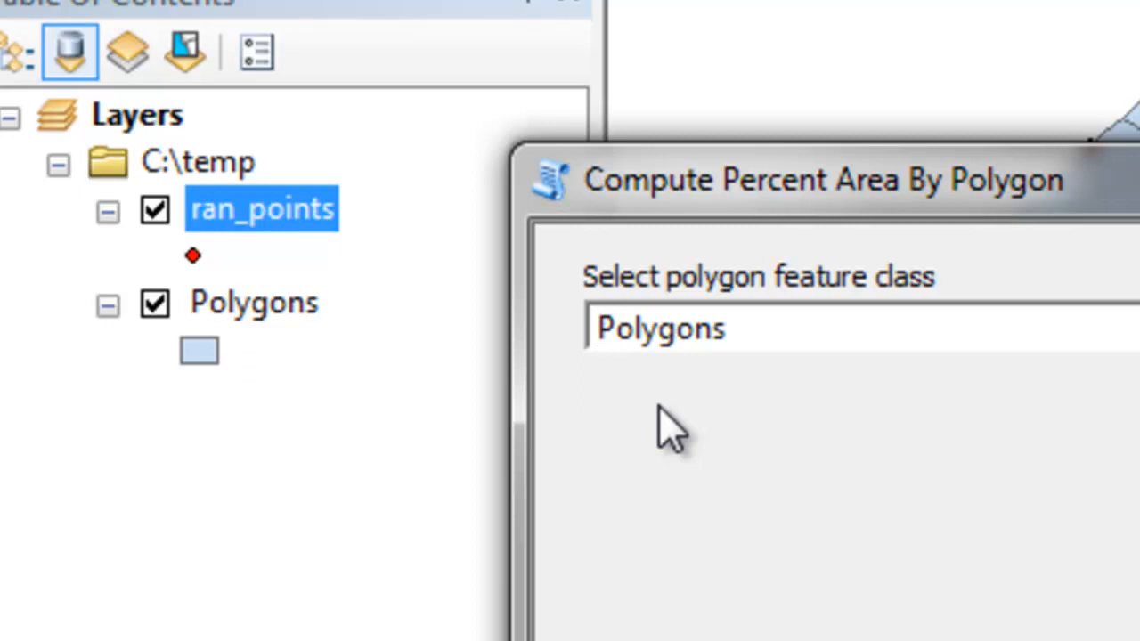
mouse_move(744, 378)
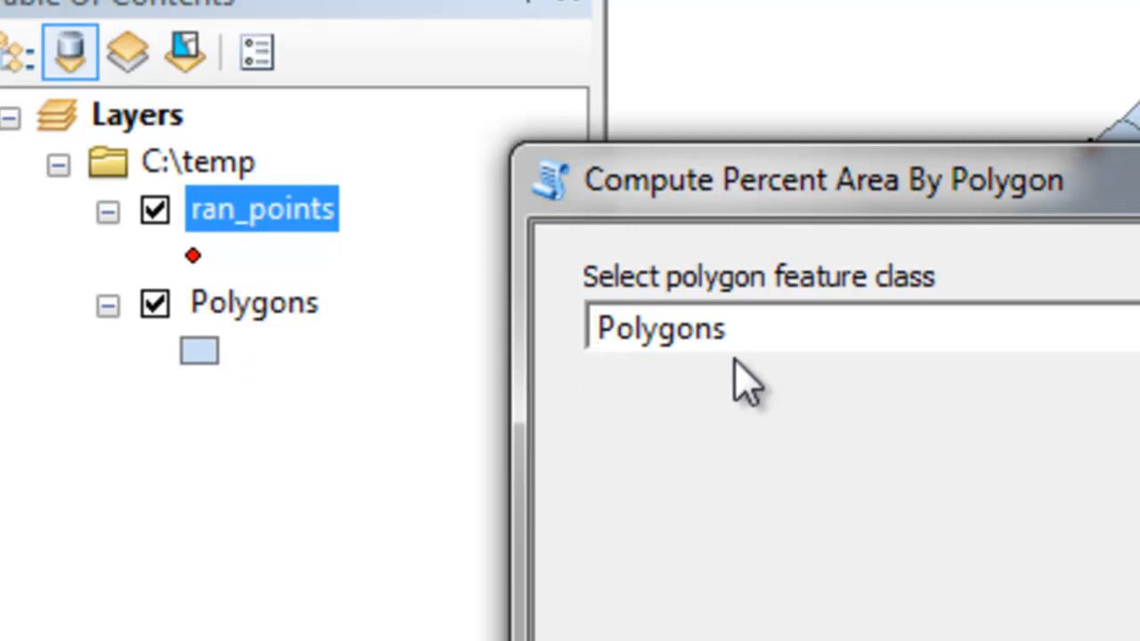
mouse_move(855, 339)
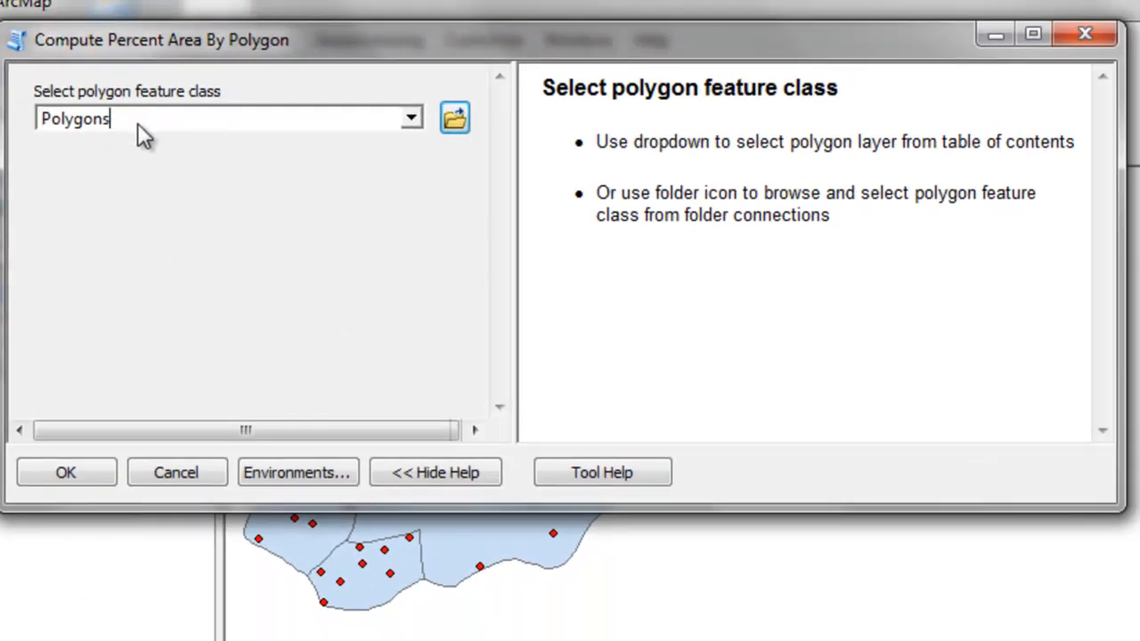
mouse_move(595, 99)
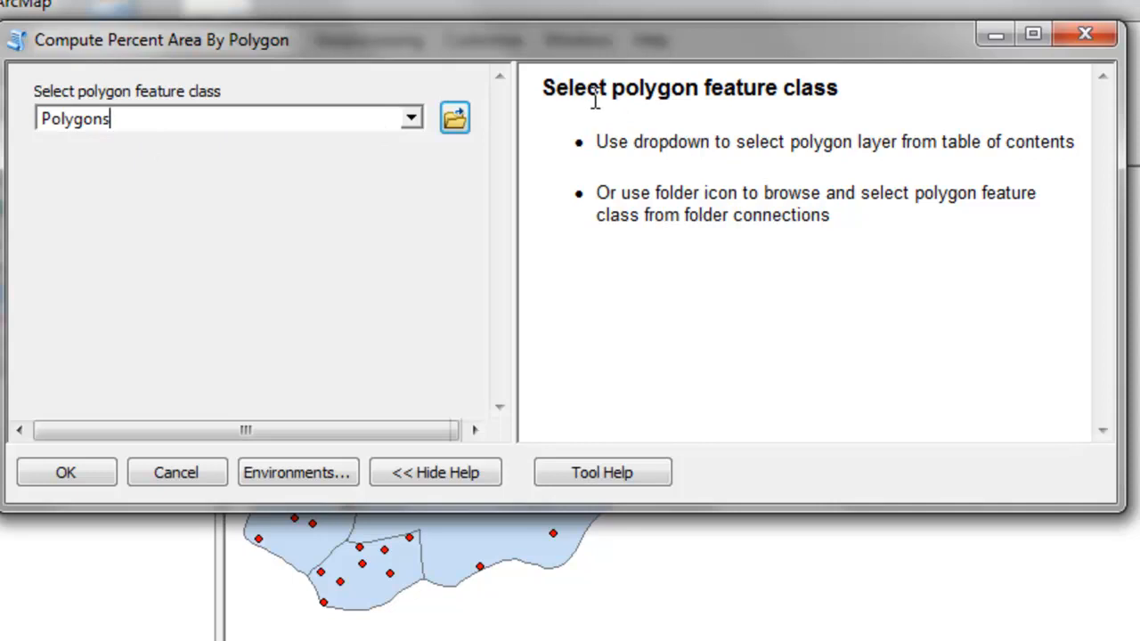
mouse_move(599, 160)
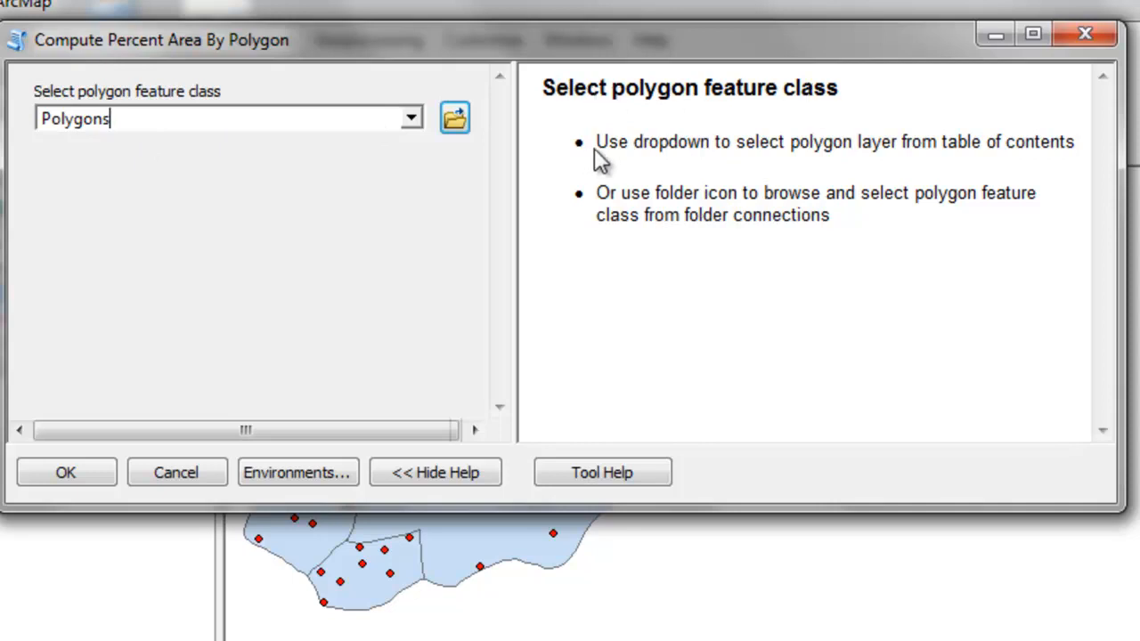
mouse_move(875, 143)
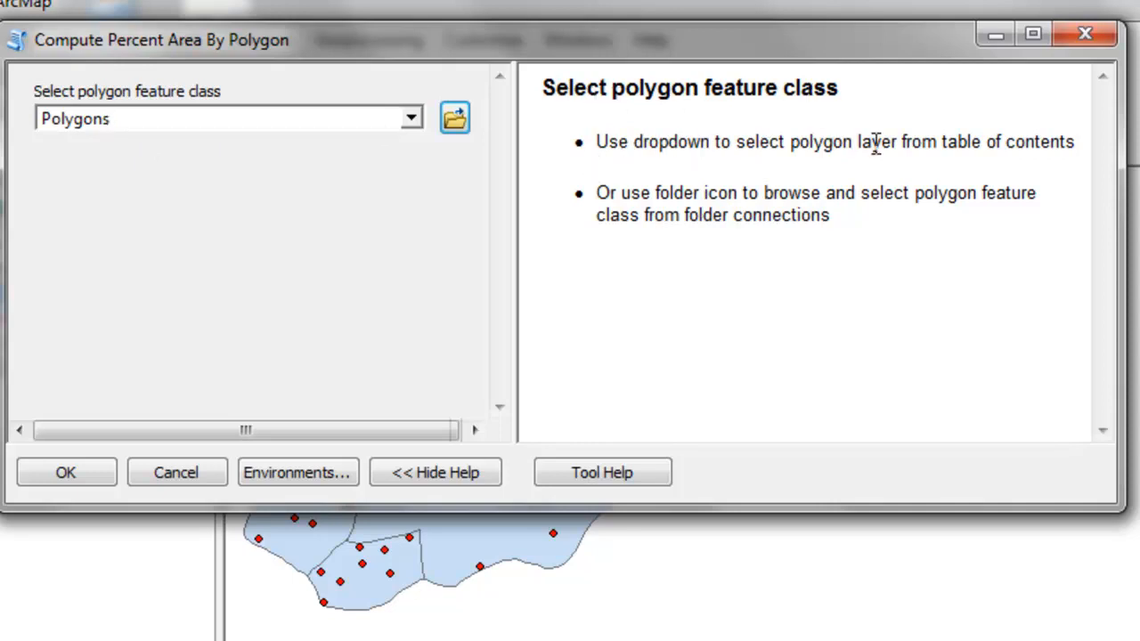
mouse_move(596, 160)
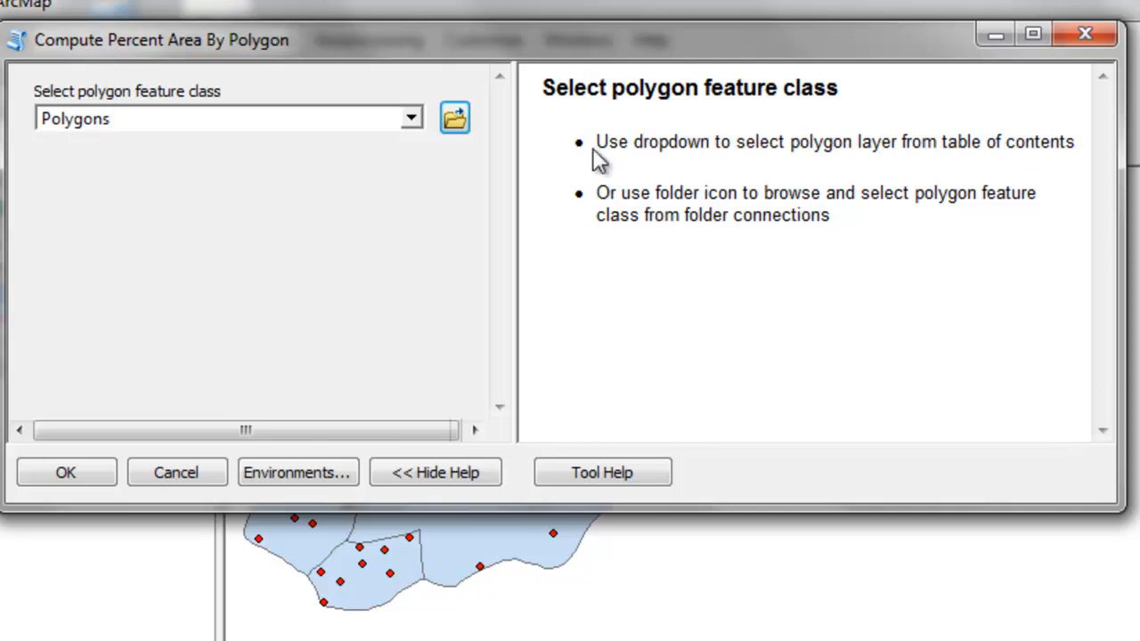
Browse Folder Connections for C:\temp\Polygons.shp as the polygon feature class input.
click(408, 118)
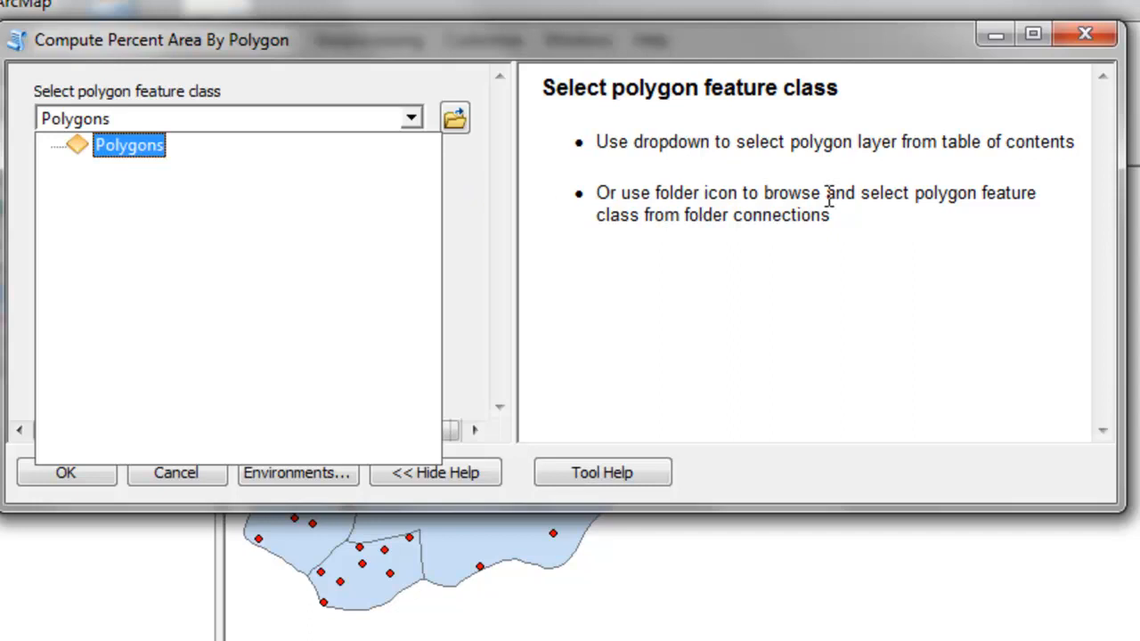
mouse_move(782, 216)
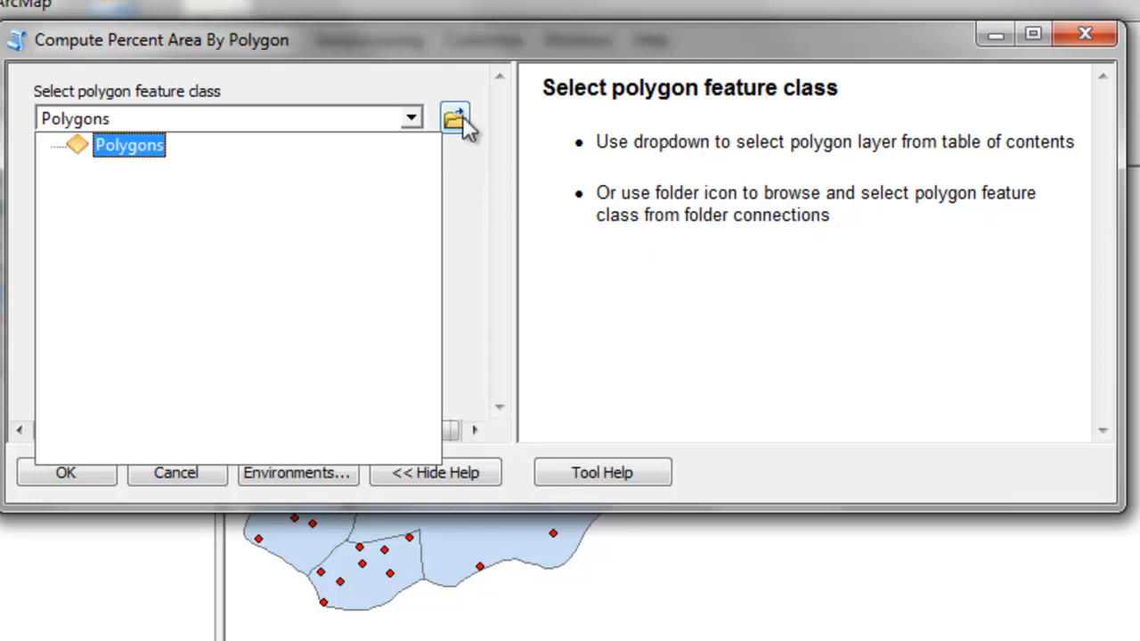
click(454, 119)
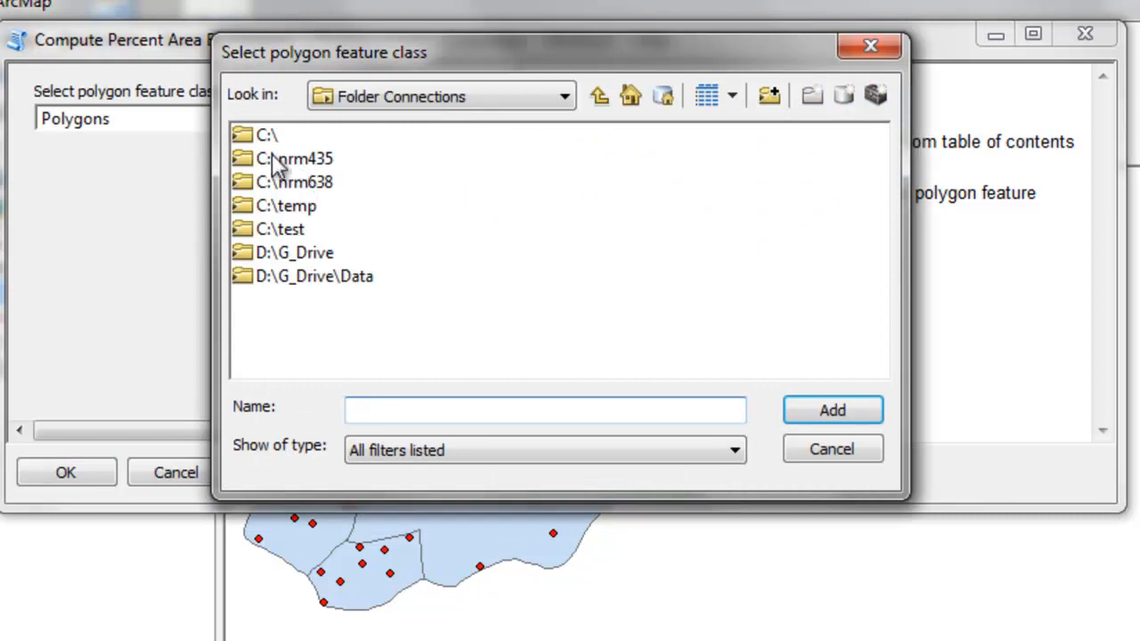
double_click(287, 206)
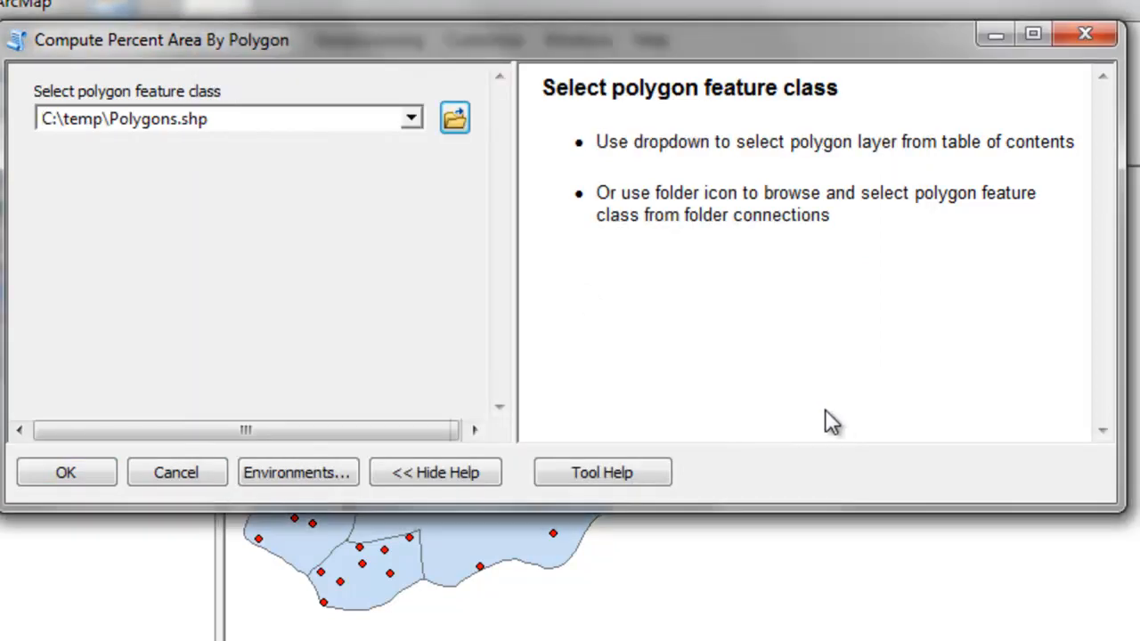
mouse_move(499, 352)
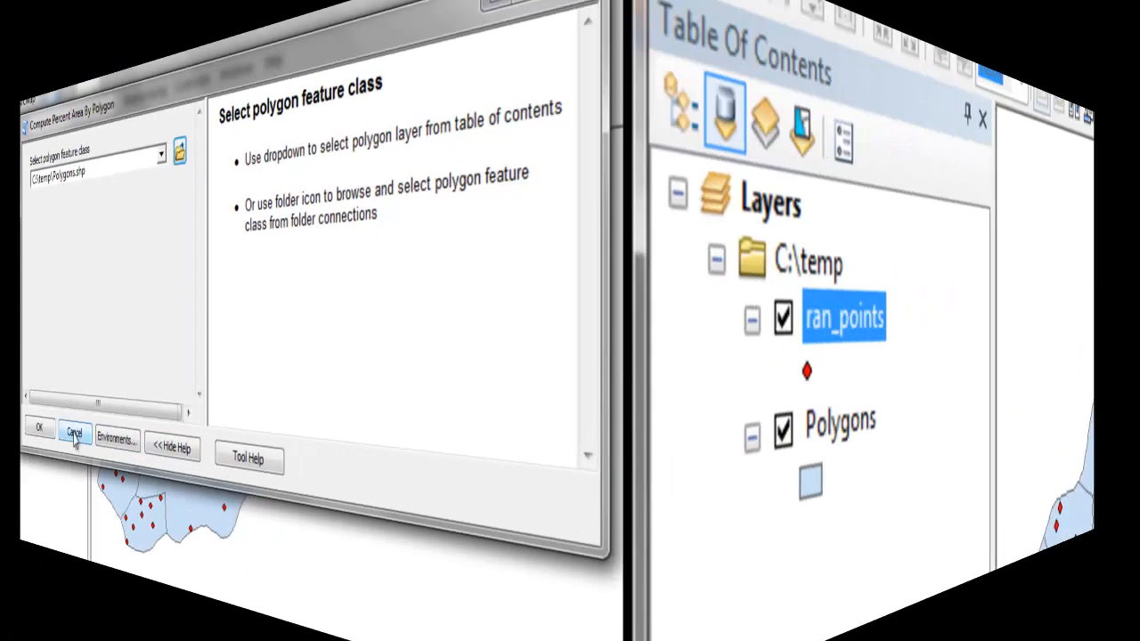
Cancel, reopen Compute Percent Area By Polygon, pick Polygons and run it to completion.
click(76, 434)
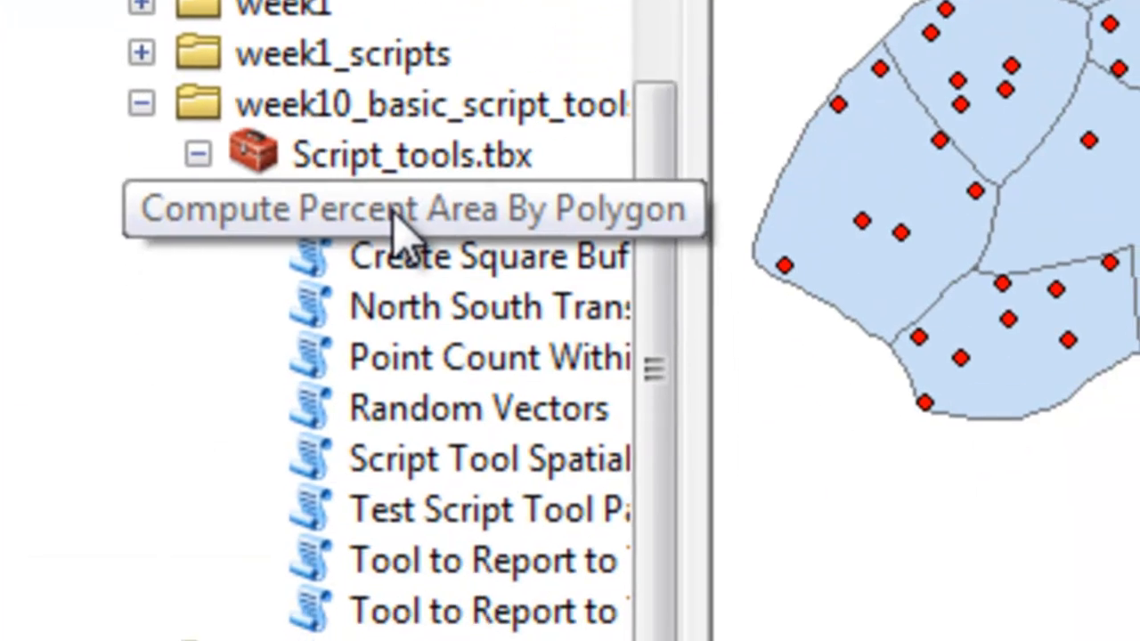
double_click(401, 207)
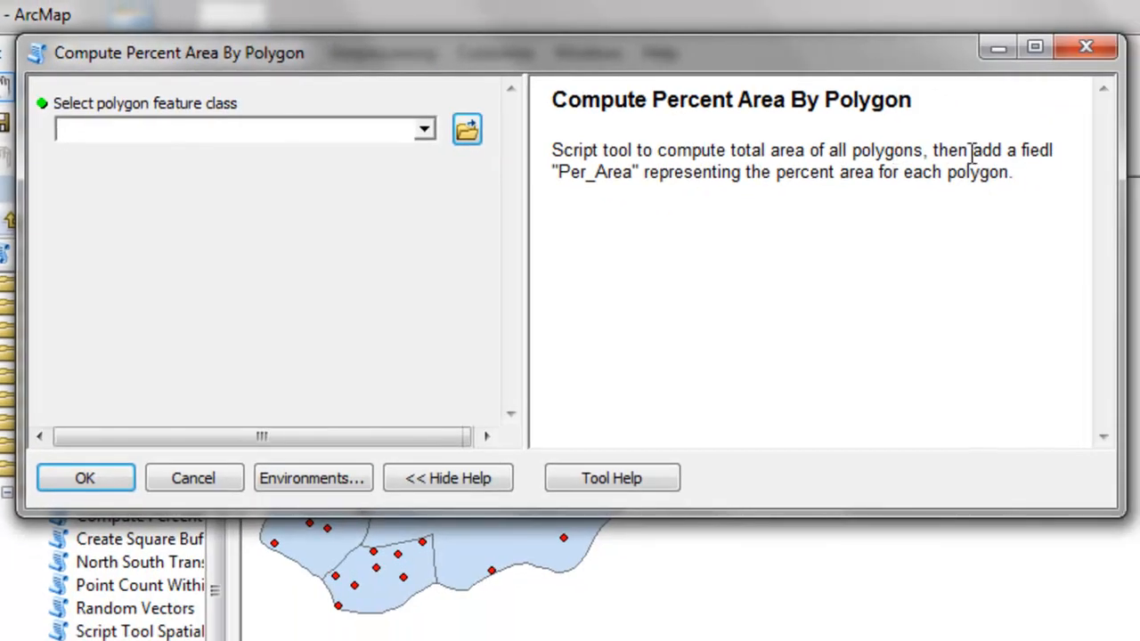
mouse_move(619, 200)
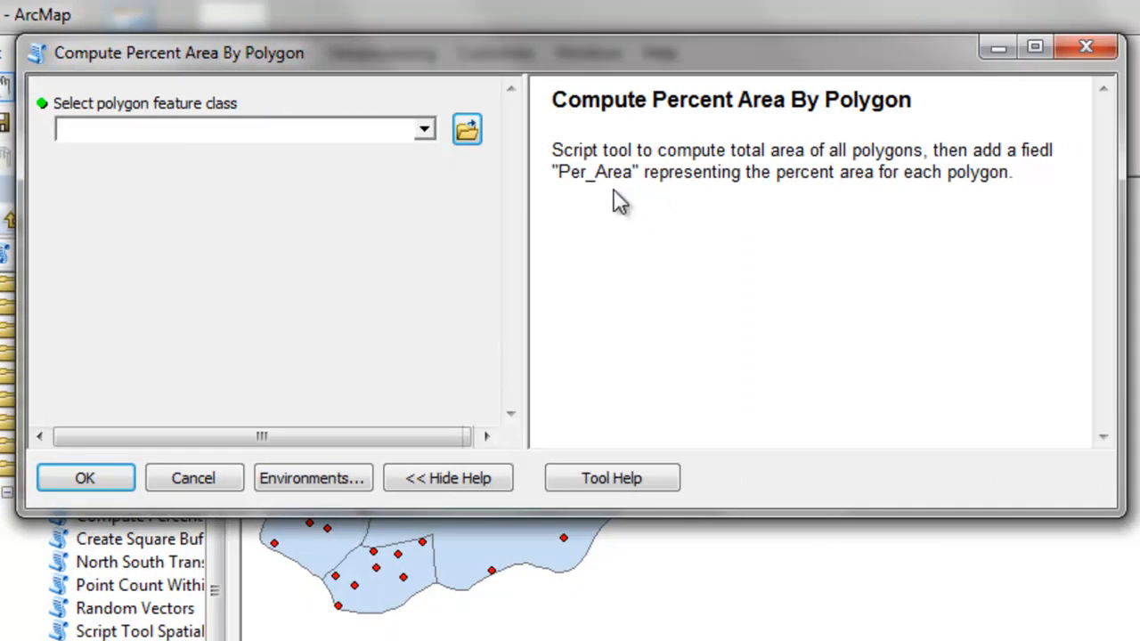
mouse_move(853, 180)
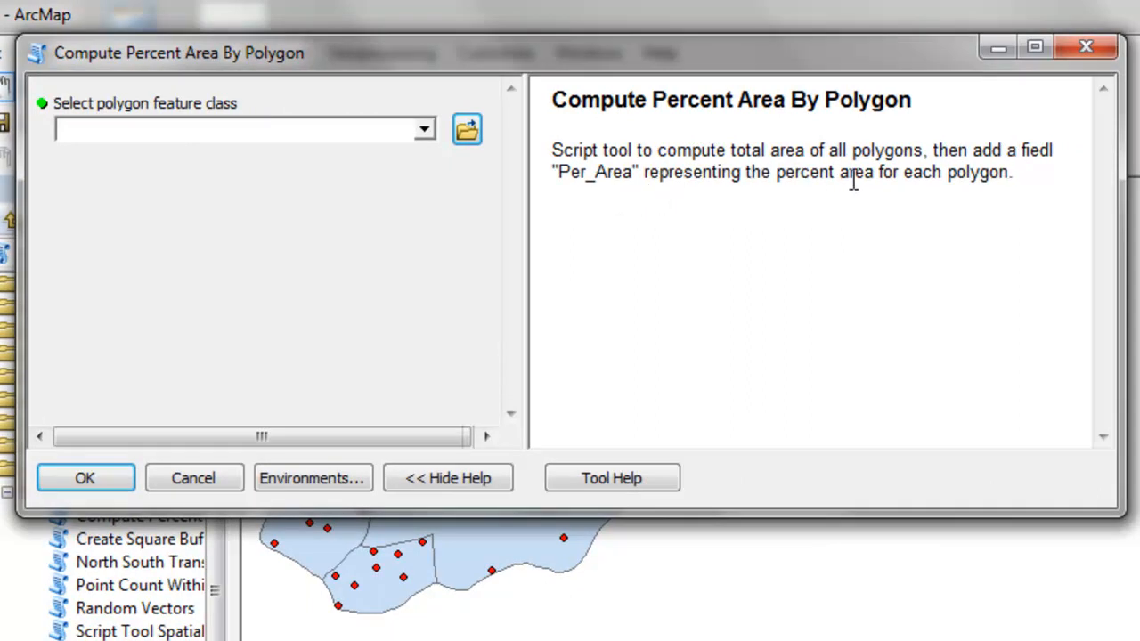
mouse_move(430, 167)
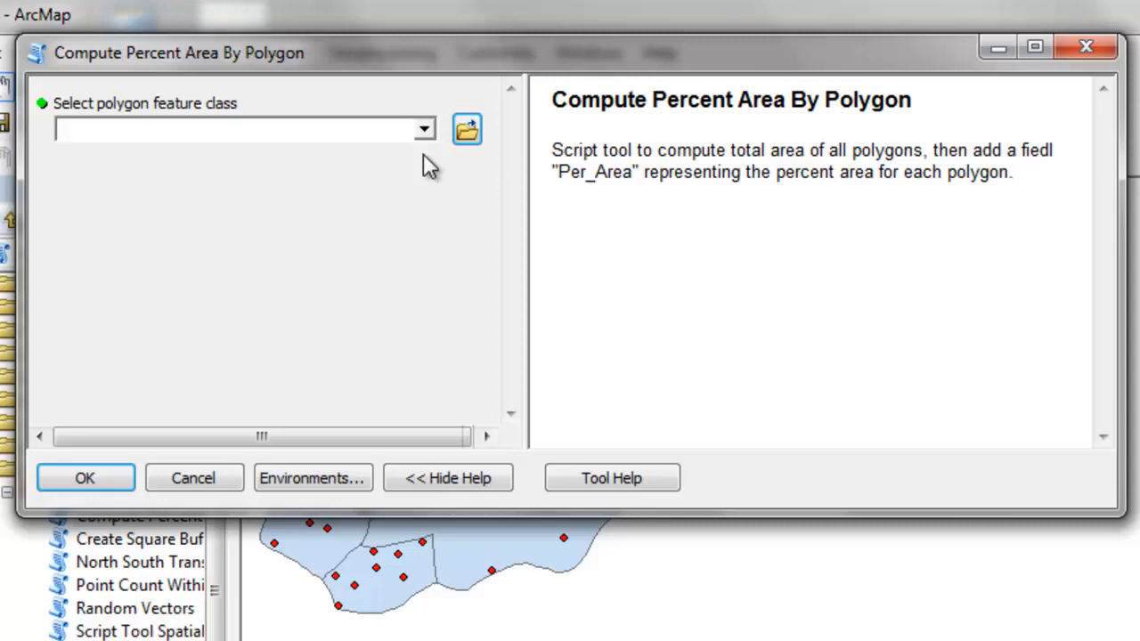
click(424, 129)
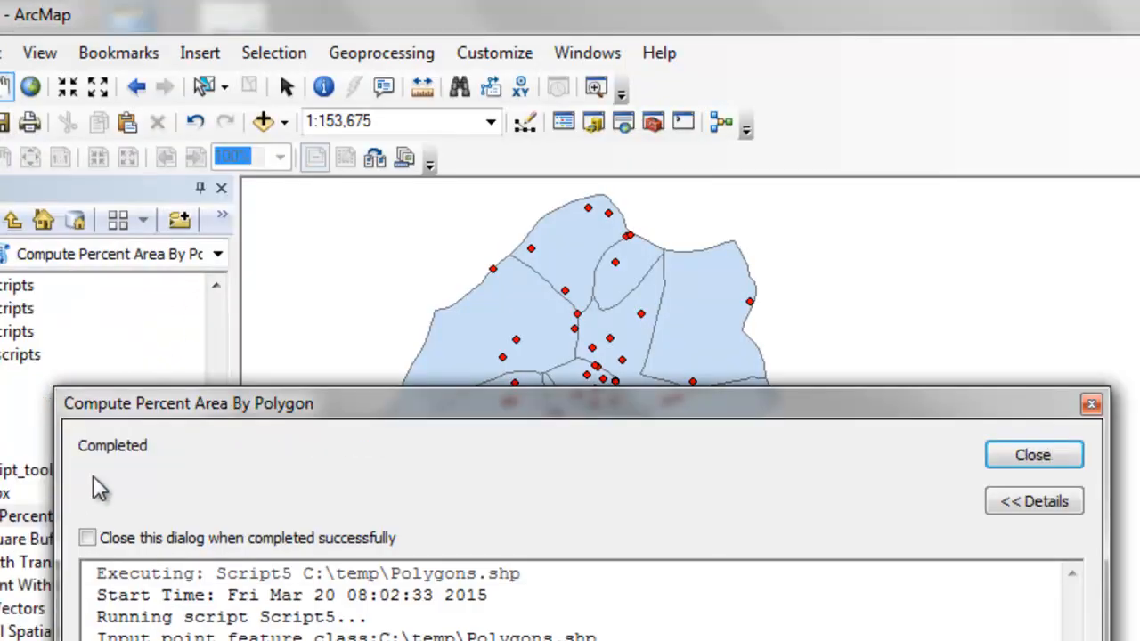
Close the run report and sort the Per_Area field descending.
click(1033, 455)
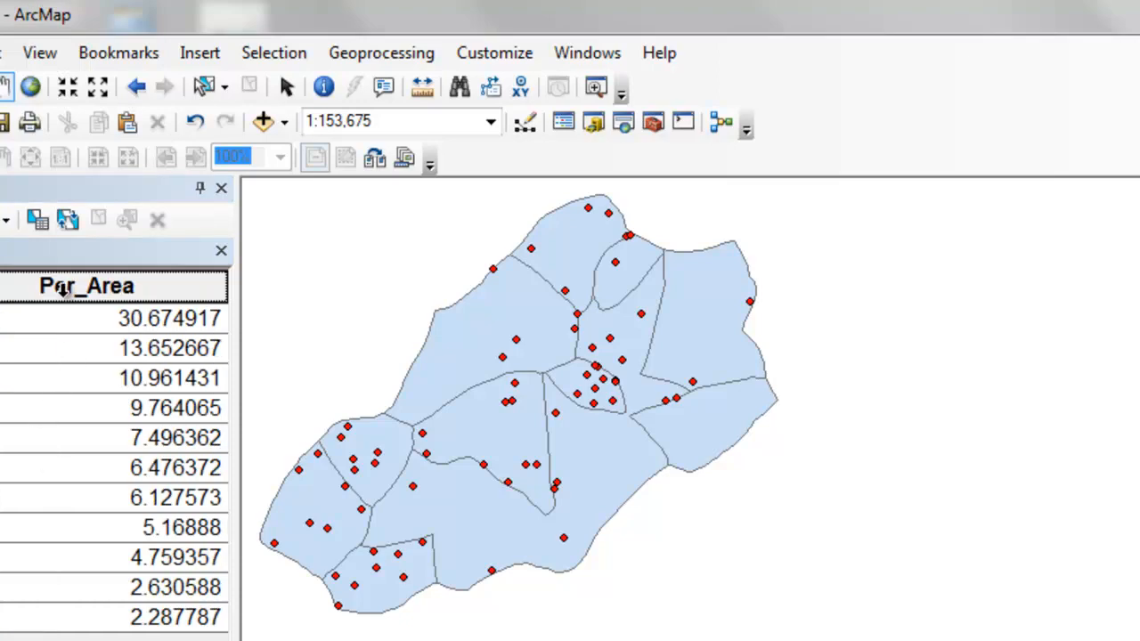
right_click(86, 285)
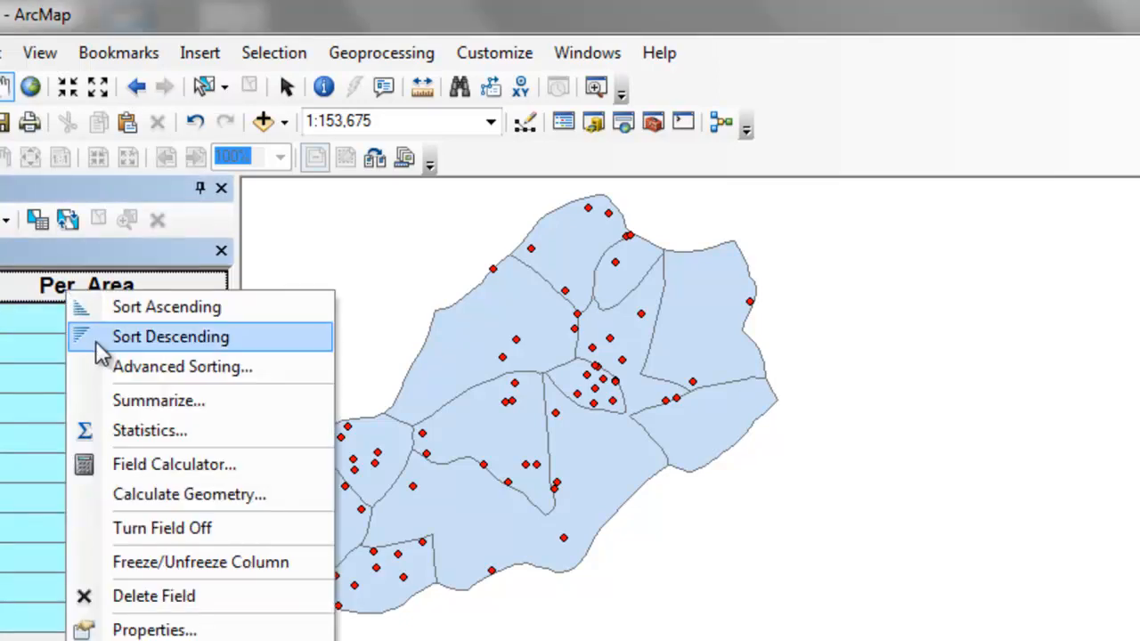
click(170, 335)
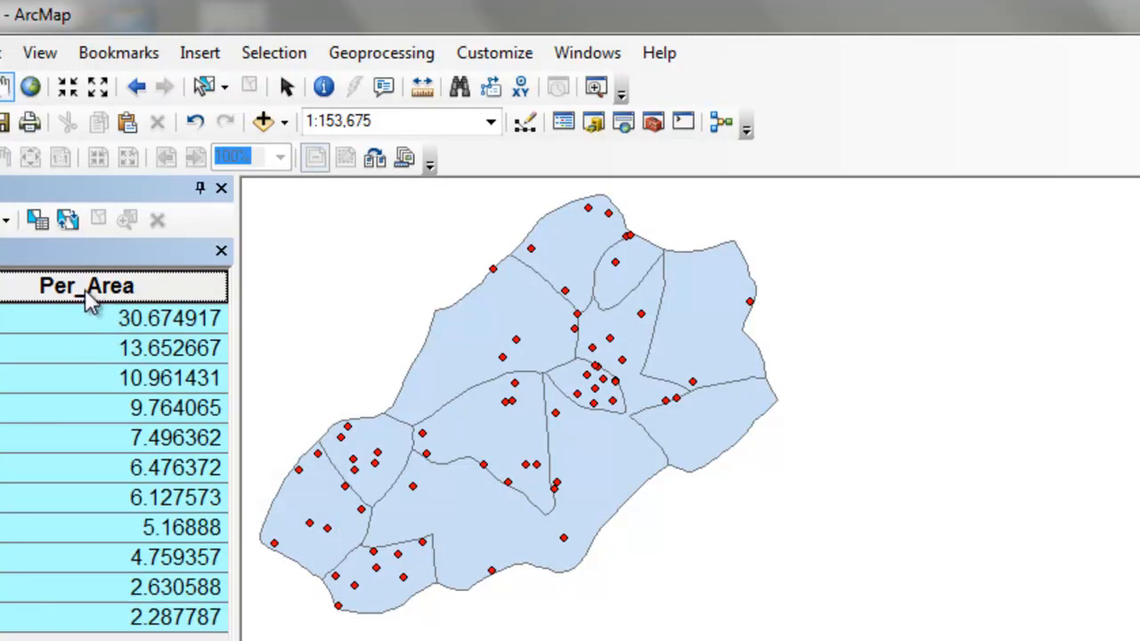
mouse_move(147, 287)
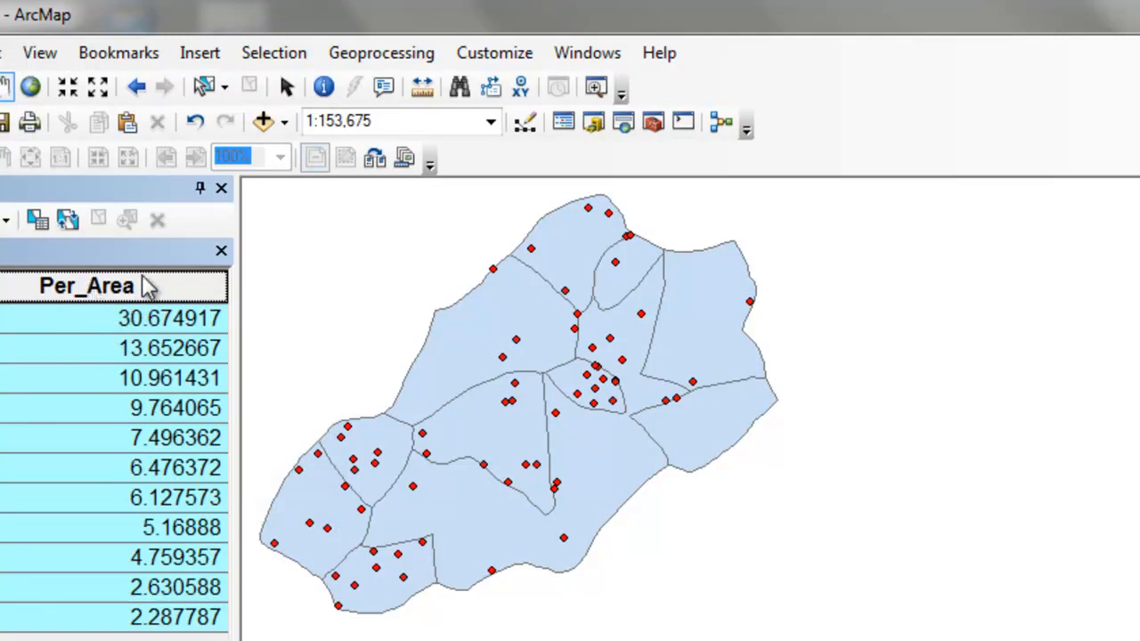
Review Per_Area statistics showing 11 values summing to 100, then close them.
right_click(86, 285)
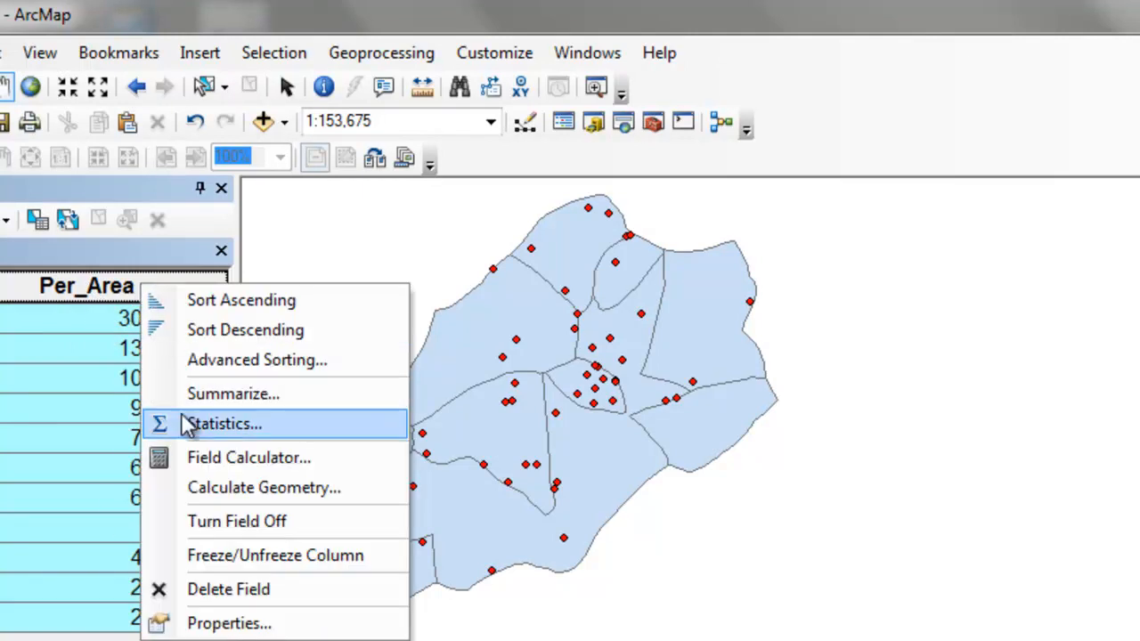
click(223, 423)
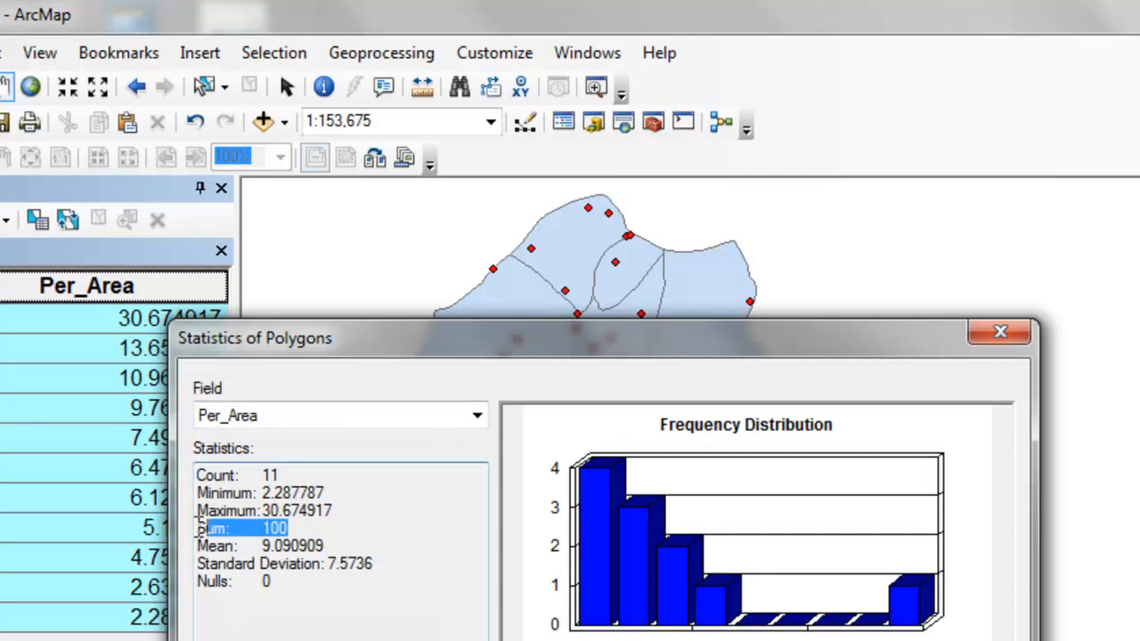
mouse_move(999, 331)
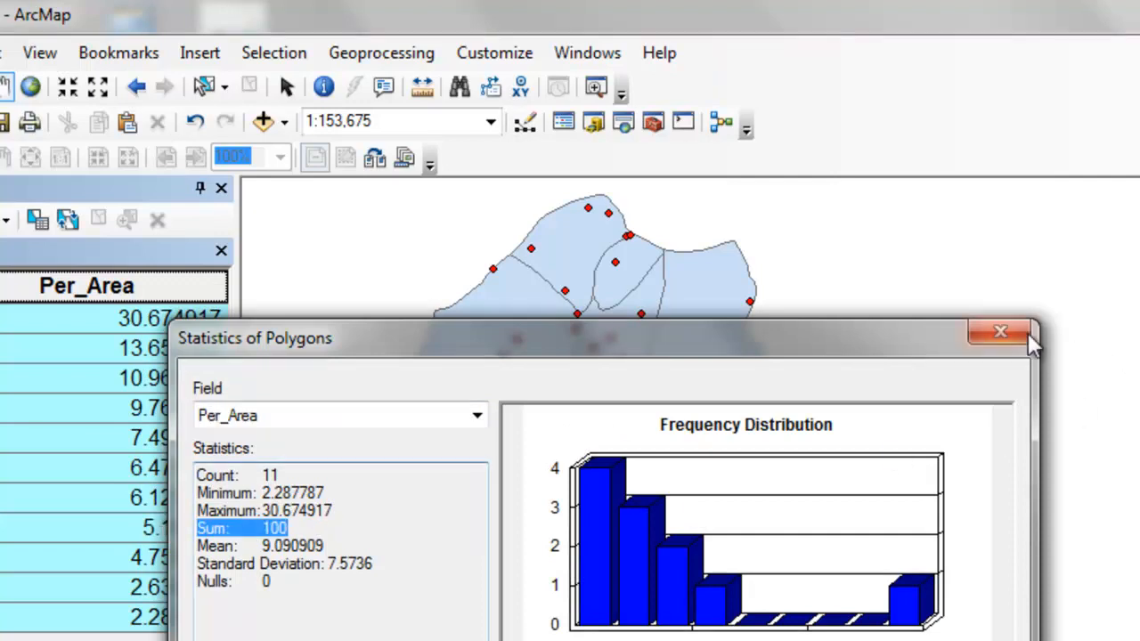
click(999, 332)
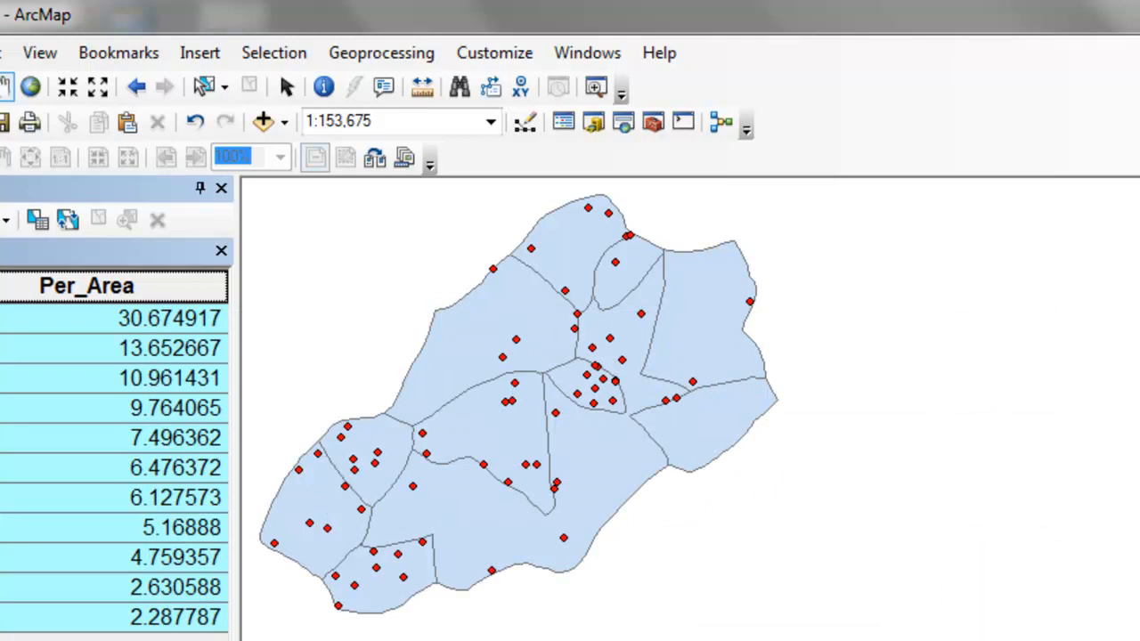
click(588, 383)
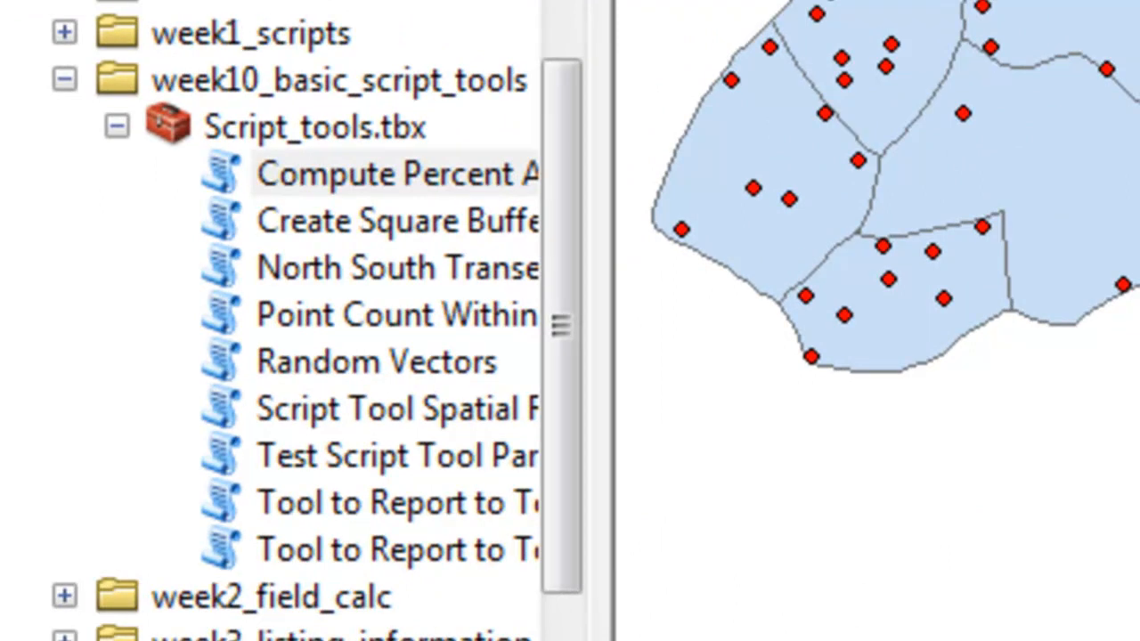
mouse_move(347, 241)
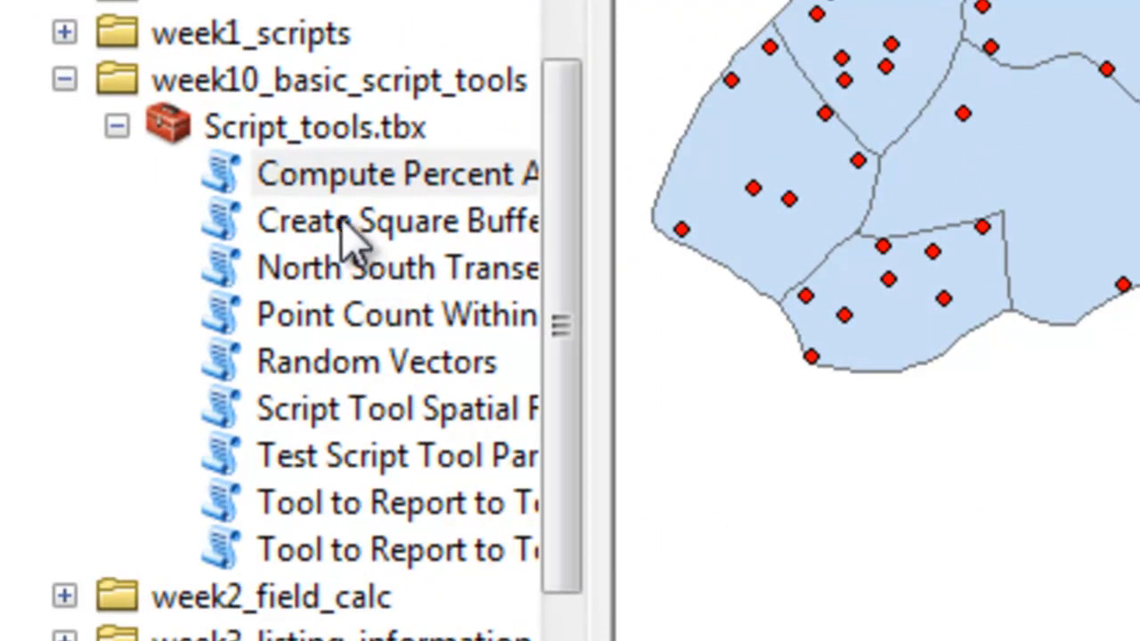
Run the square buffer tool on ran_points at 1000, saving C:\temp\SQUARE_BUFFERS.shp.
click(392, 220)
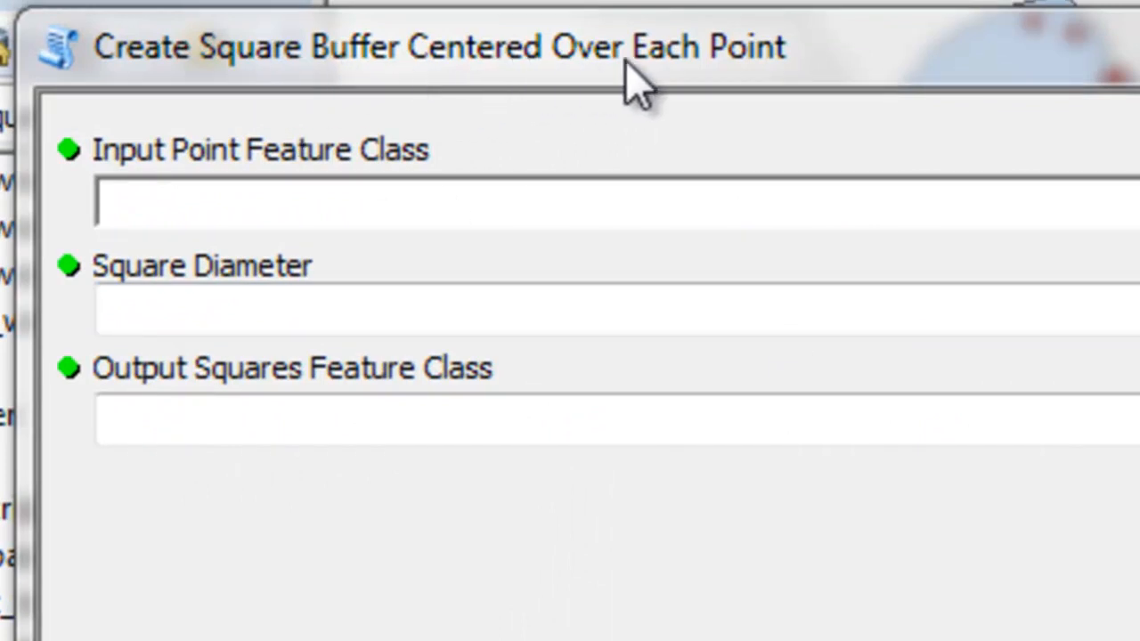
mouse_move(245, 200)
text(1000)
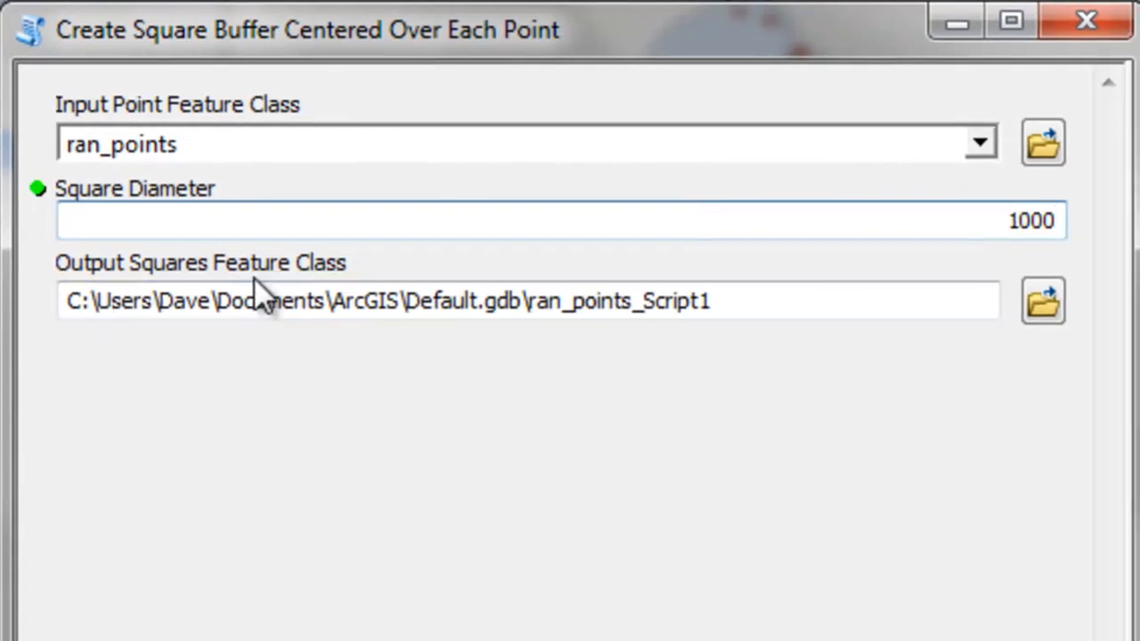
click(1042, 300)
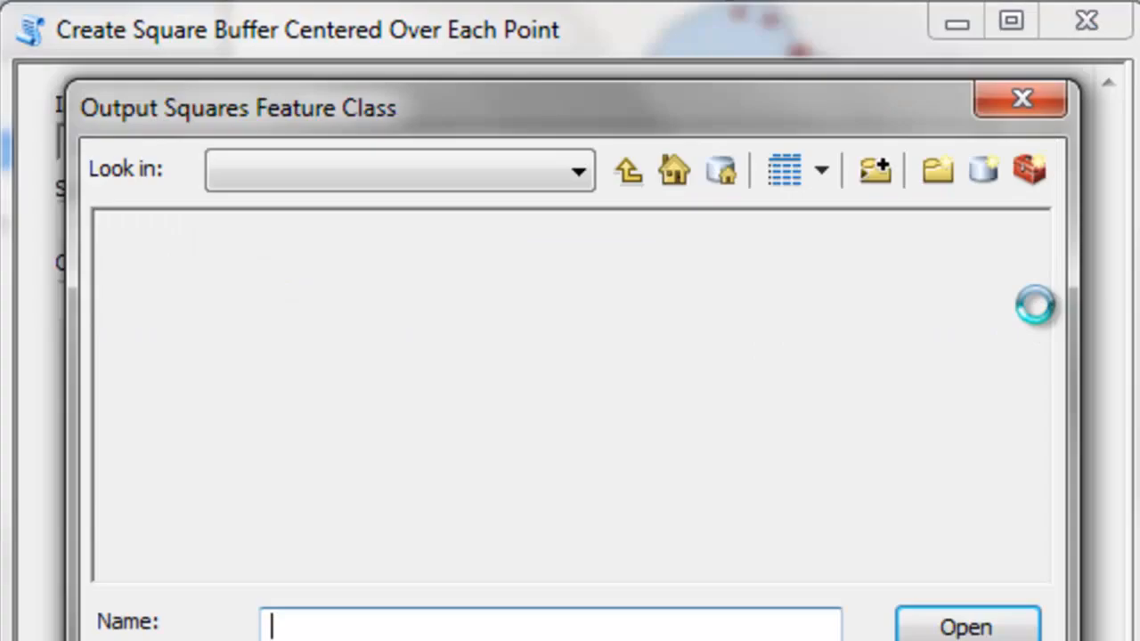
click(576, 171)
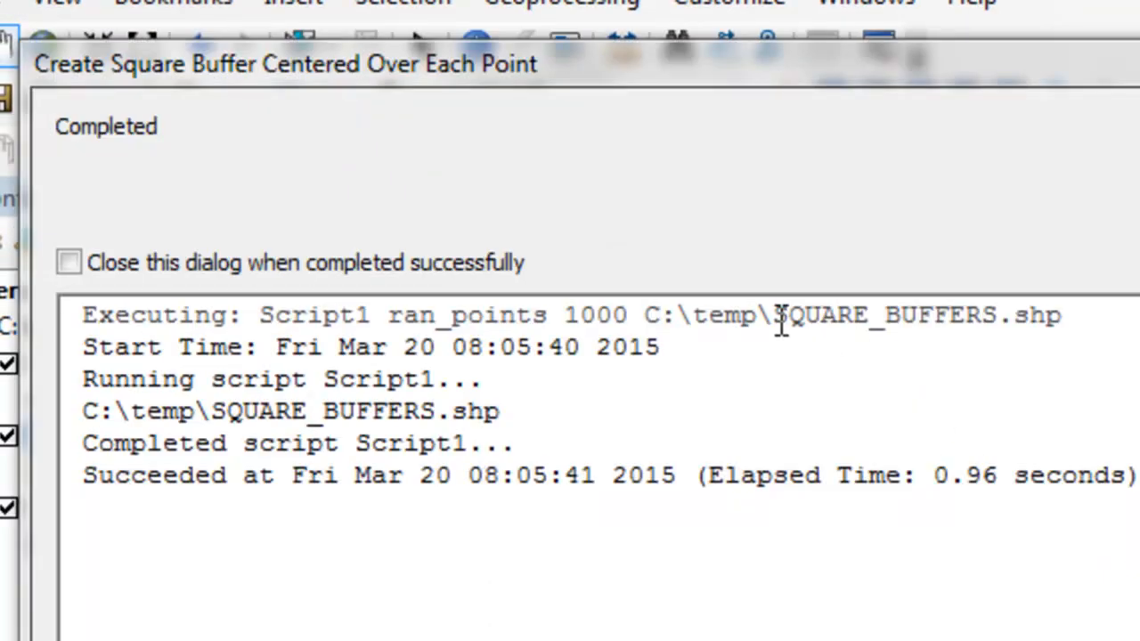
mouse_move(1019, 336)
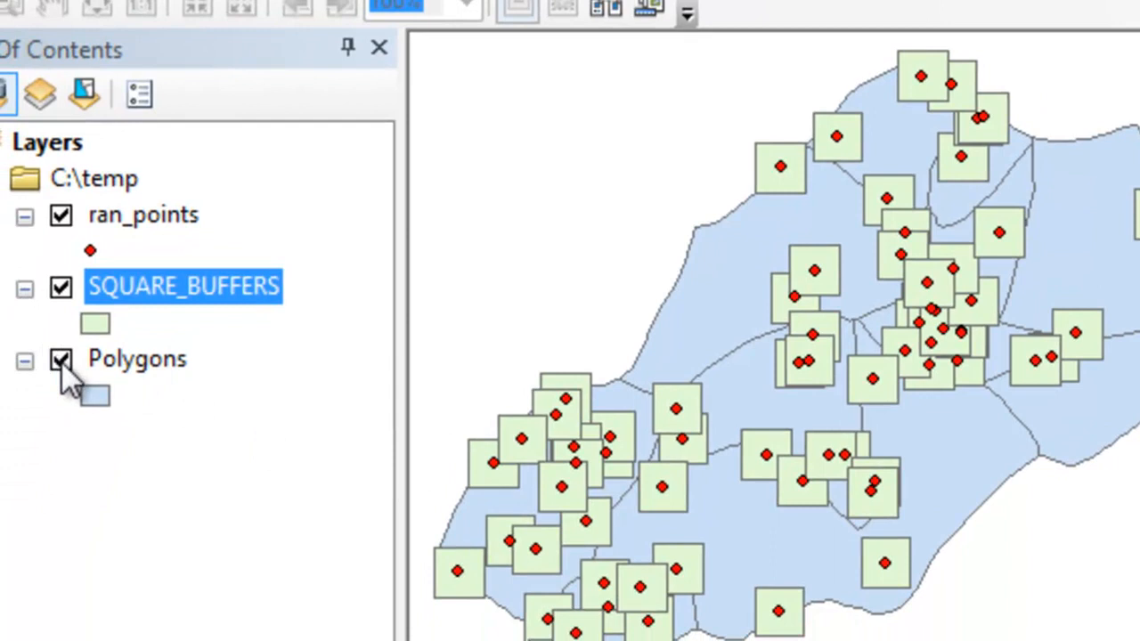
Turn off the Polygons layer so the SQUARE_BUFFERS squares show around the points.
click(61, 358)
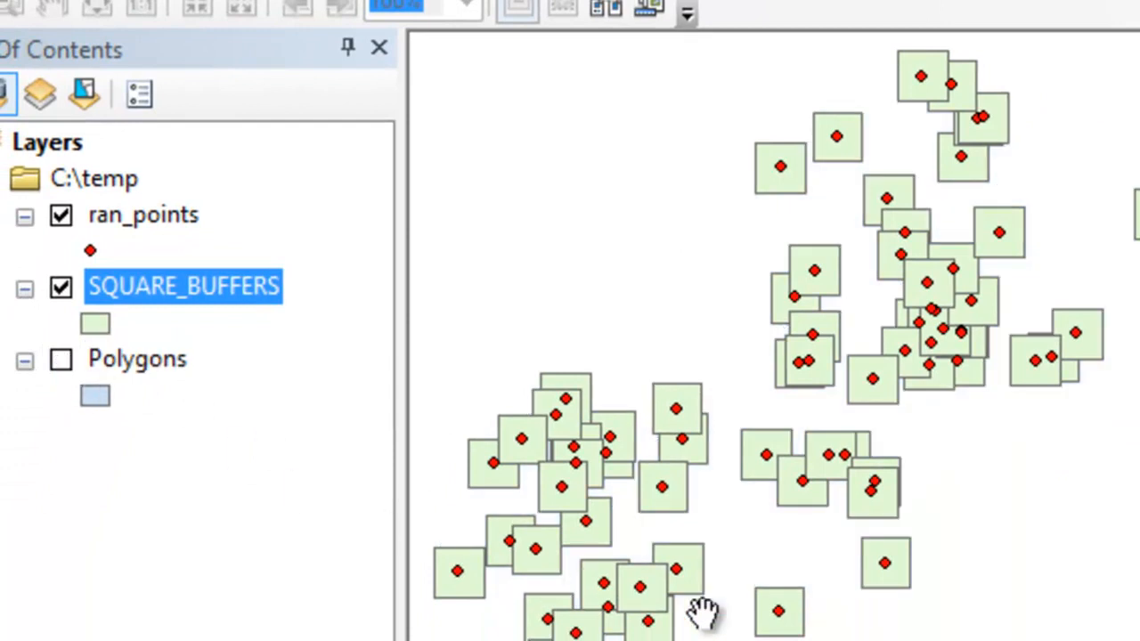
mouse_move(703, 619)
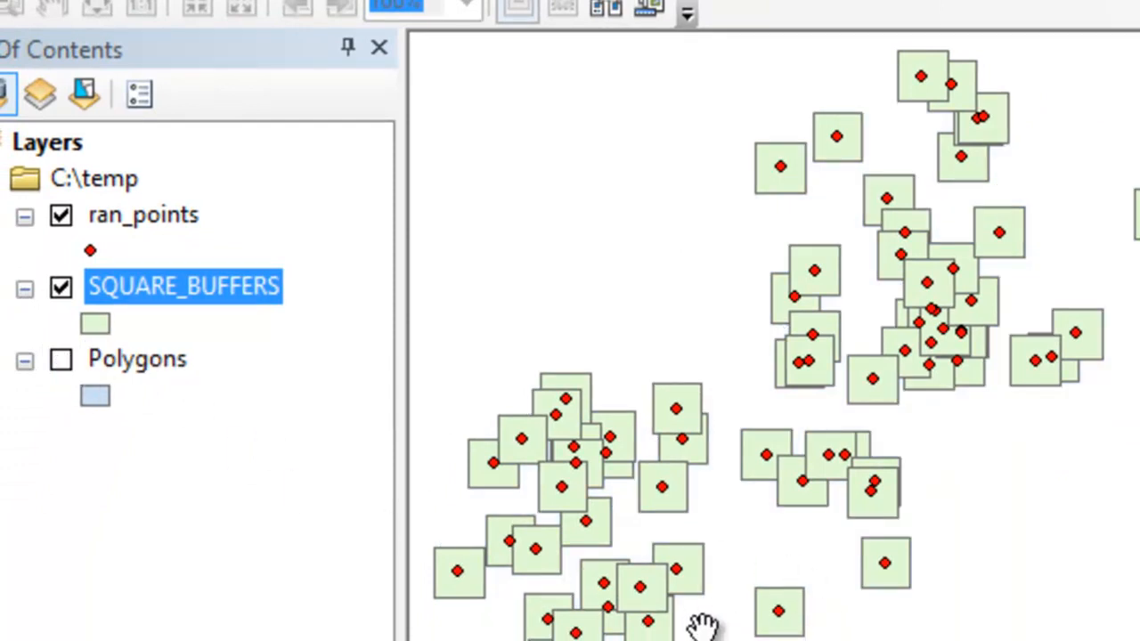
mouse_move(672, 579)
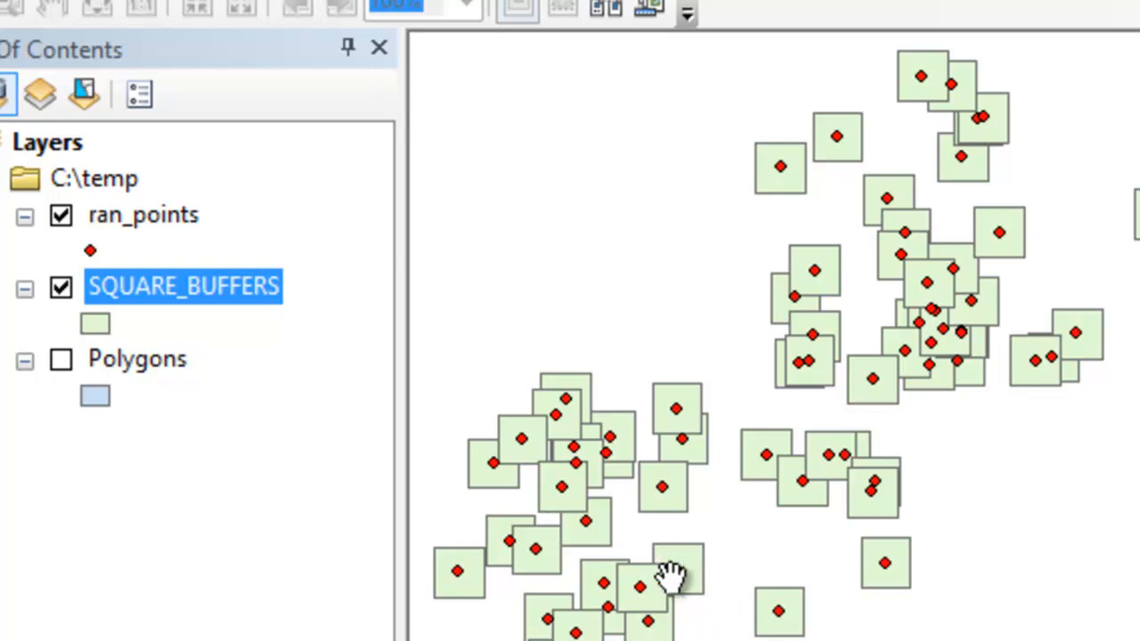
mouse_move(686, 592)
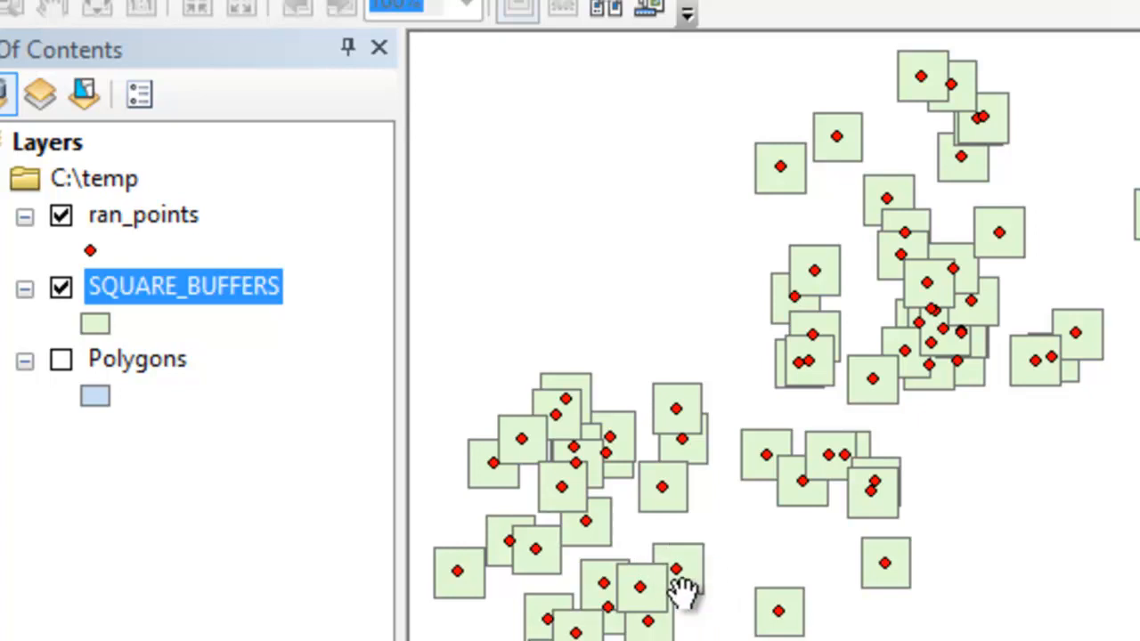
mouse_move(686, 592)
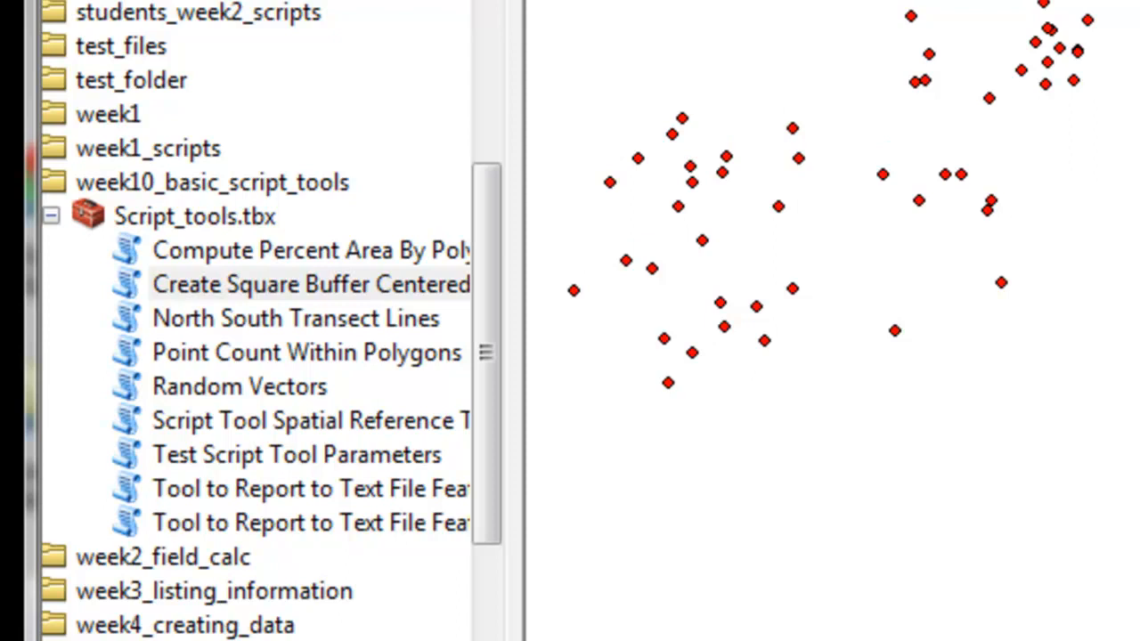
mouse_move(259, 339)
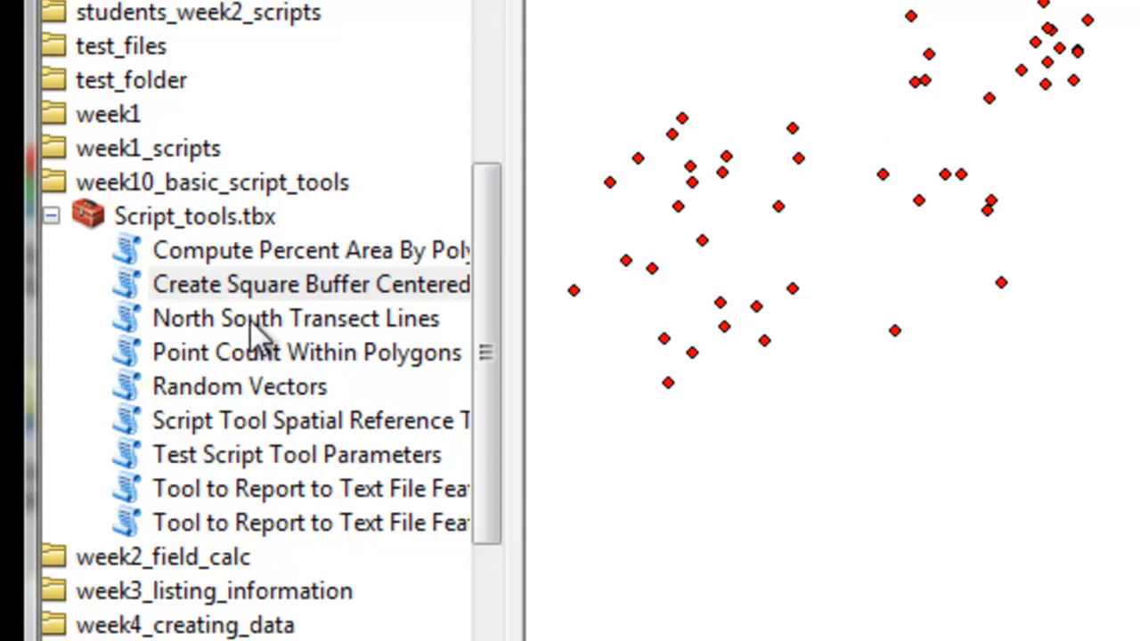
Open North South Transect Lines with length 1000 and ran_points as the input points.
double_click(294, 317)
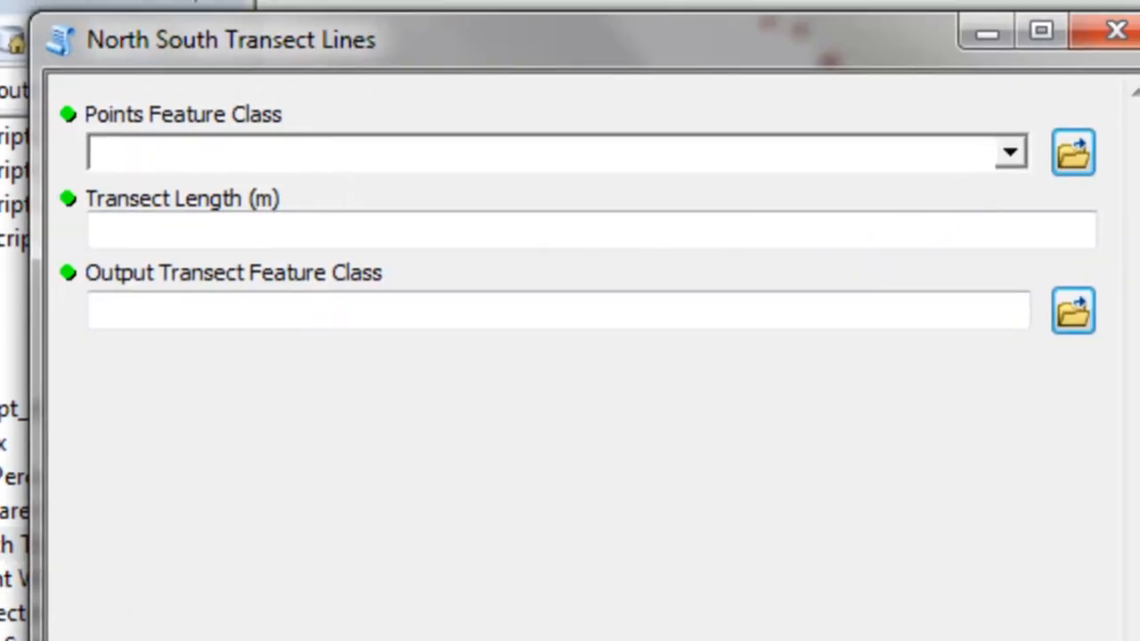
mouse_move(312, 98)
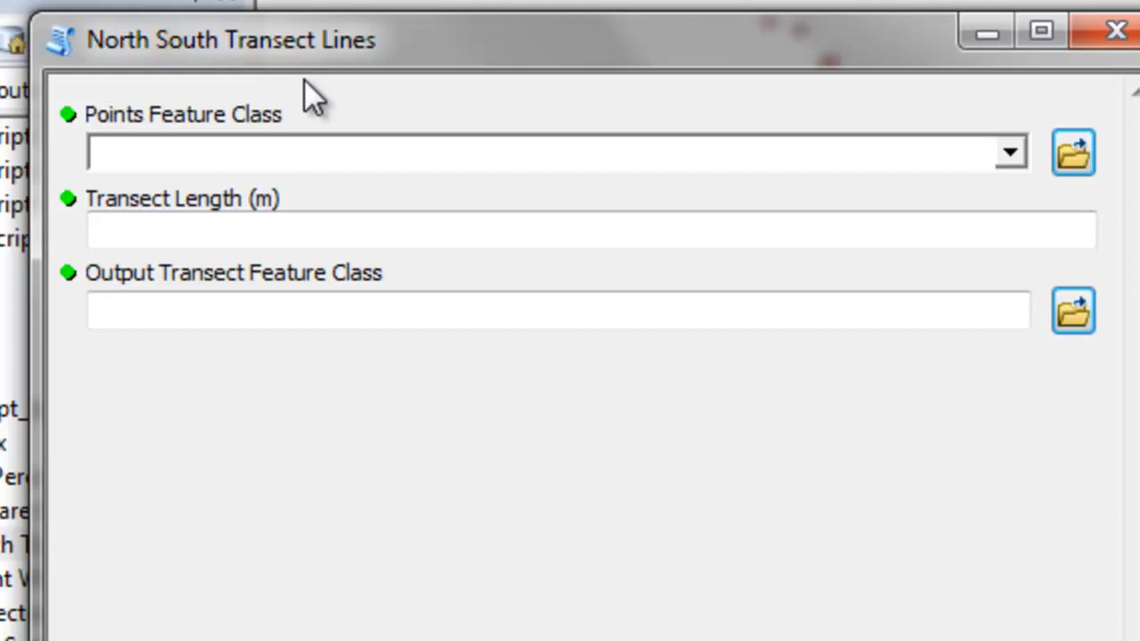
mouse_move(213, 192)
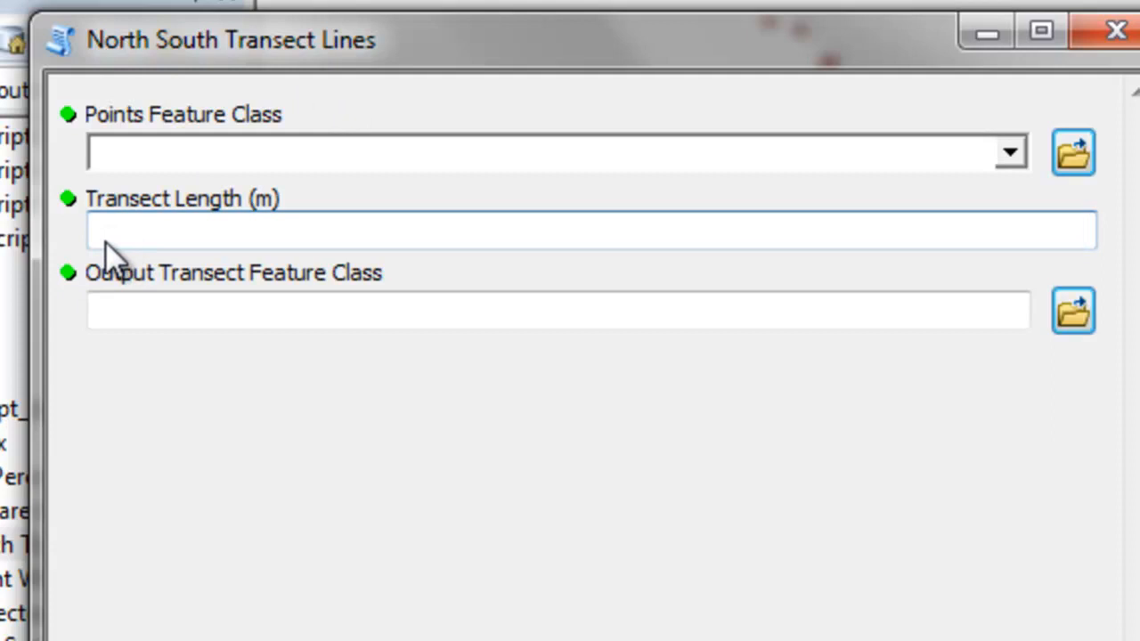
text(1)
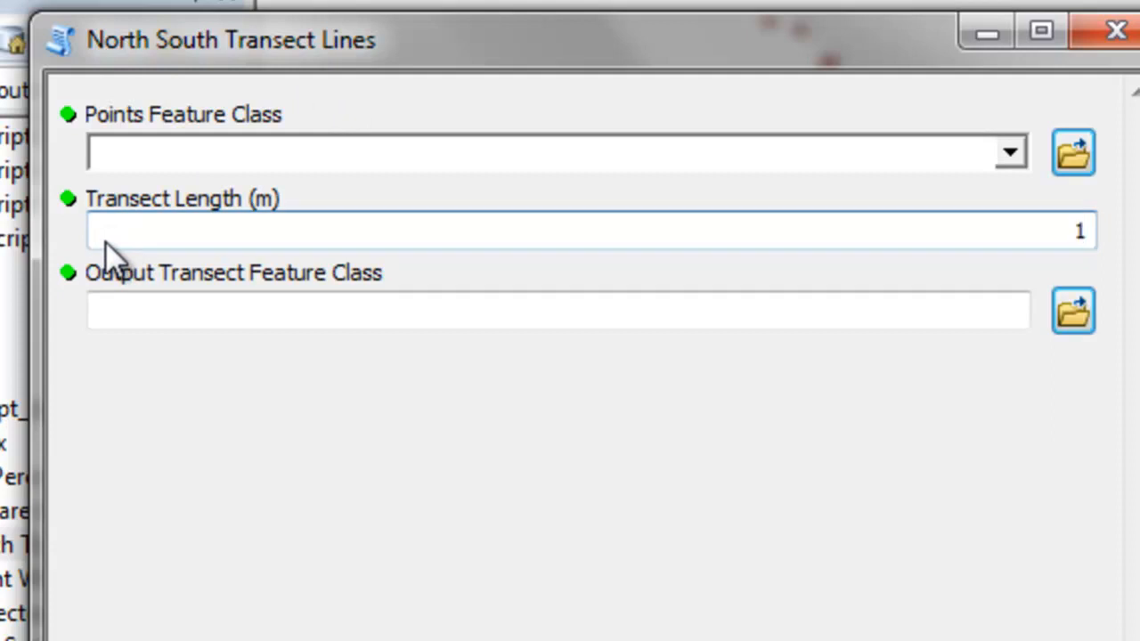
text(000)
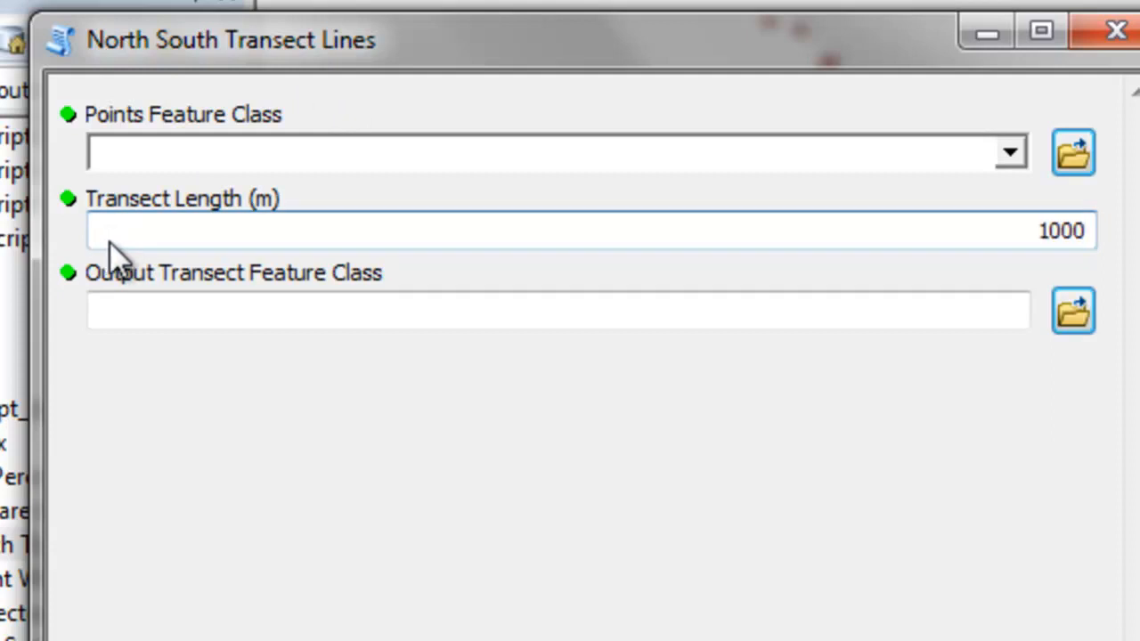
mouse_move(1011, 165)
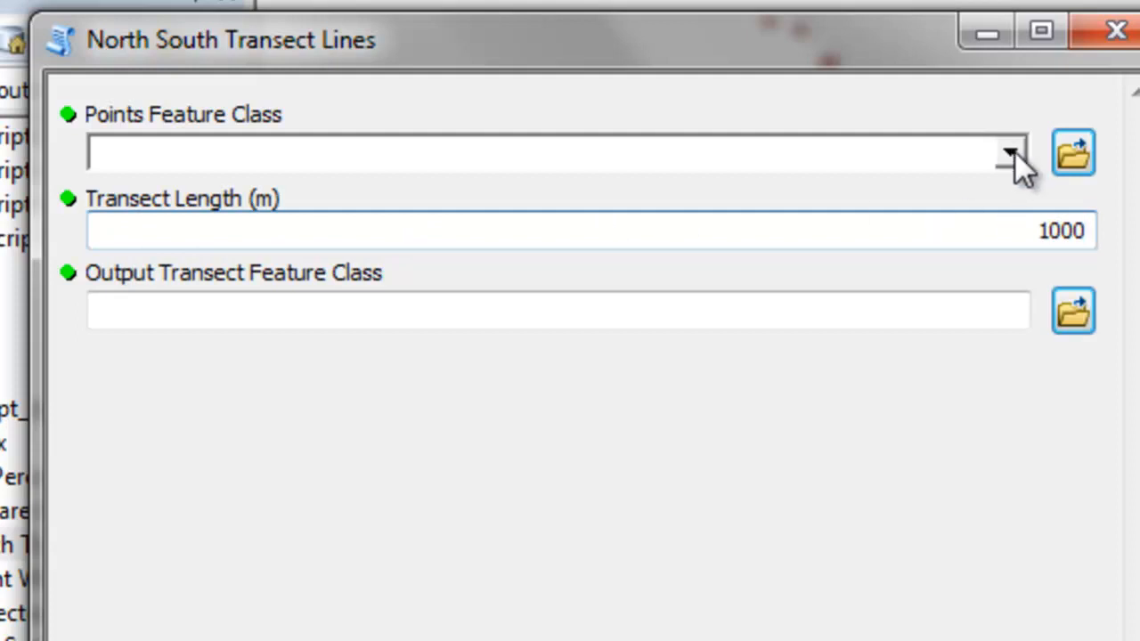
click(1009, 151)
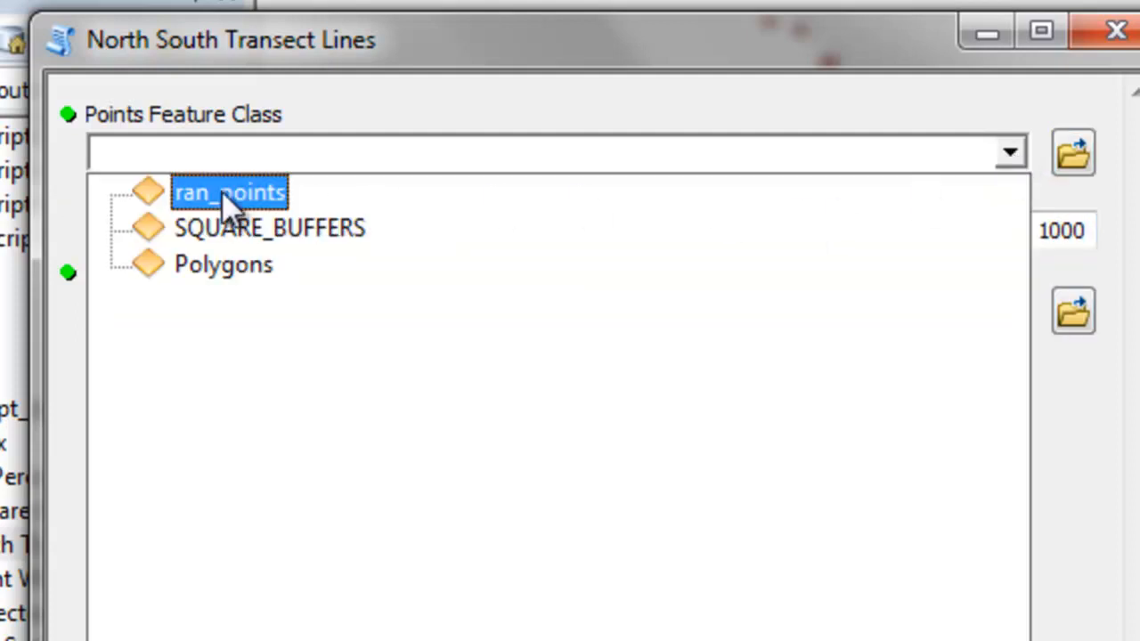
click(229, 192)
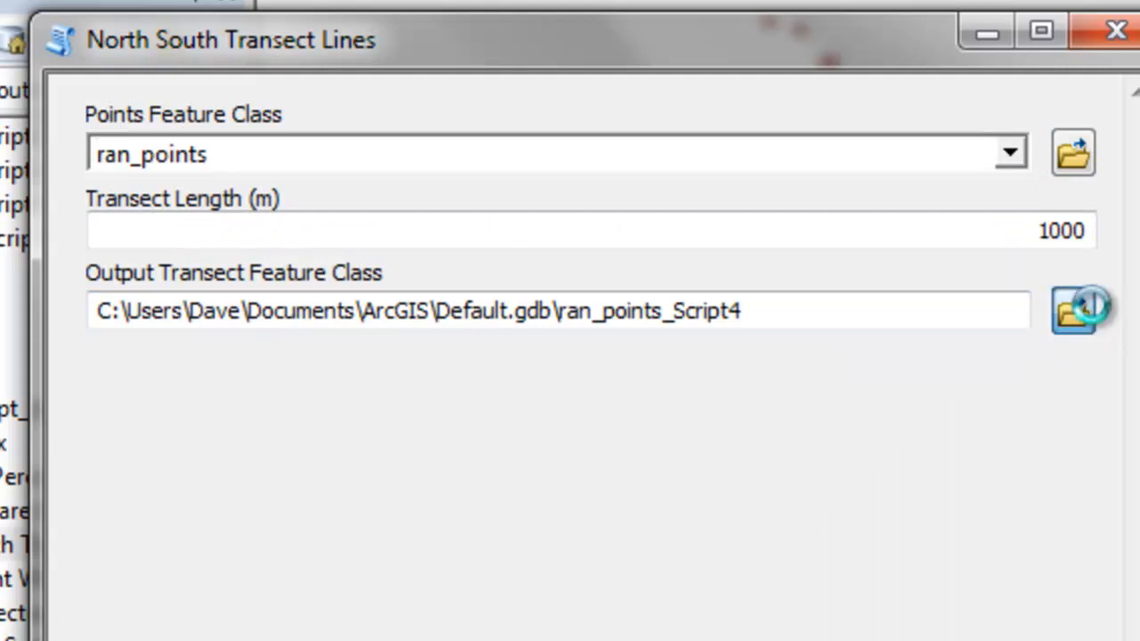
Create TRANSECTS.gdb in C:\temp and name the transect output LINES inside it.
click(1074, 310)
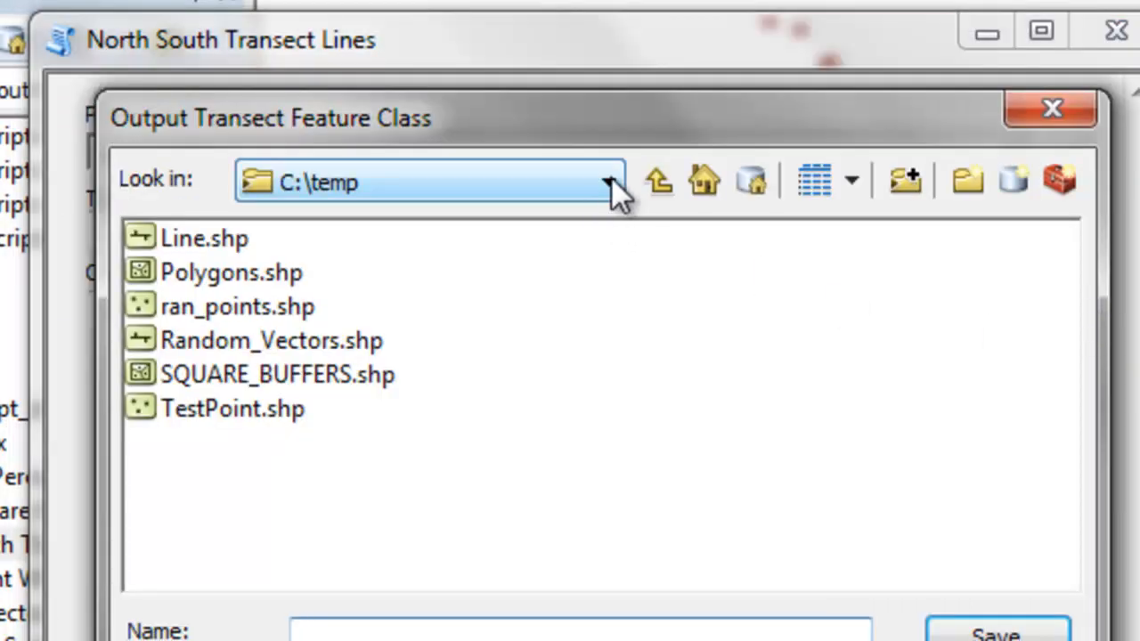
mouse_move(1013, 180)
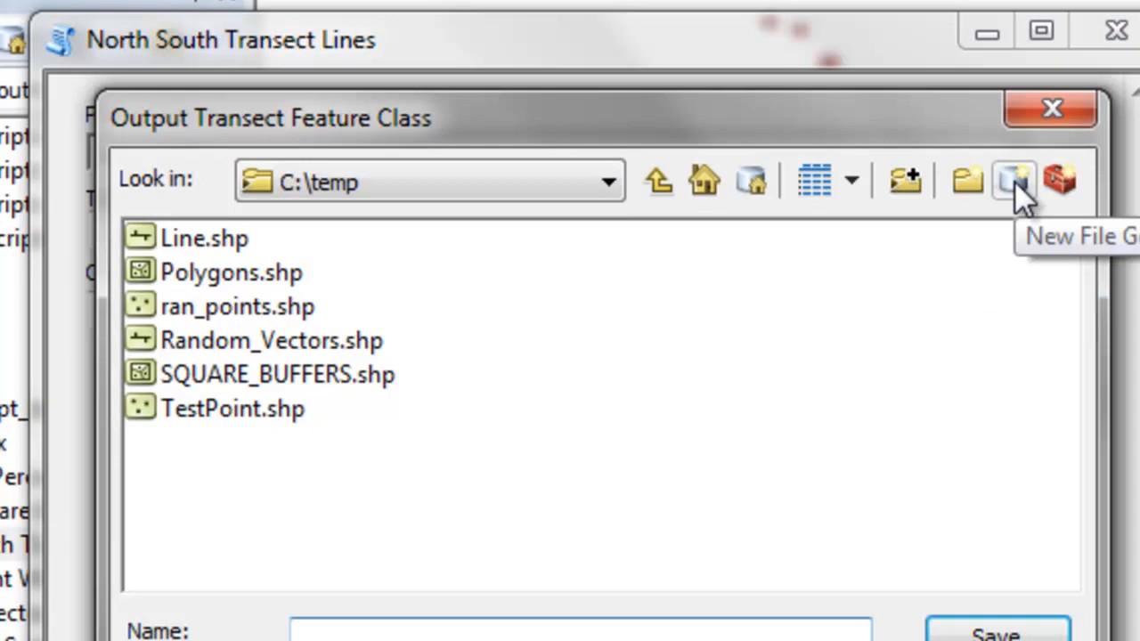
click(1013, 180)
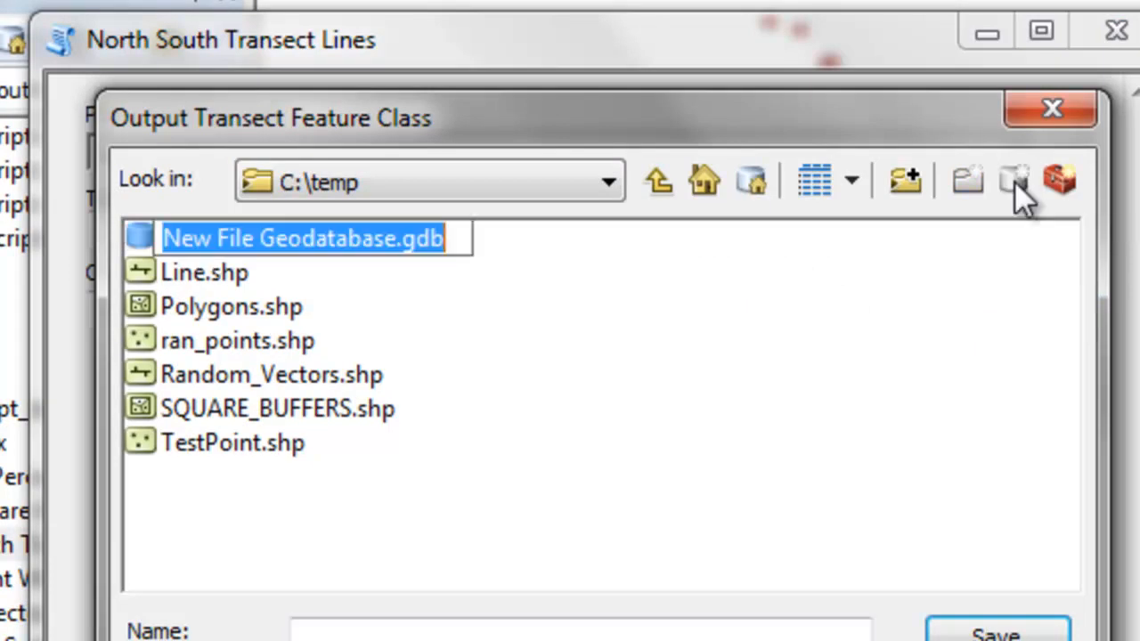
text(TRA)
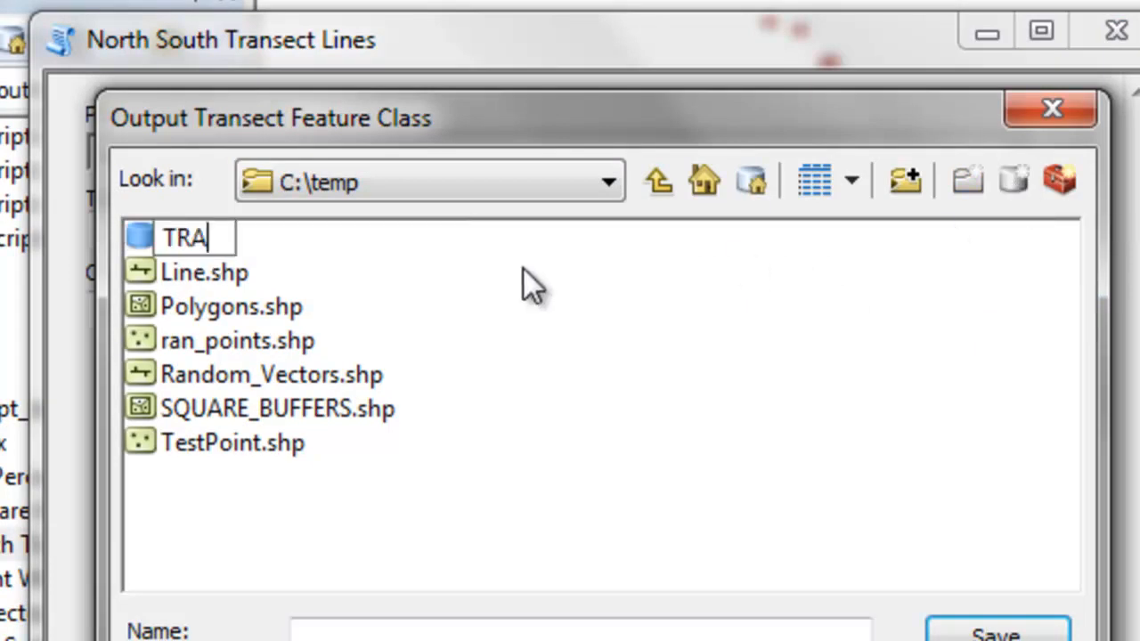
text(NSECTS)
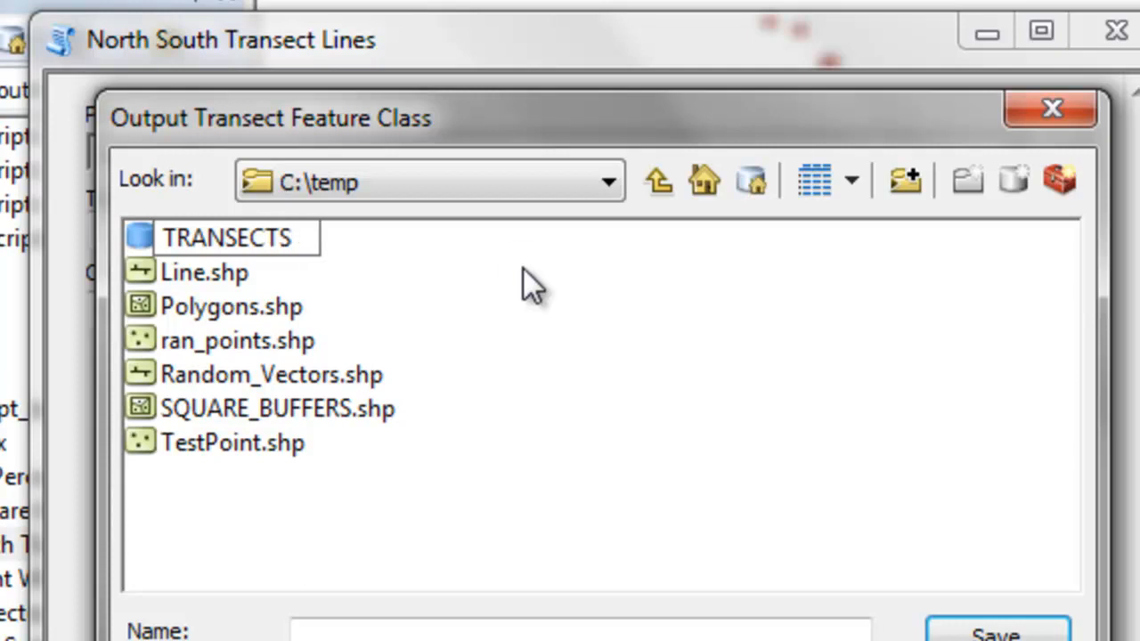
double_click(227, 238)
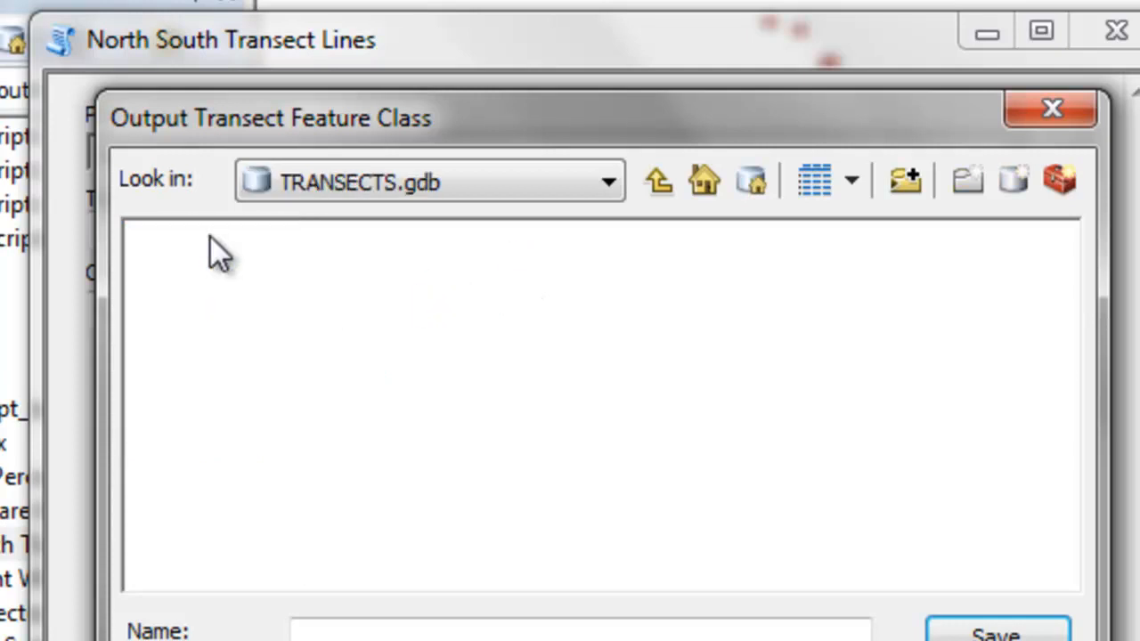
text(L)
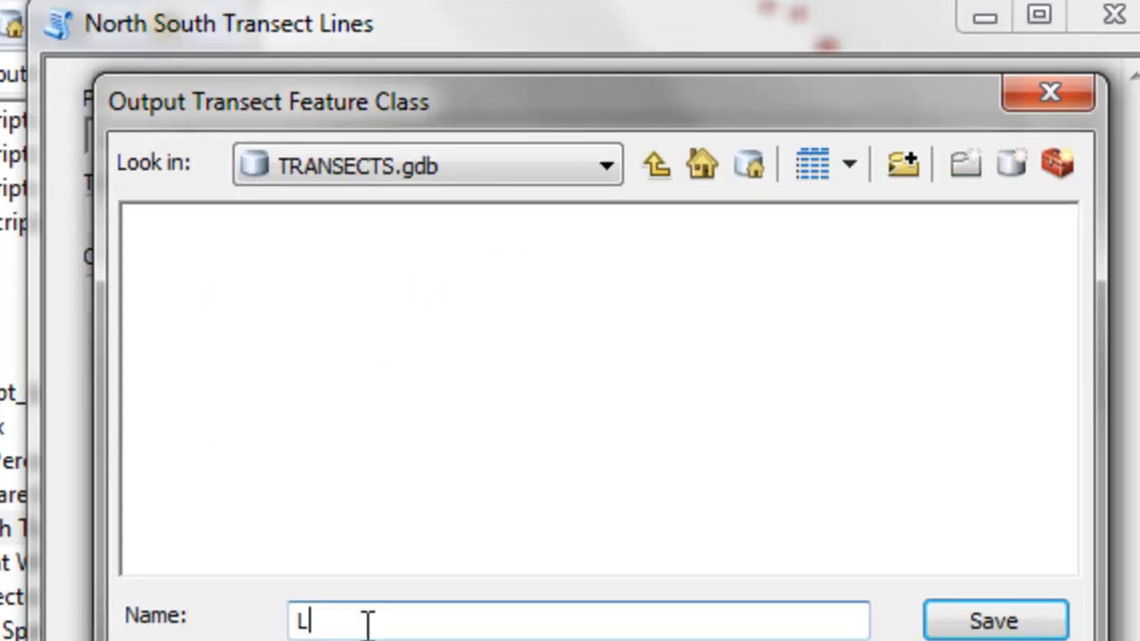
text(INES)
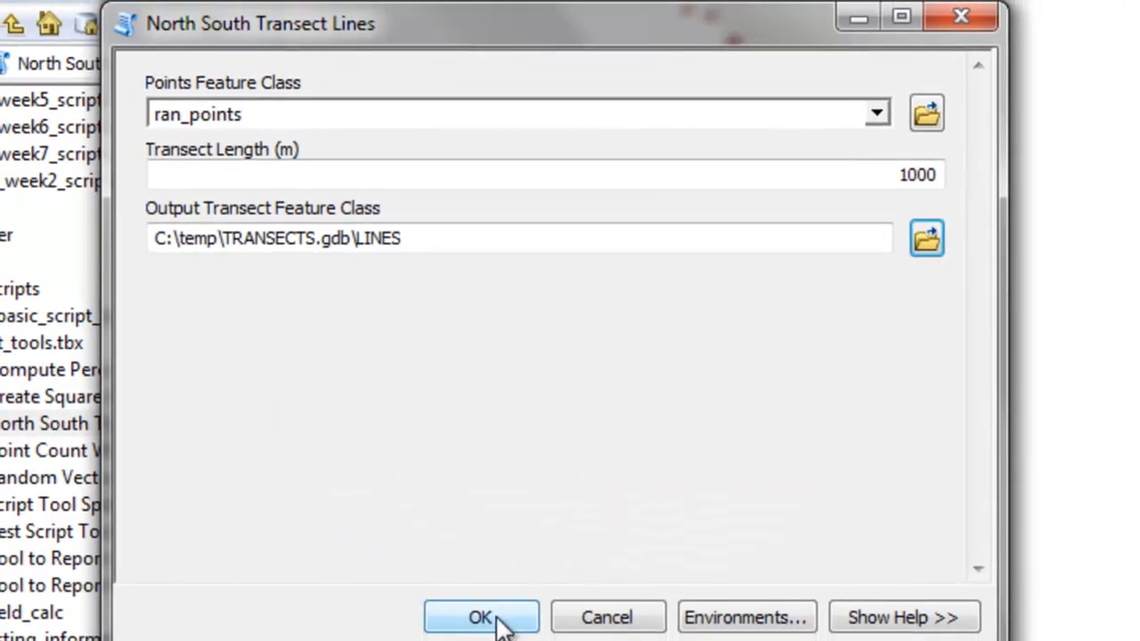
Run the transect tool and toggle the LINES layer off and back on.
click(480, 616)
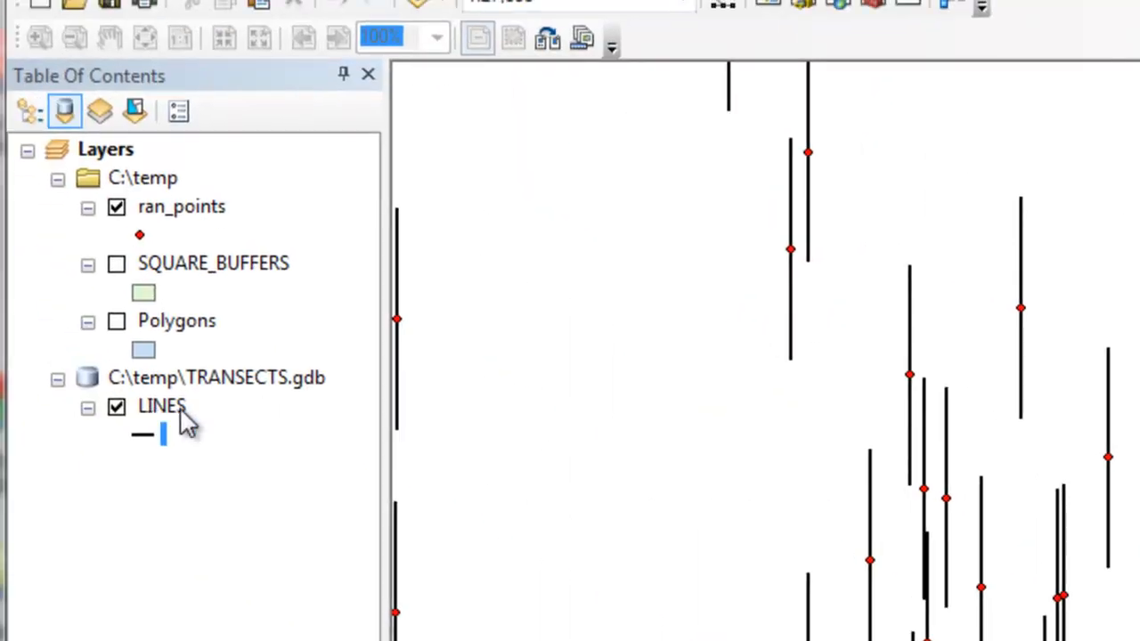
mouse_move(120, 272)
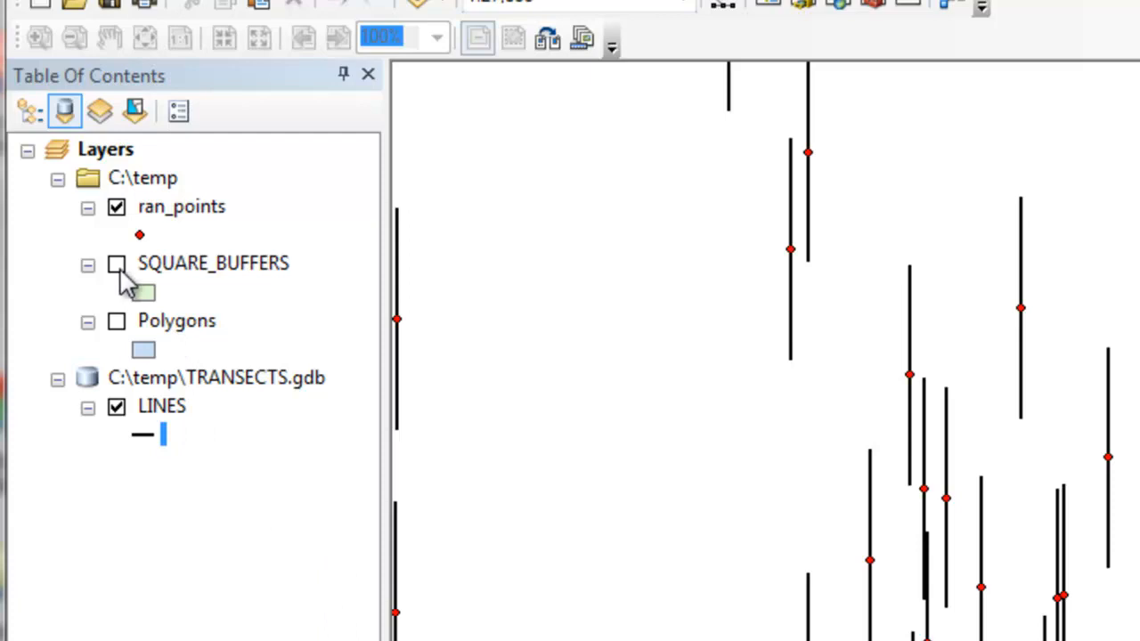
click(117, 406)
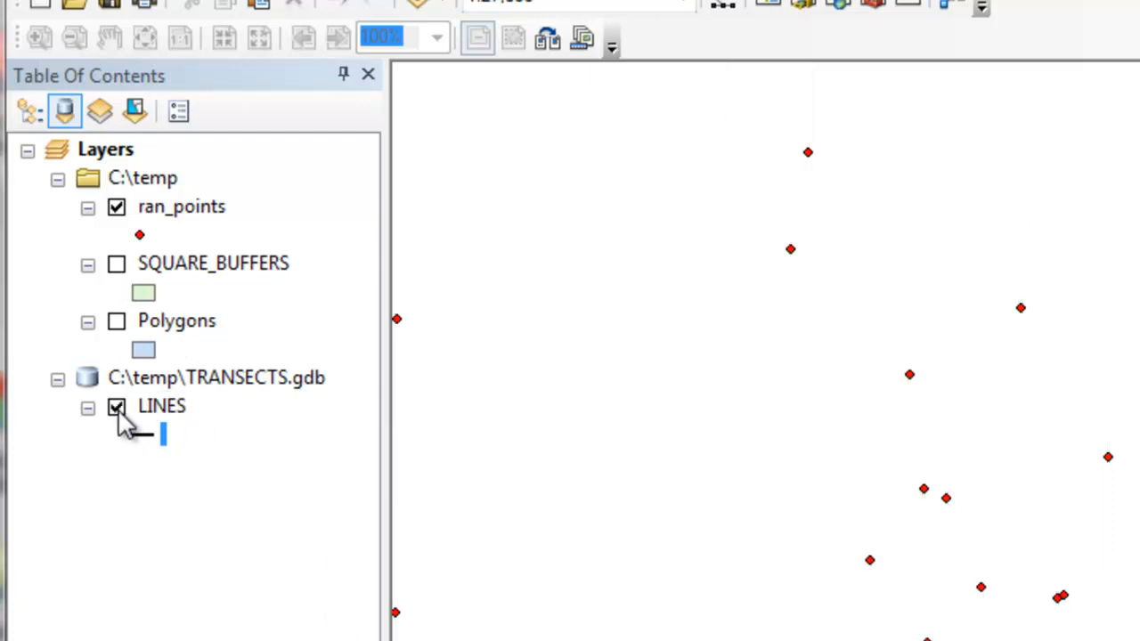
click(117, 406)
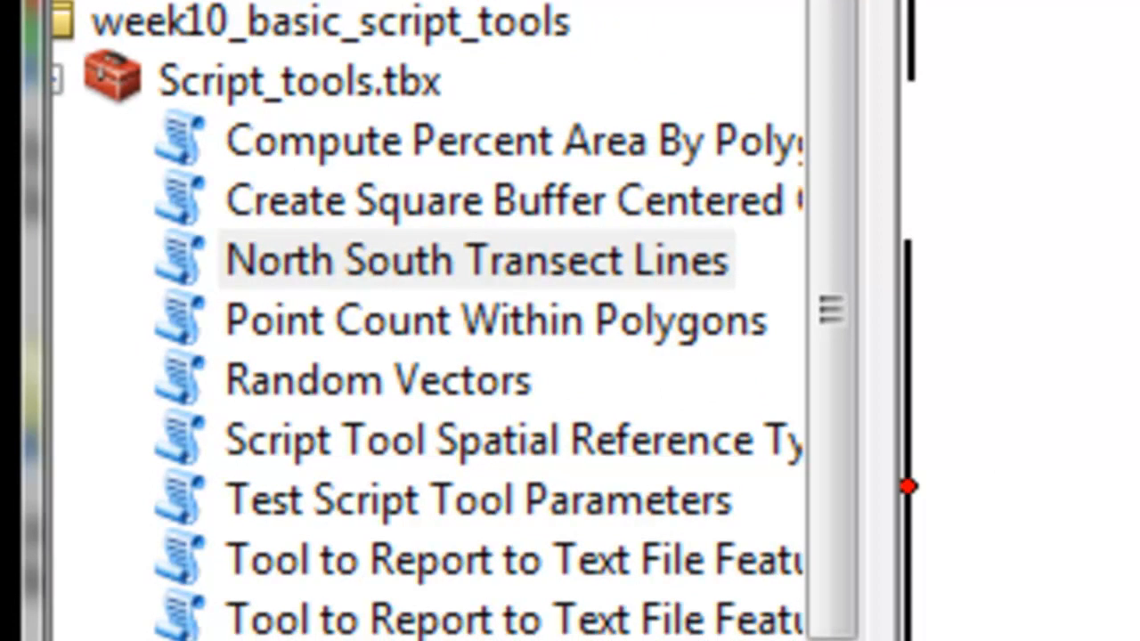
mouse_move(419, 392)
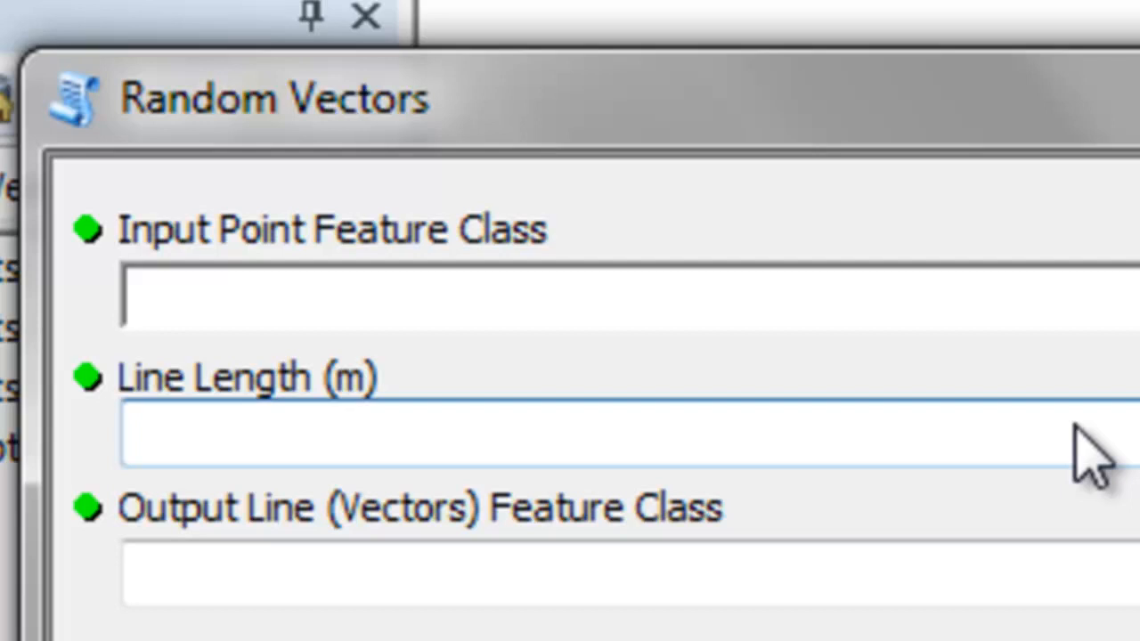
Set the Random Vectors line length to 1000 m for ran_points.
text(1000)
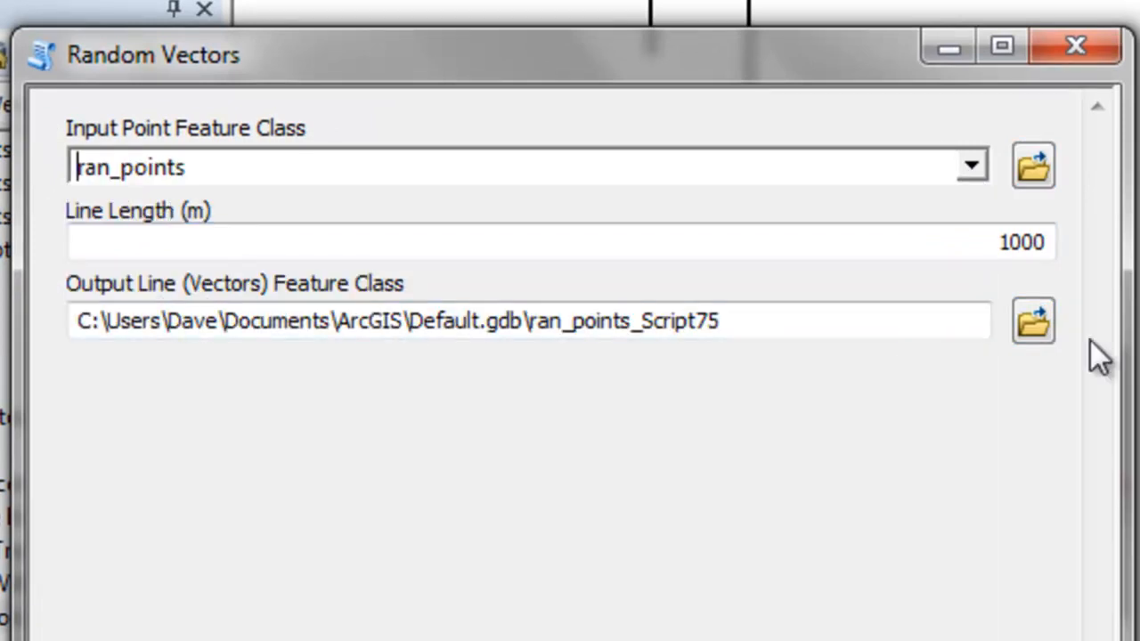
Name the output RANDOM_VECTOR_LINES in TRANSECTS.gdb and save.
click(1032, 321)
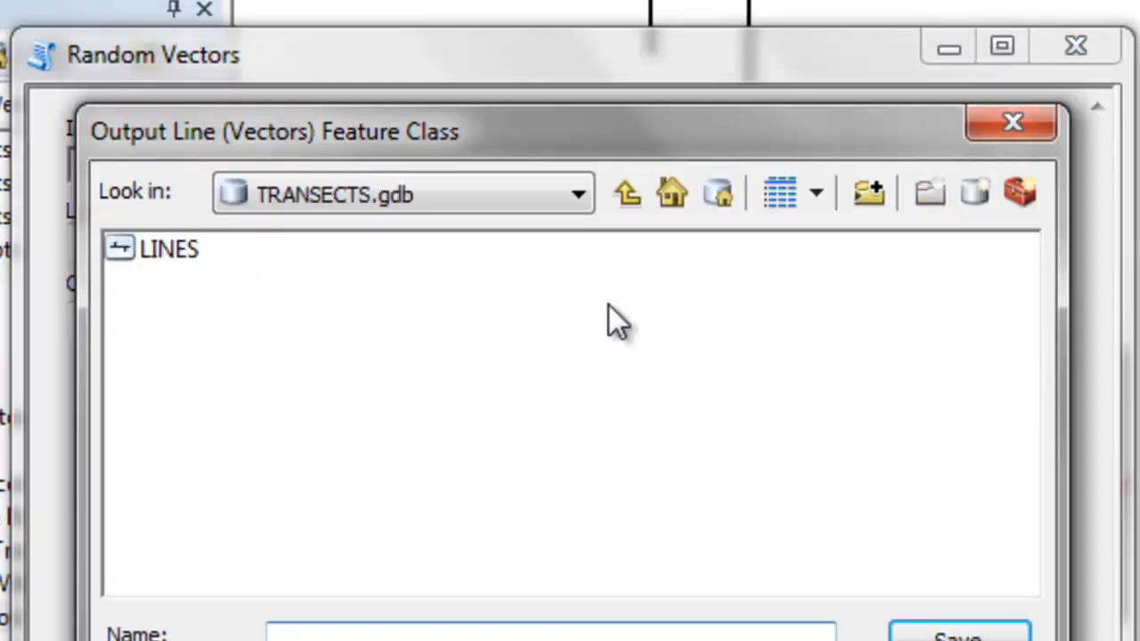
text(R)
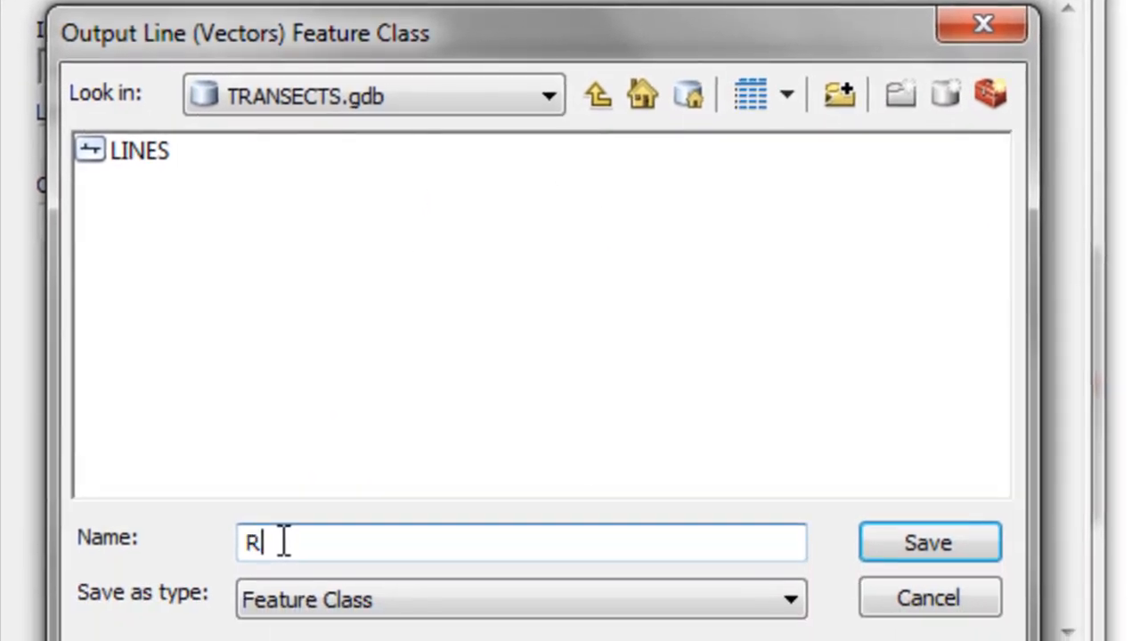
text(ANDOM_)
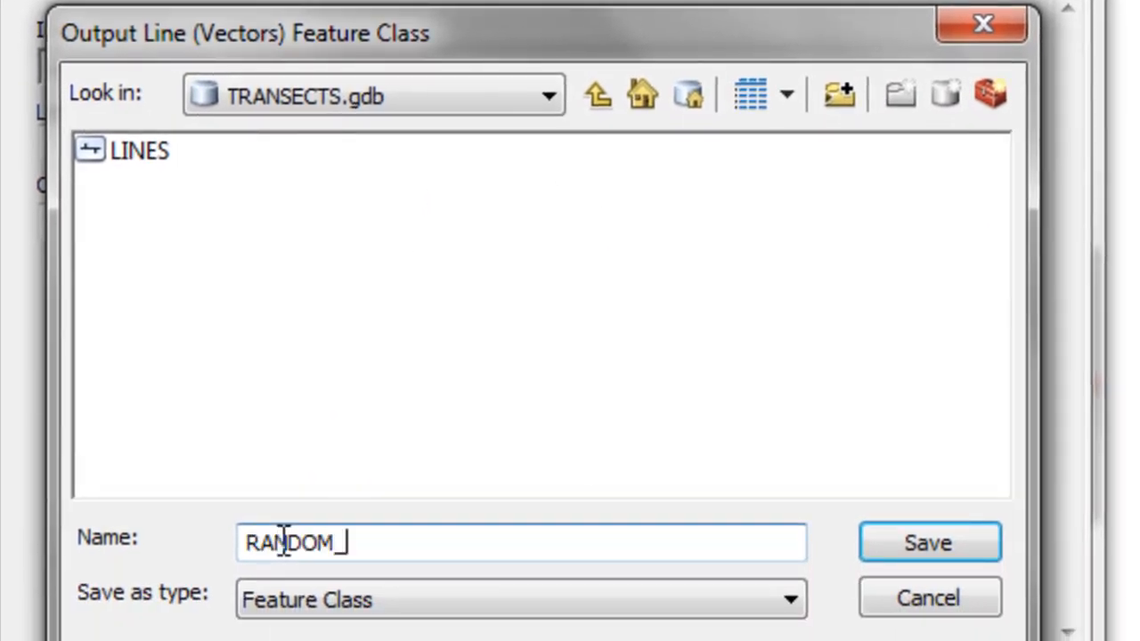
text(VECTOR_)
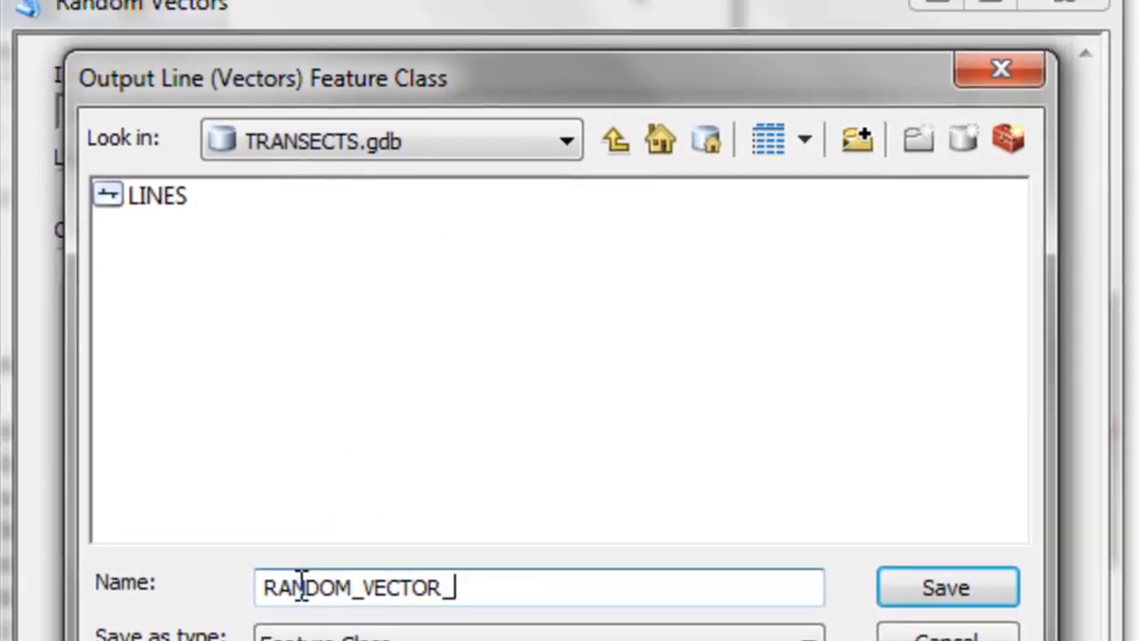
click(946, 587)
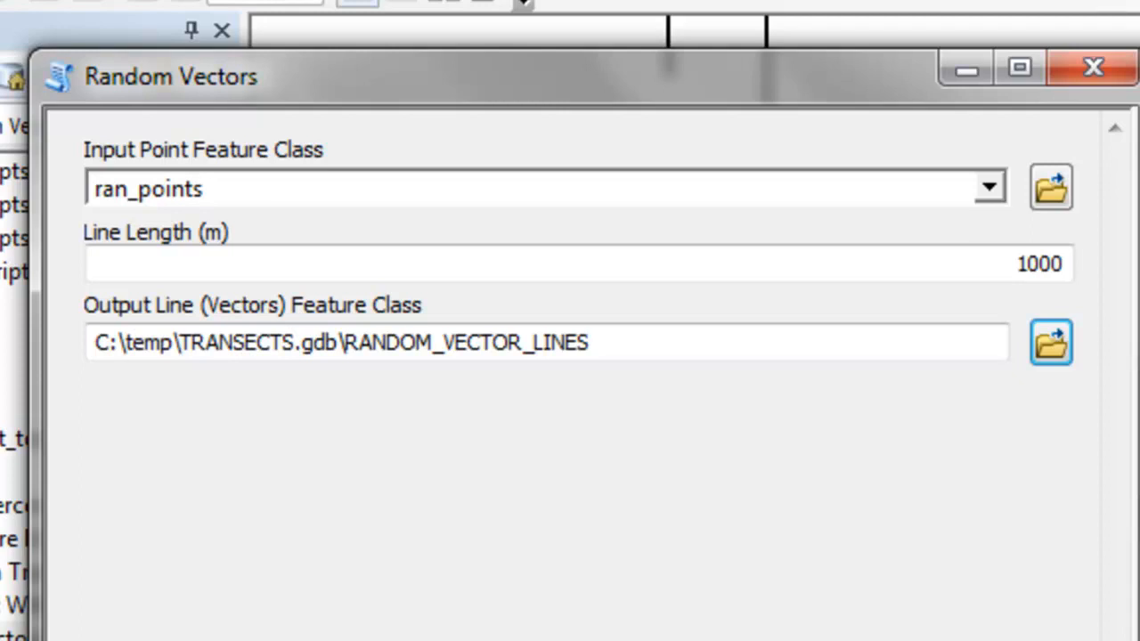
mouse_move(1127, 365)
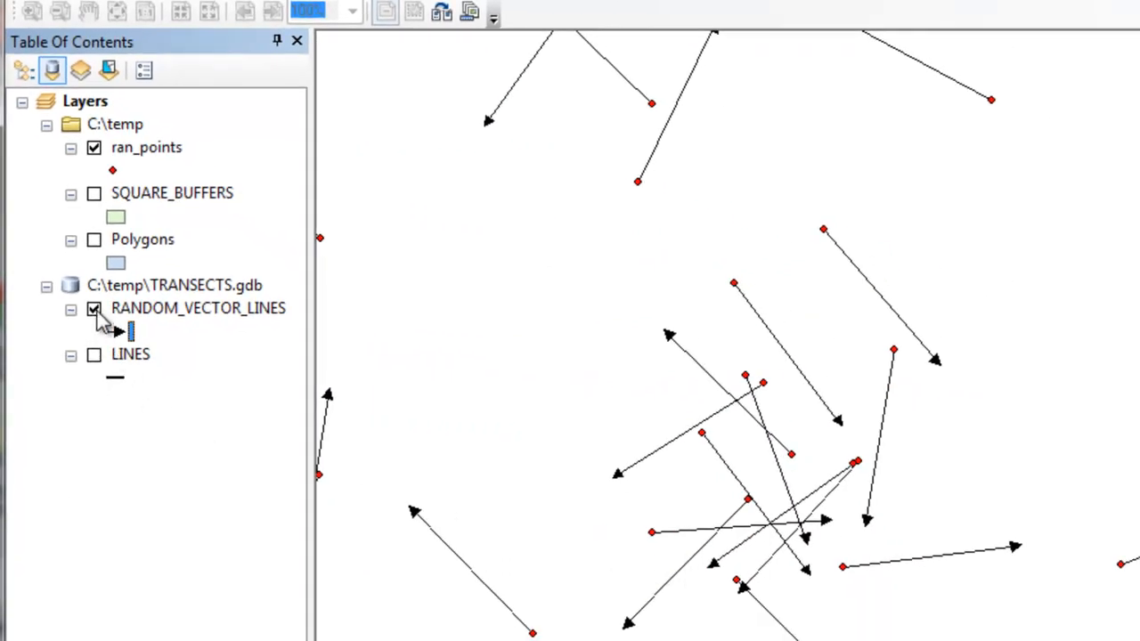
Toggle the RANDOM_VECTOR_LINES layer off and back on to check the arrows.
click(93, 308)
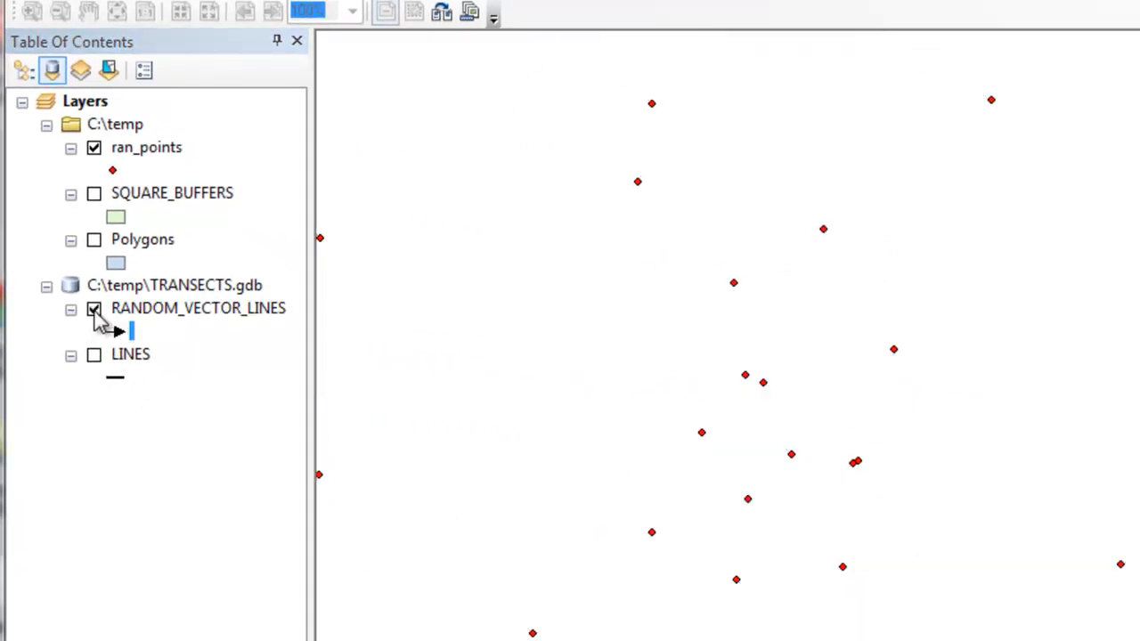
click(94, 308)
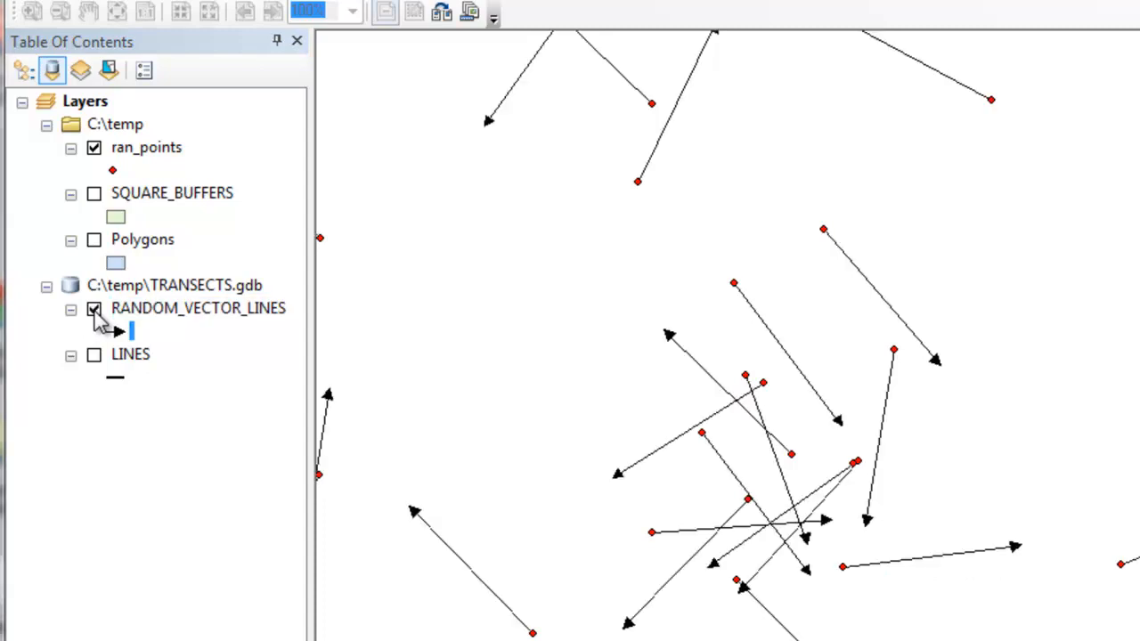